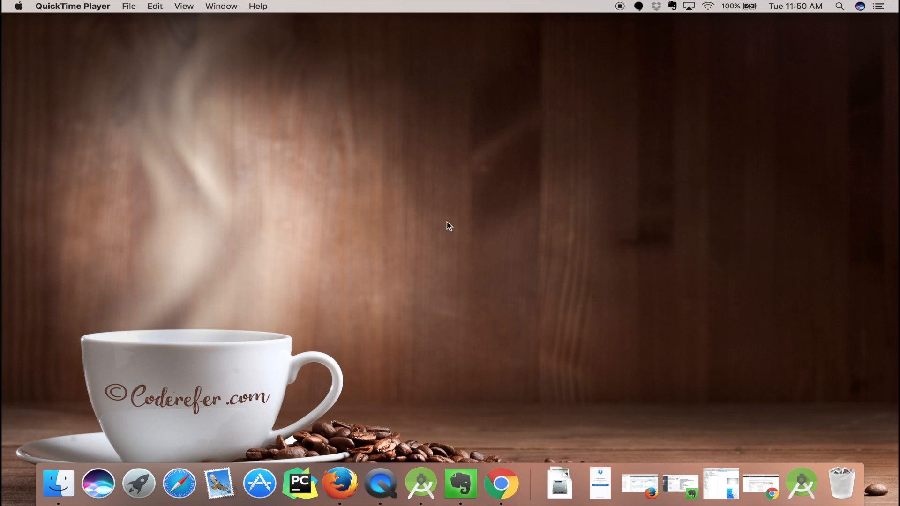
mouse_move(467, 239)
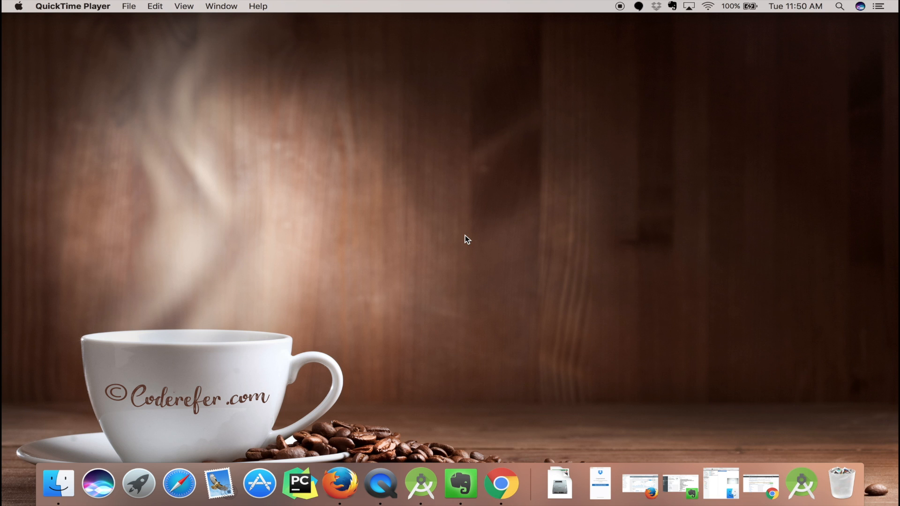
mouse_move(631, 320)
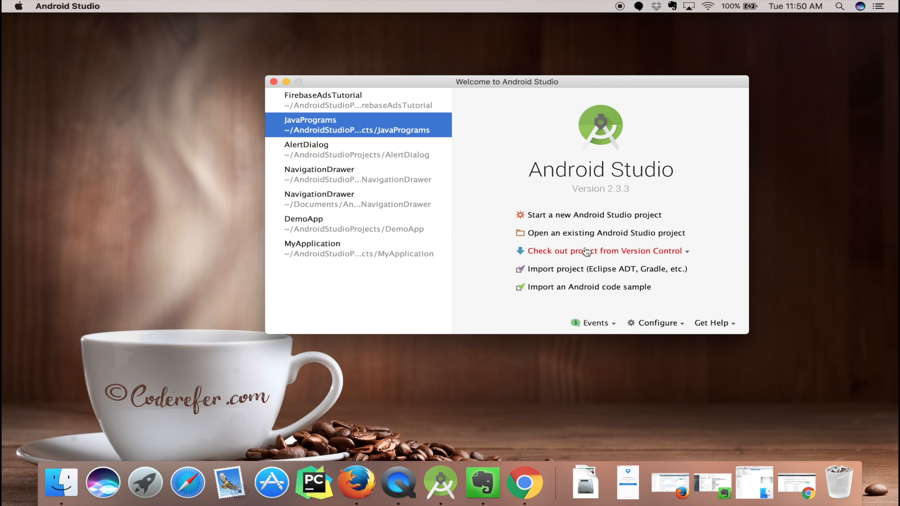
Start a GitHub checkout from version control and bring the browser forward
click(605, 251)
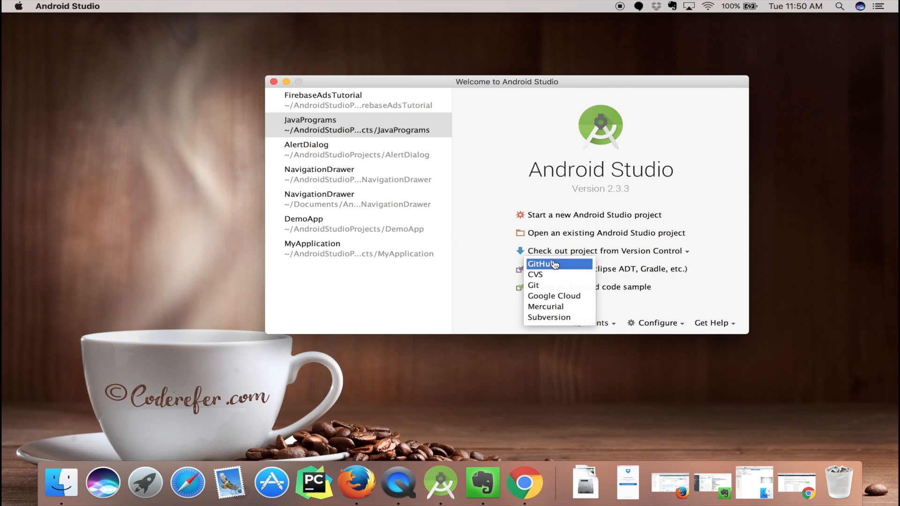
click(540, 263)
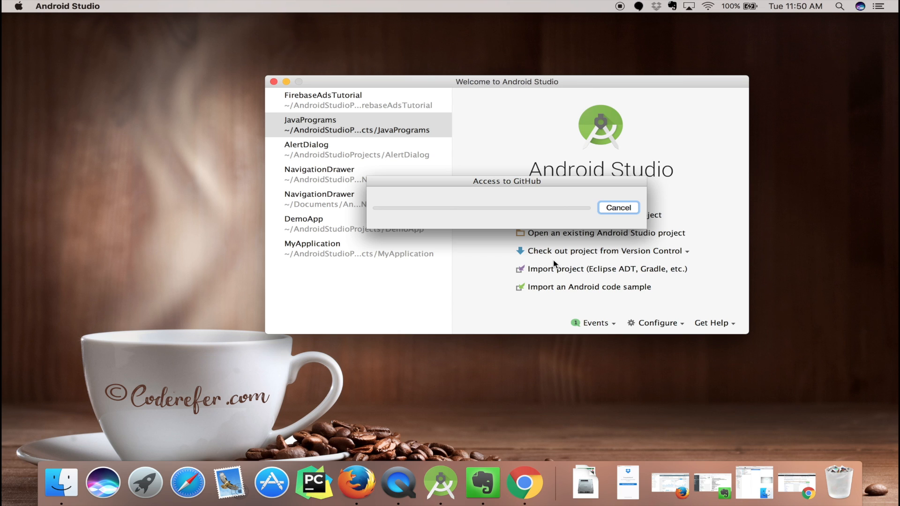
click(543, 482)
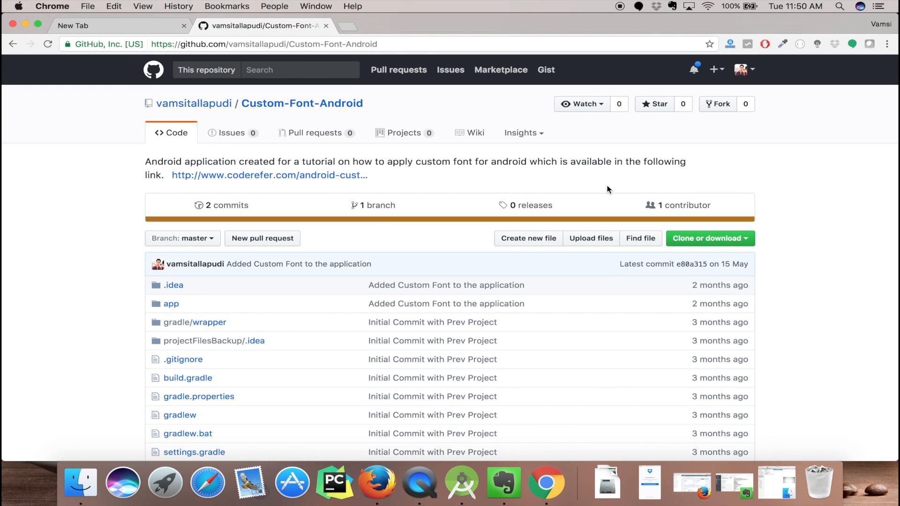
Copy the HTTPS clone URL of the Custom-Font-Android repository
click(707, 239)
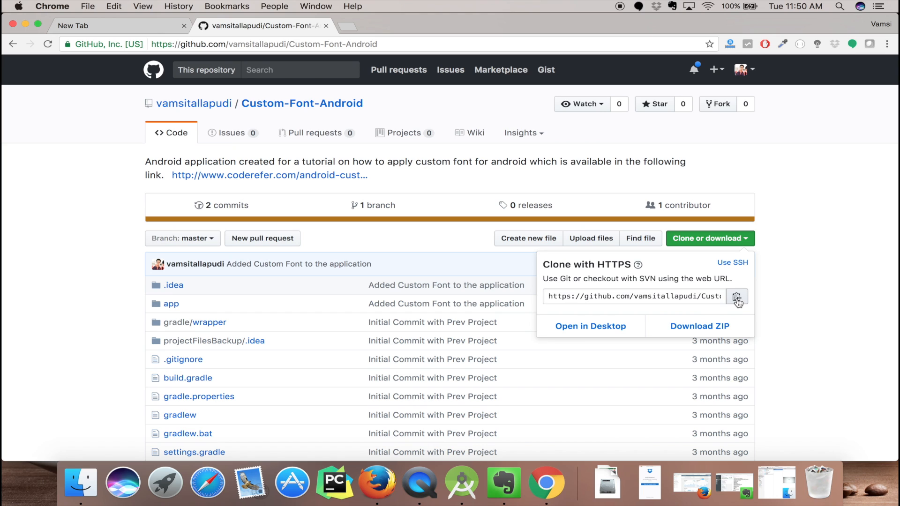
click(737, 297)
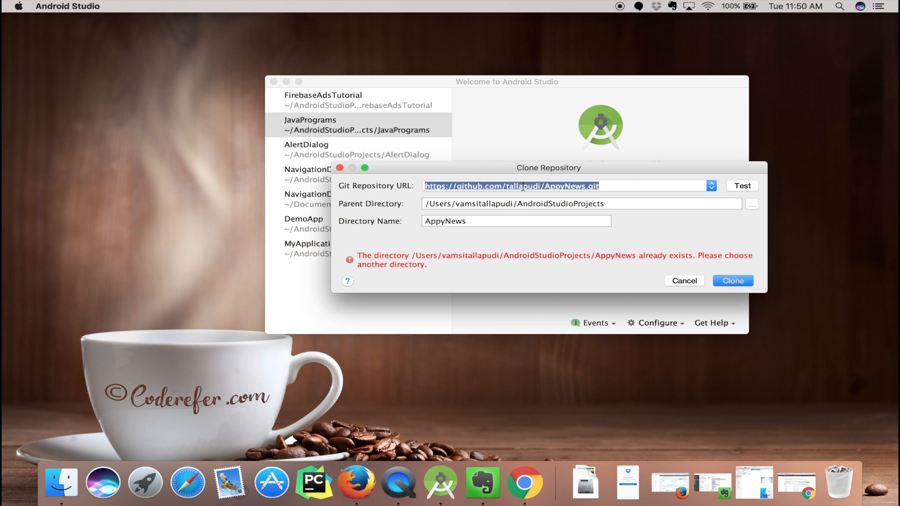
text(https://github.com/vamsitallapudi/Custom-Font-Android.git)
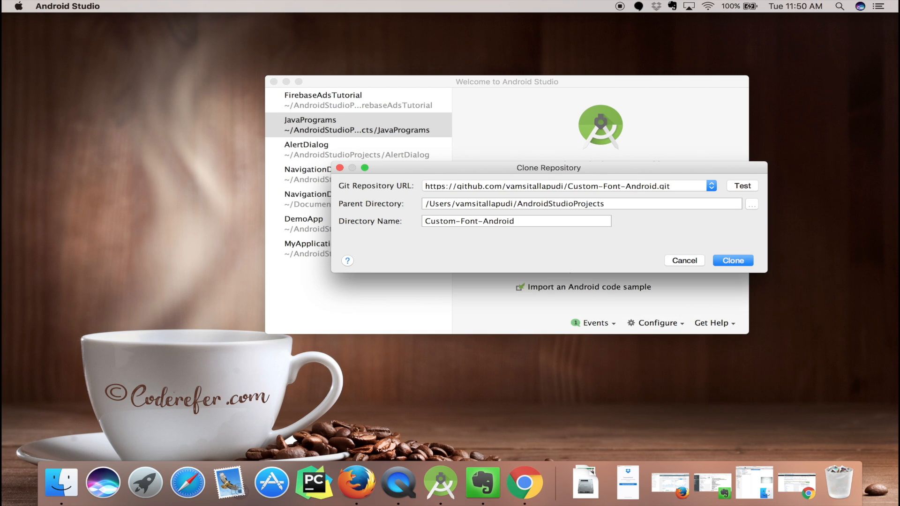
click(741, 185)
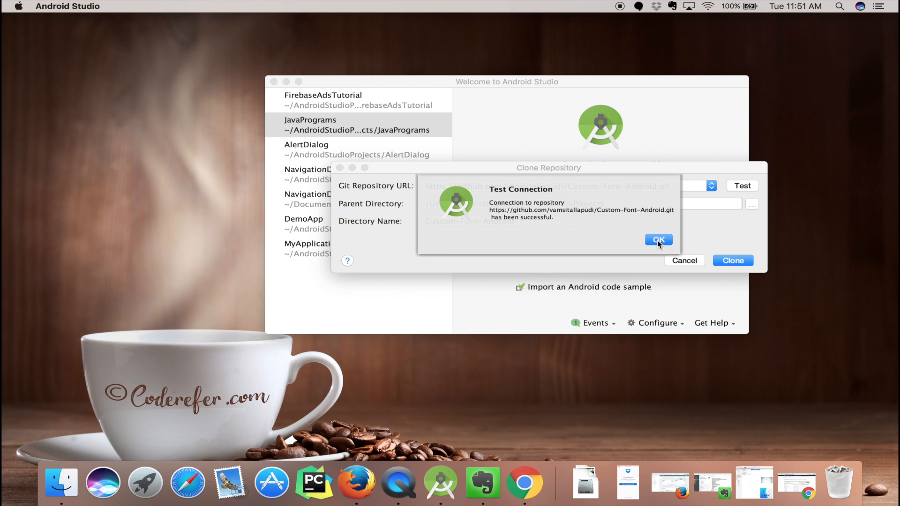
click(658, 239)
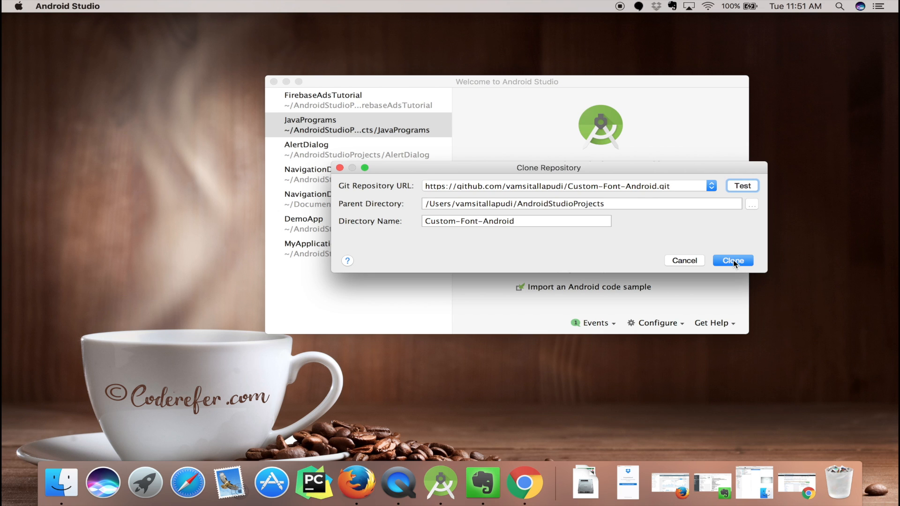
click(732, 260)
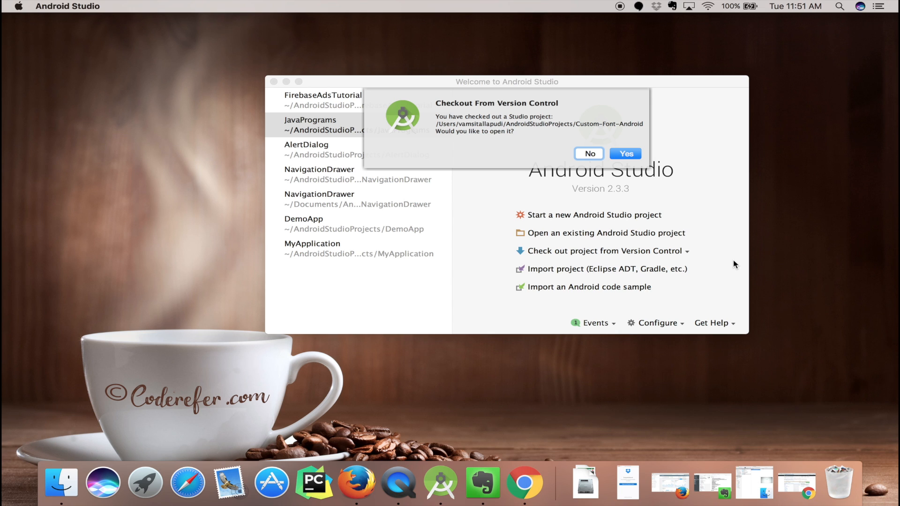
click(626, 153)
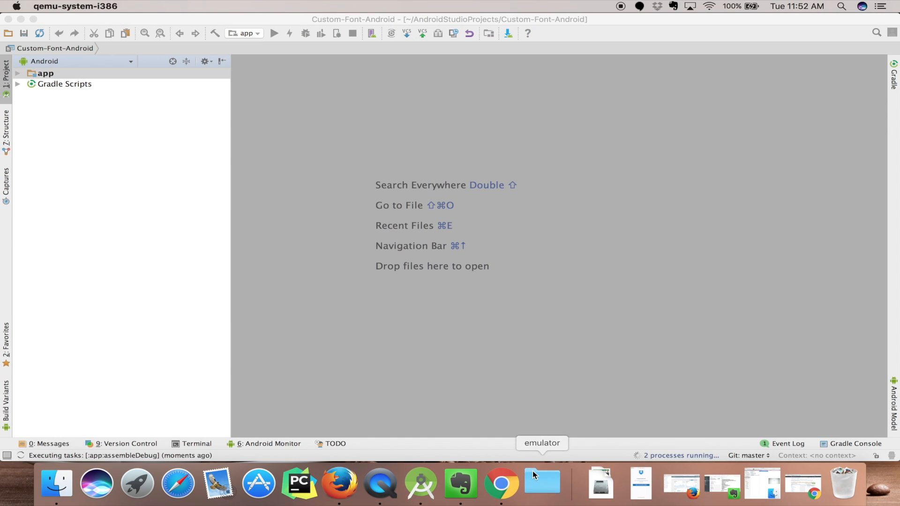
Bring the emulator forward to view the running Movie Board app
click(275, 33)
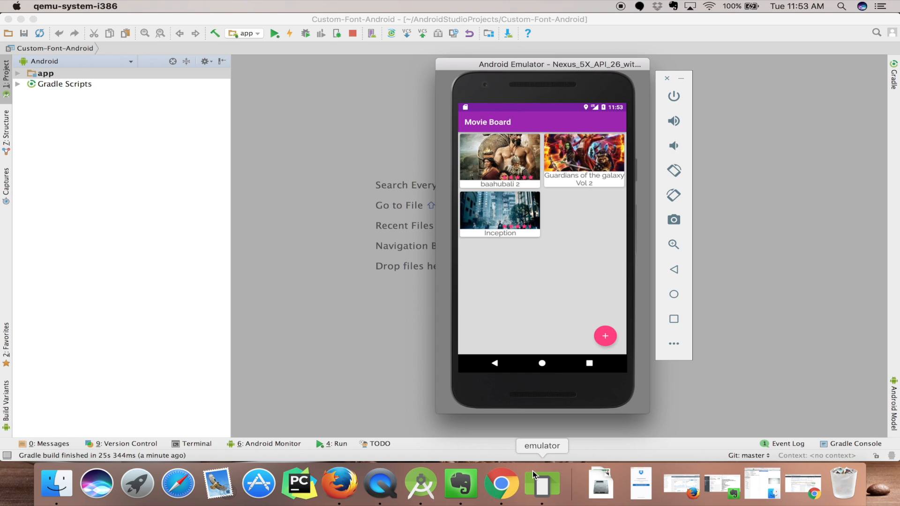
mouse_move(556, 232)
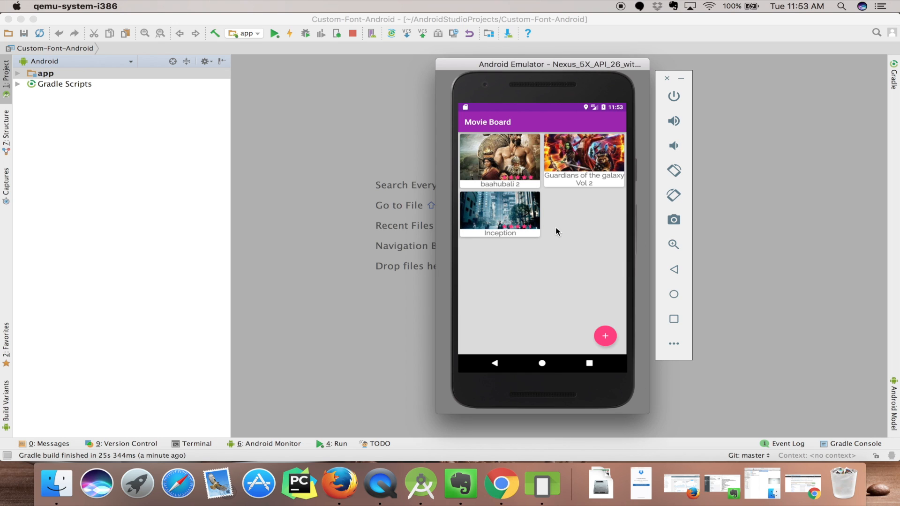
mouse_move(465, 137)
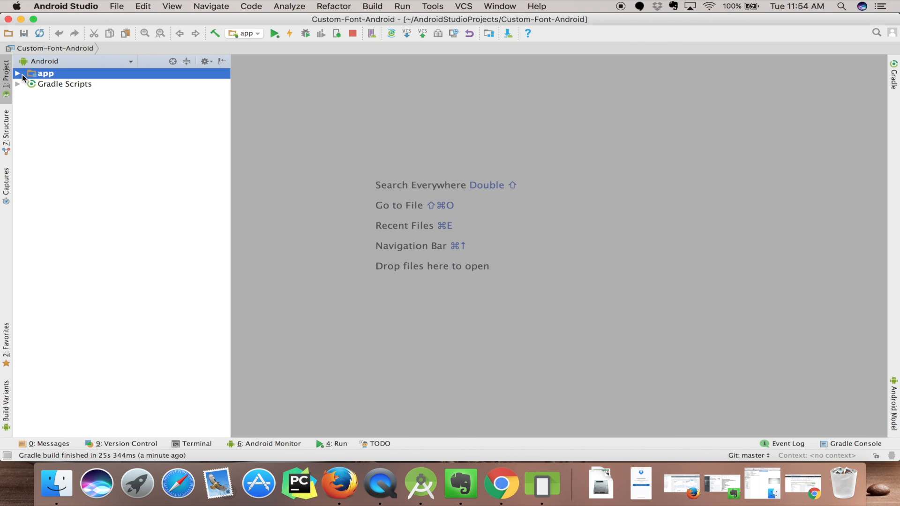
Expand app > java > models in the Project pane and open the Movie class
click(17, 73)
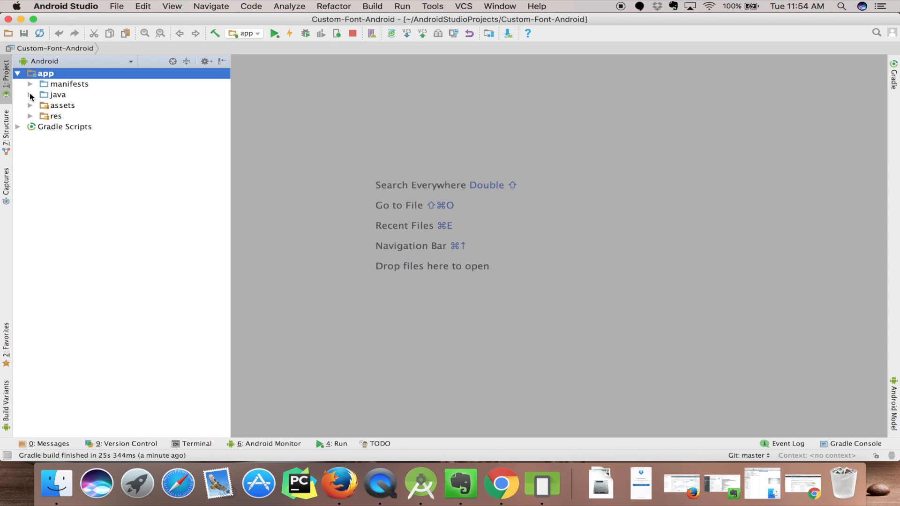
click(30, 94)
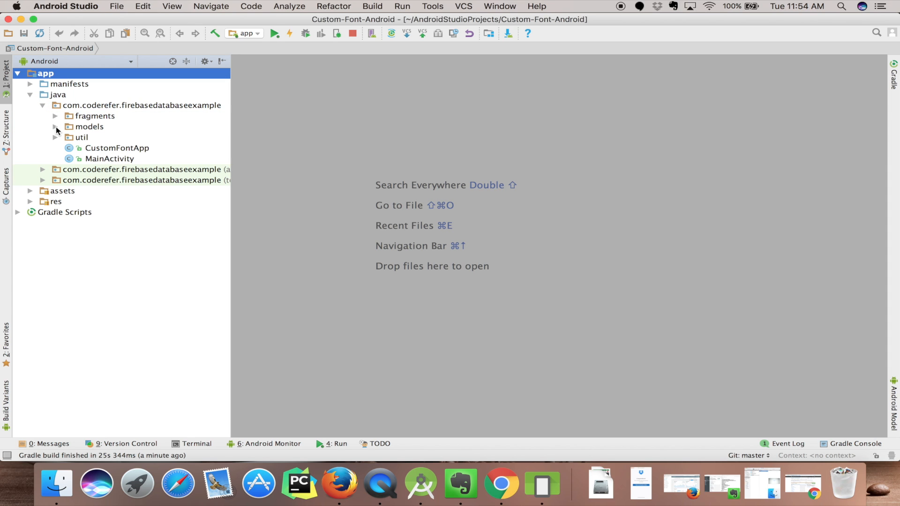
double_click(90, 127)
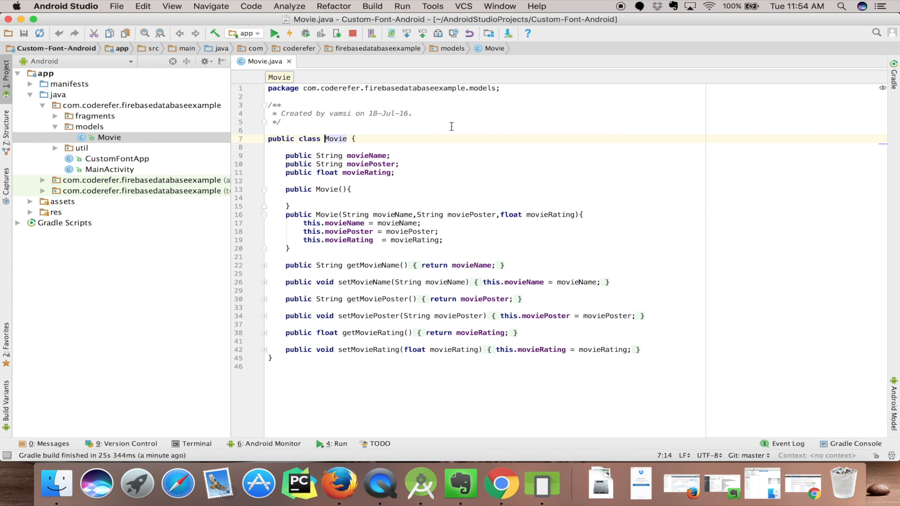
double_click(337, 138)
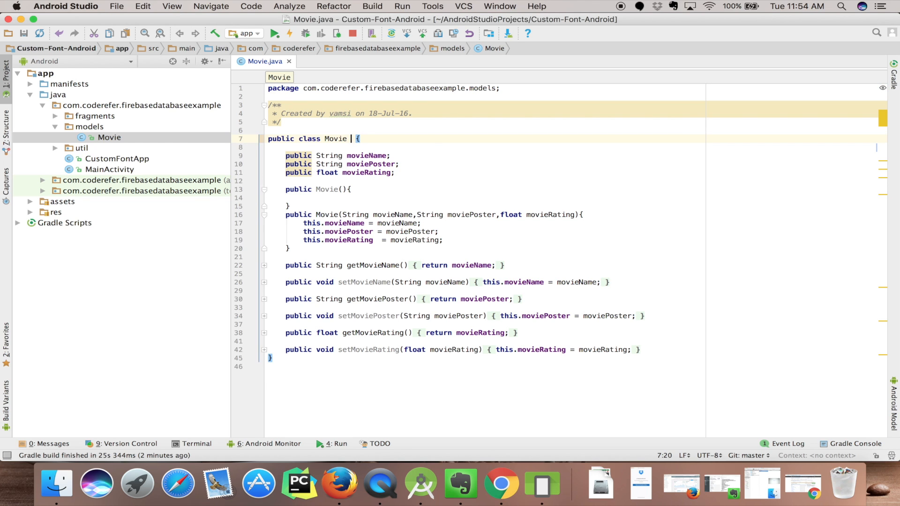
Declare Movie implements Parcelable and generate the describeContents and writeToParcel overrides
text(implements)
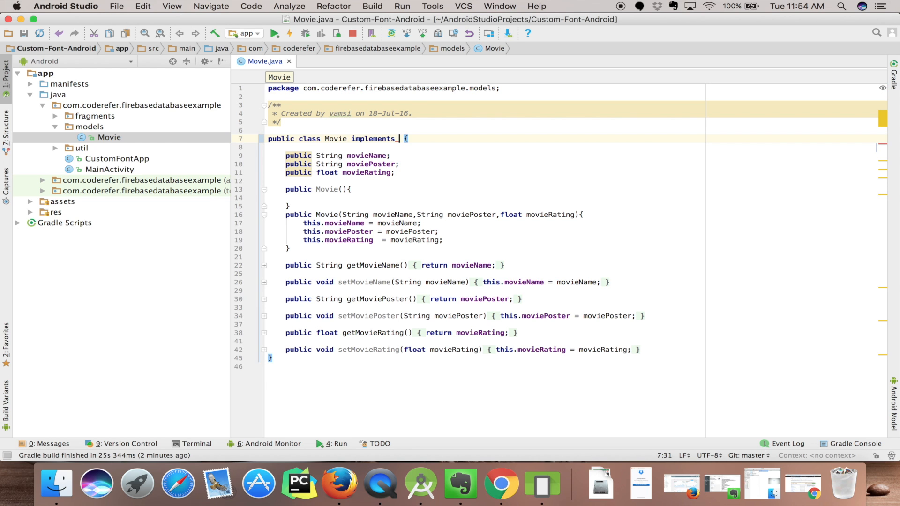
text(Parce)
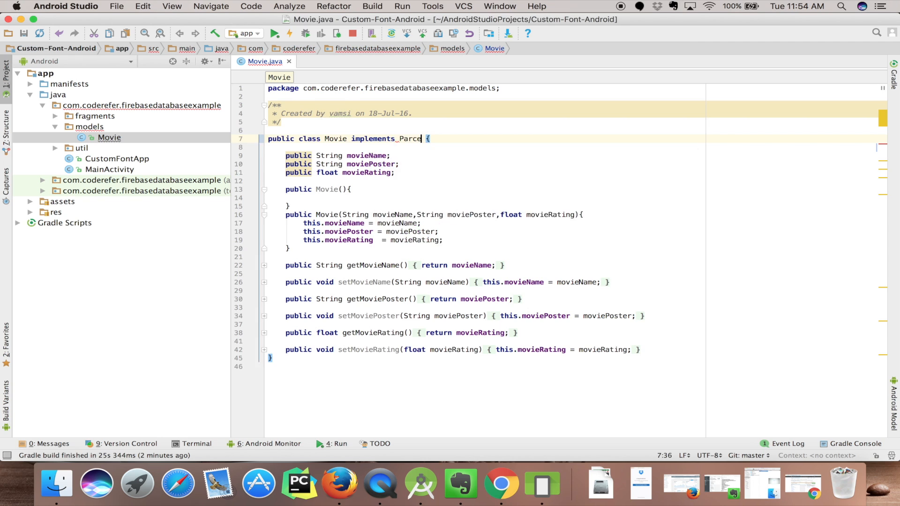
text(lable)
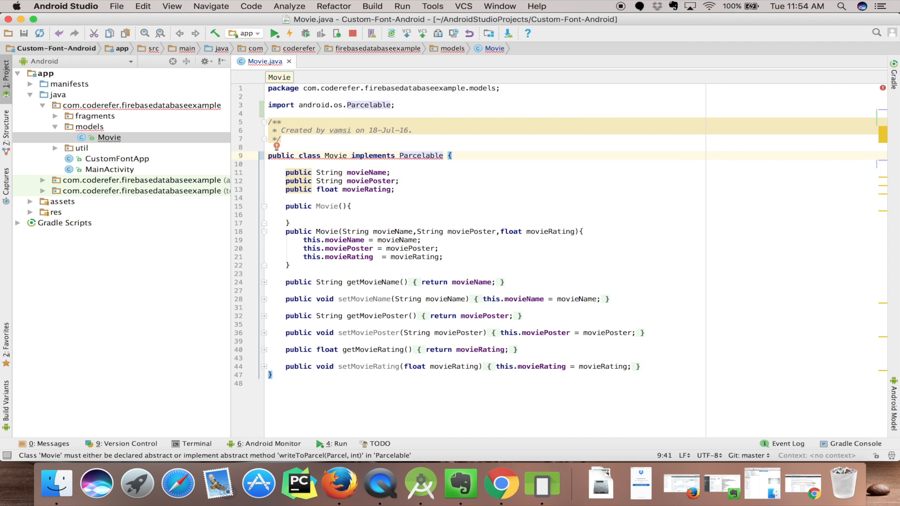
mouse_move(421, 156)
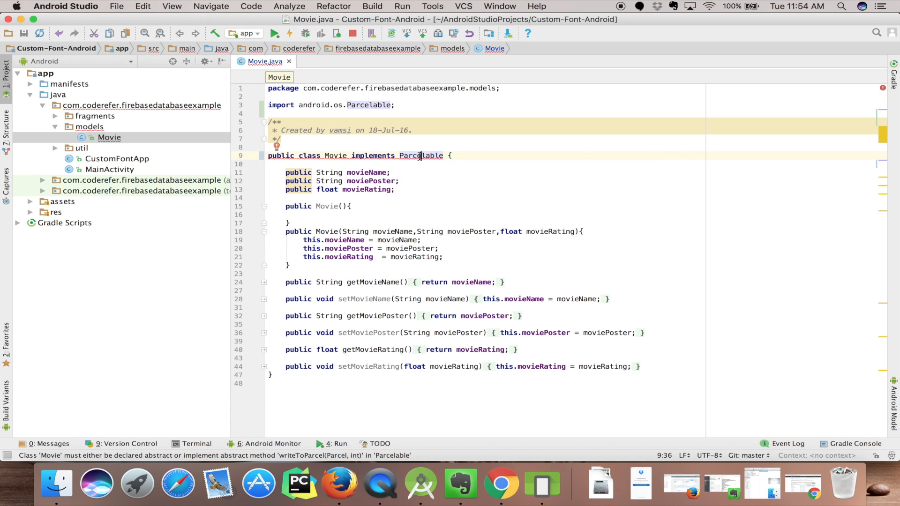
click(421, 155)
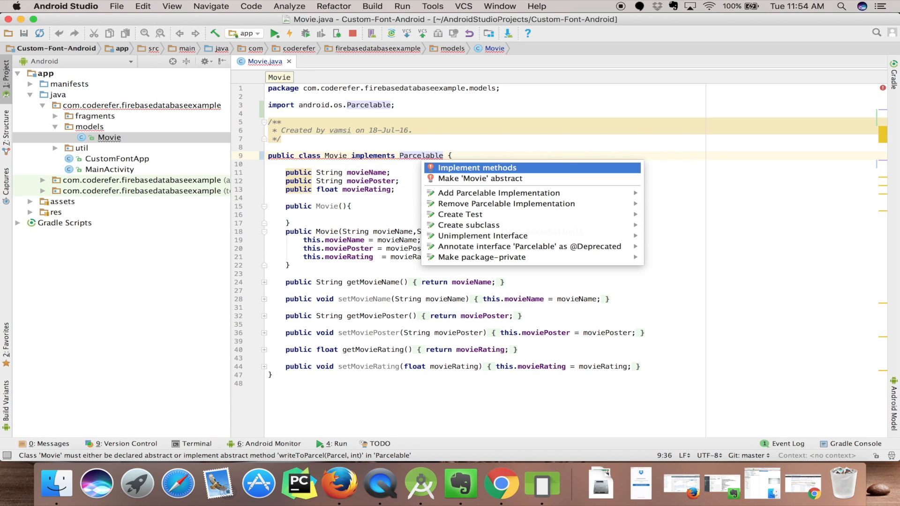
click(477, 168)
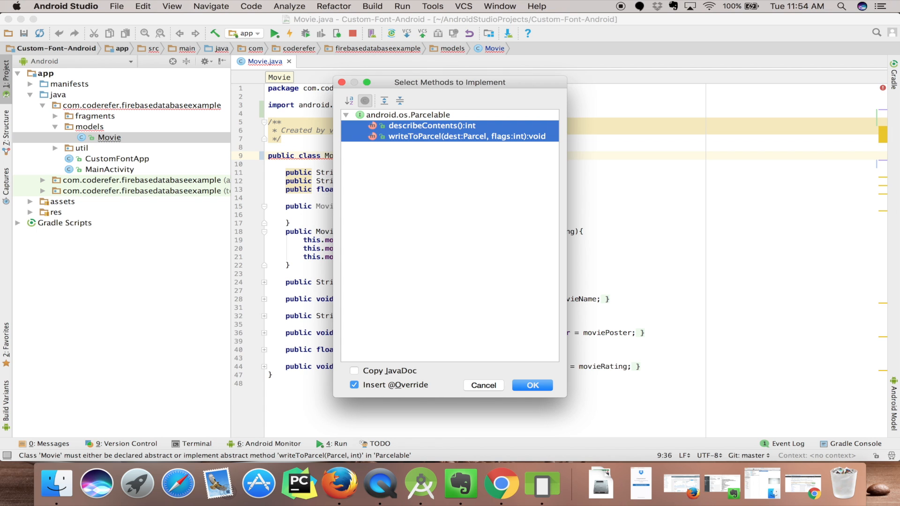
click(530, 385)
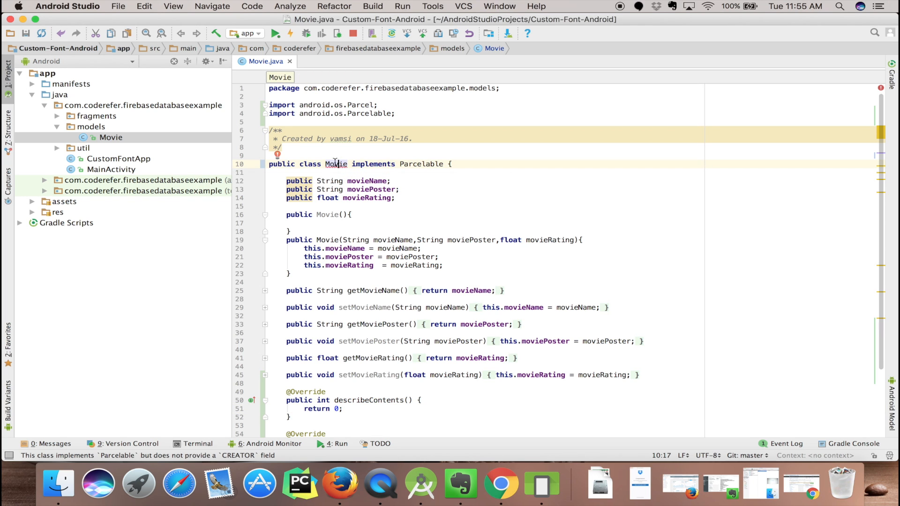
mouse_move(336, 164)
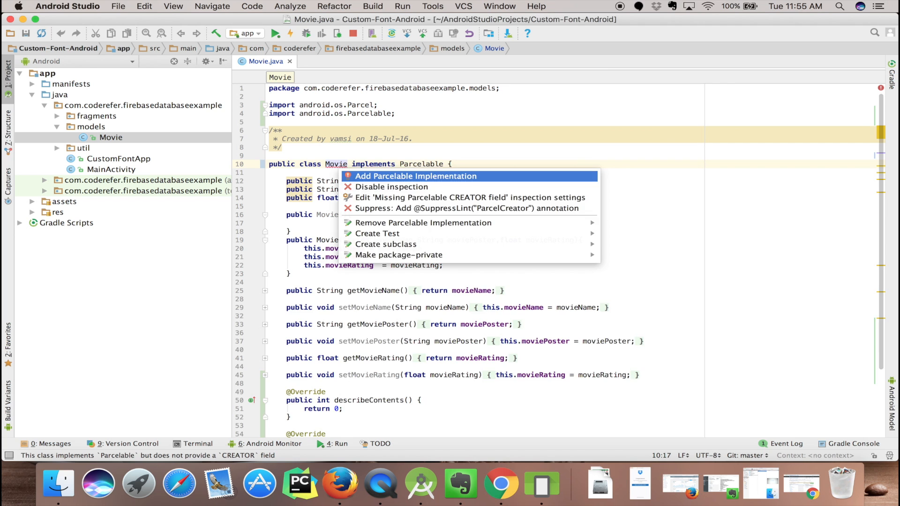
Generate Movie's Parcel constructor and static CREATOR via the quick fix
click(414, 176)
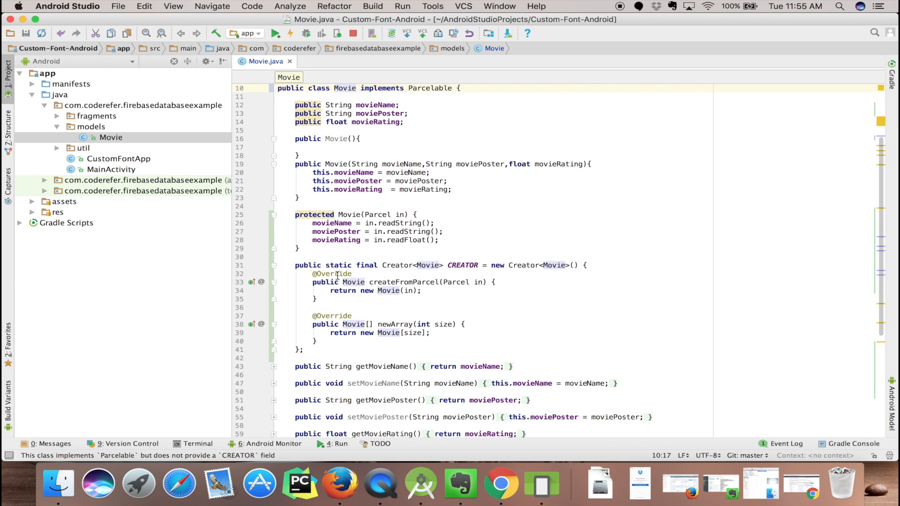
mouse_move(138, 264)
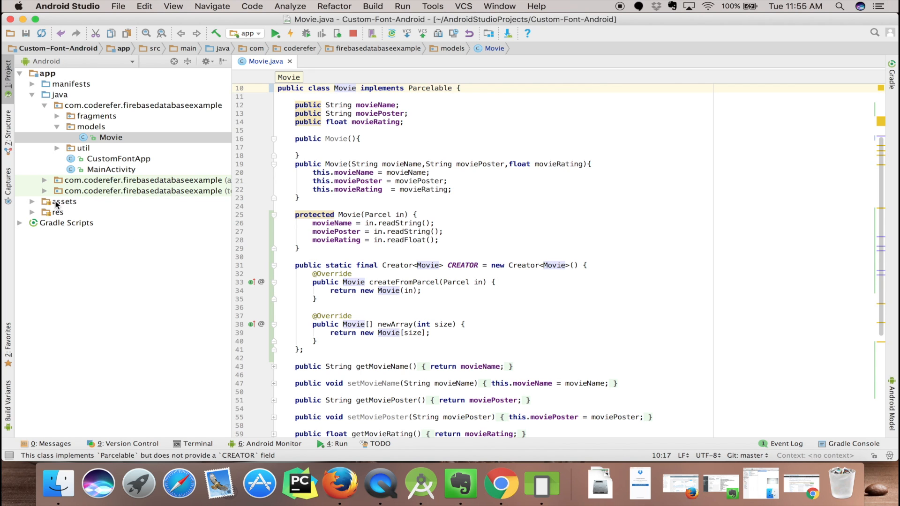
Create layout content_collapsible_toolbar with a LinearLayout root and add it to Git
click(57, 212)
text(content_collapsible_)
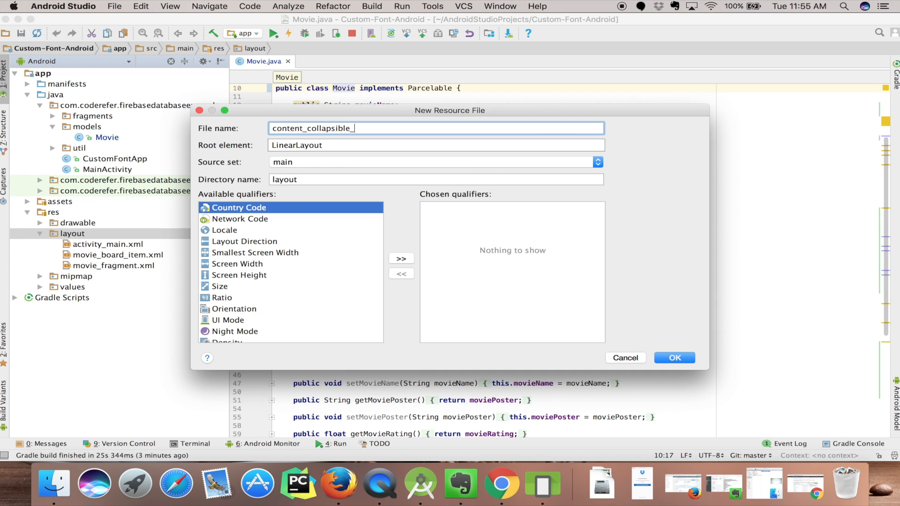
text(toolbar)
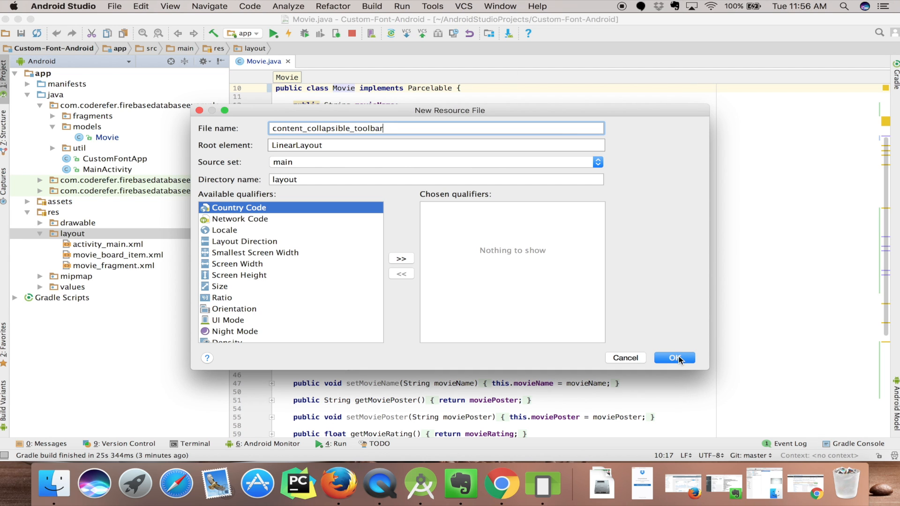
click(674, 357)
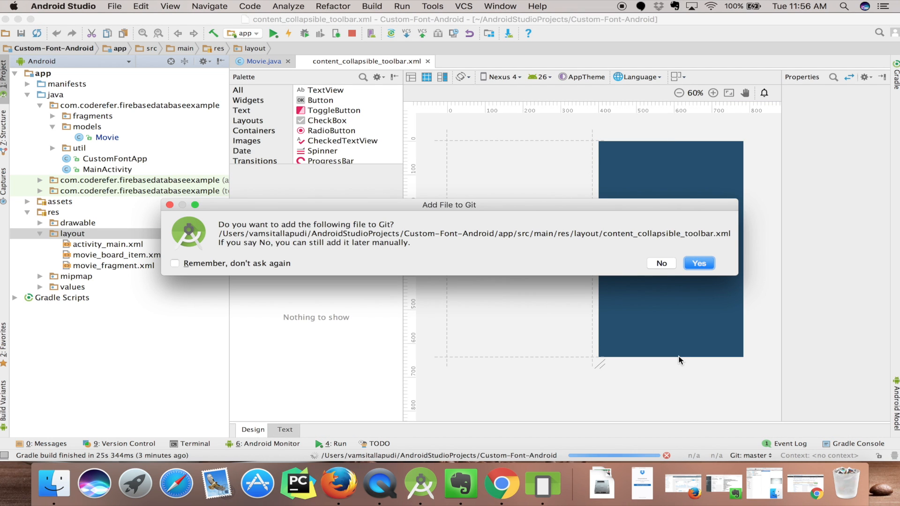
click(699, 263)
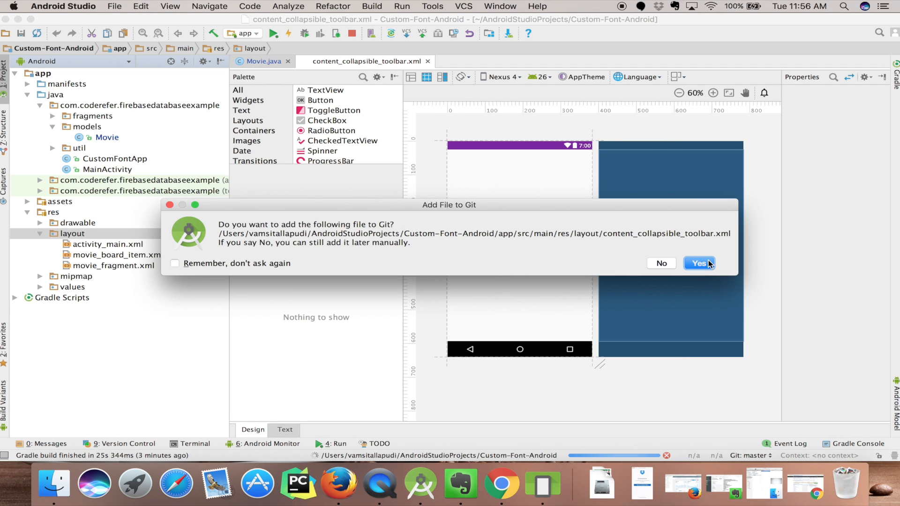
click(698, 262)
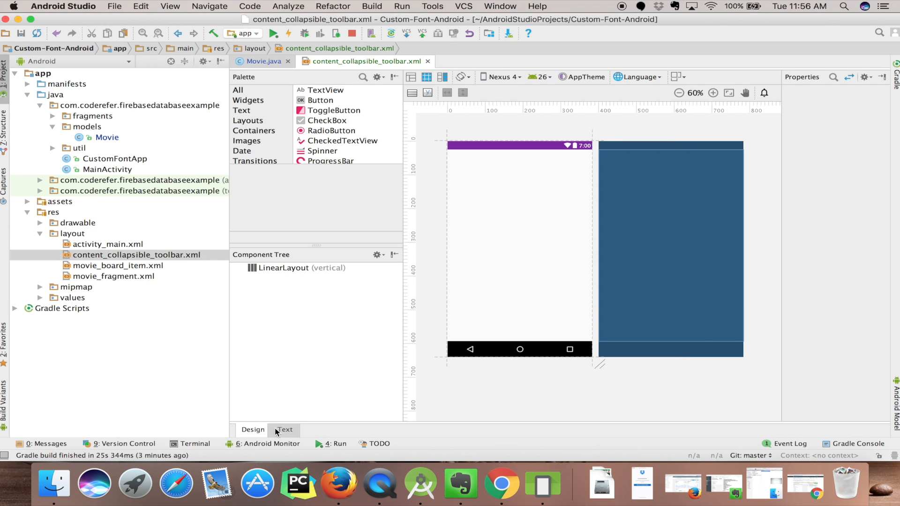
Add TextView tv_detail_heading, centred, 24sp, bold, with holo_red_light background
click(284, 429)
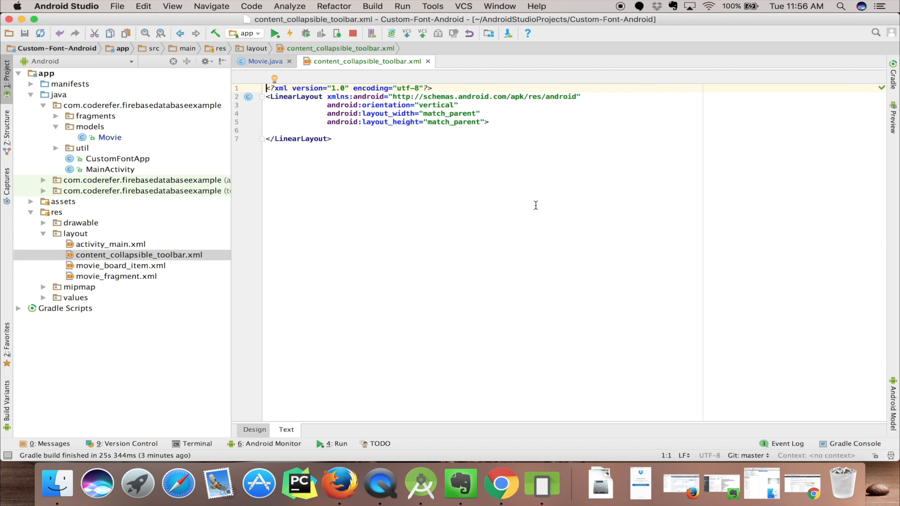
text(<TextView)
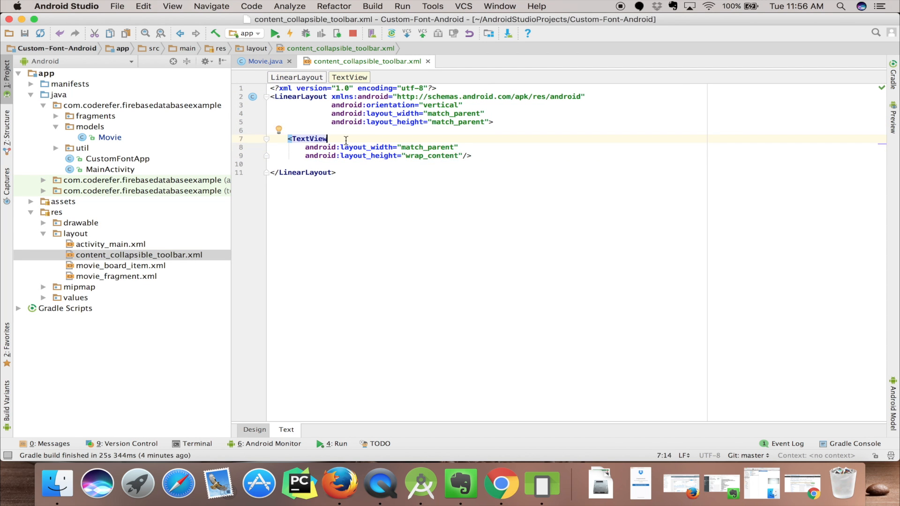
text(android:id="@+id/tv_detail_heading")
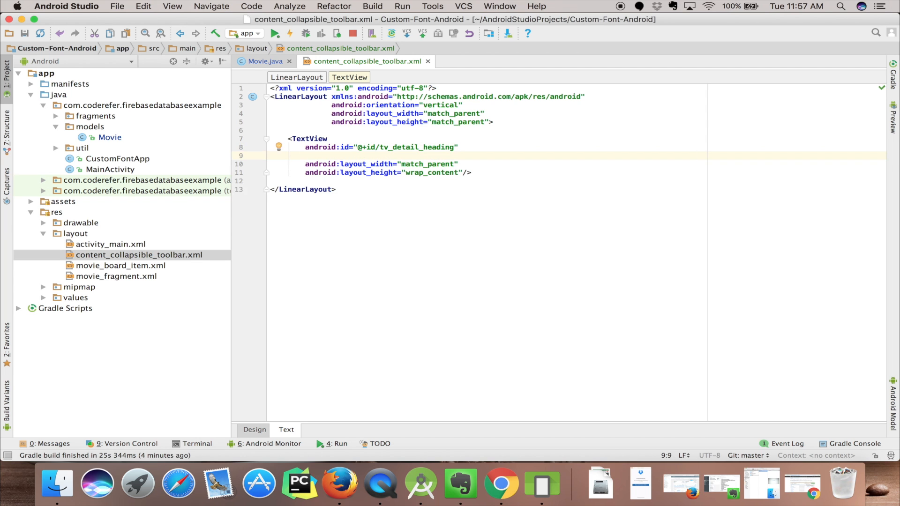
text(textColor="@android:color/)
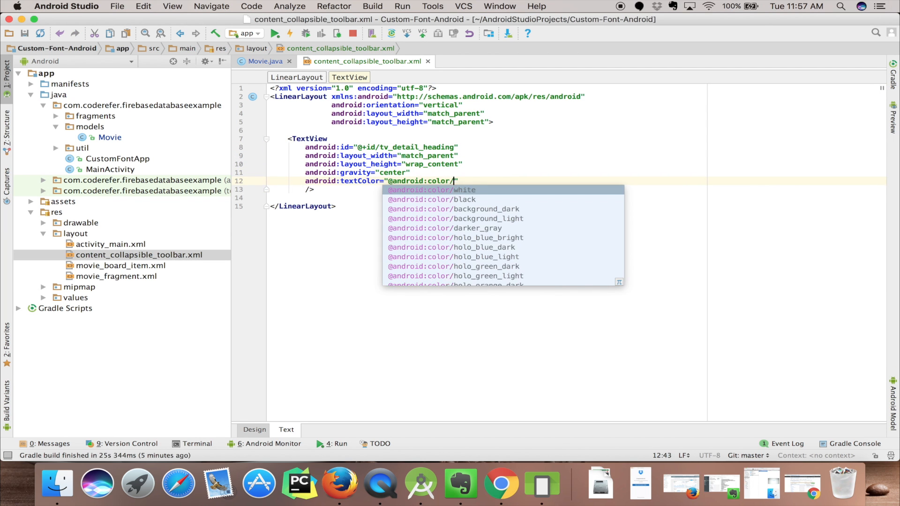
text(android:textSize="24sp")
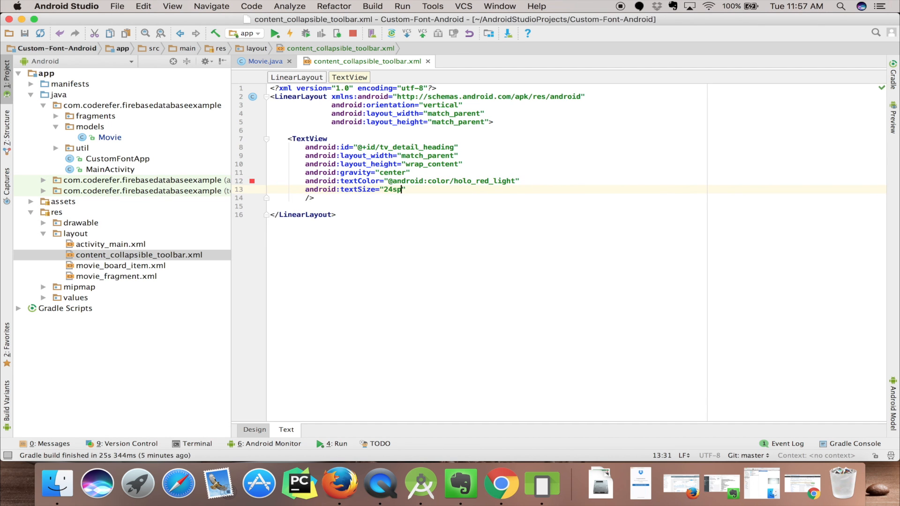
text(android:textStyle="bold")
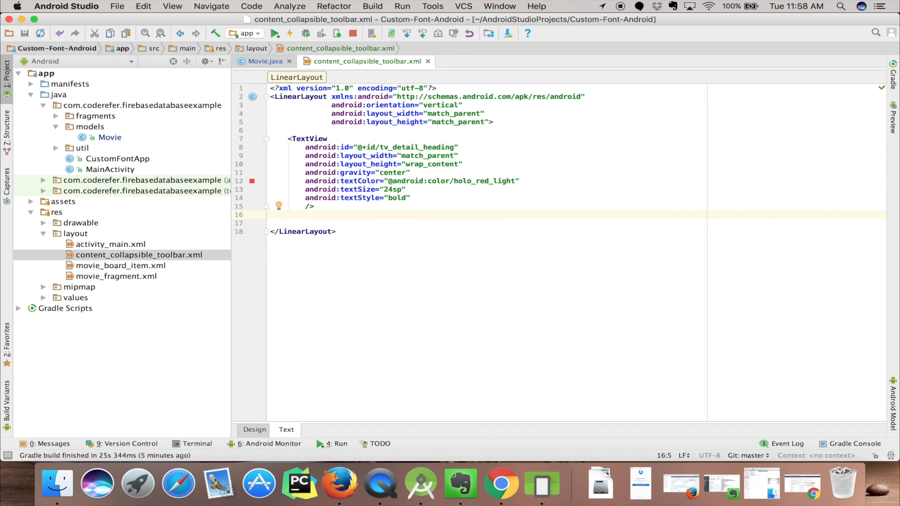
text(android:background="?")
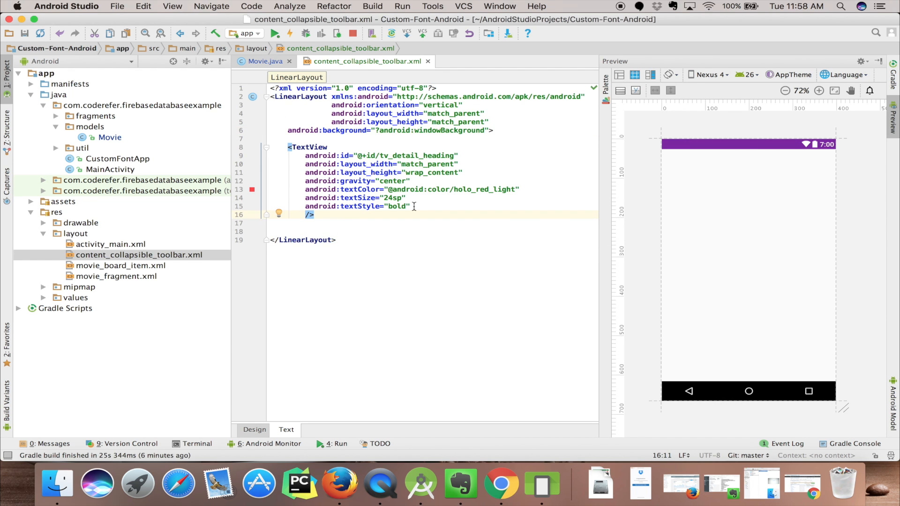
Give the heading sample text 'Sample text heading' and add a five-star RatingBar below it
text(tools:text)
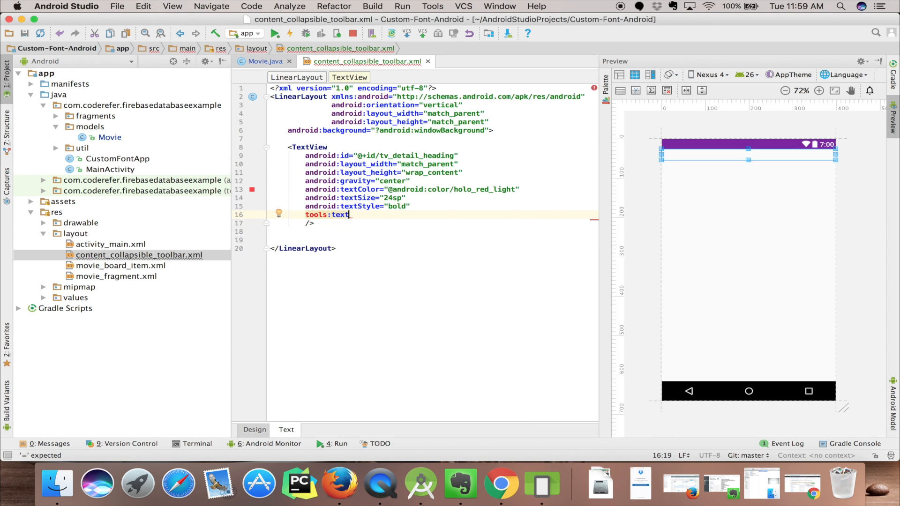
text(="Sample text heading")
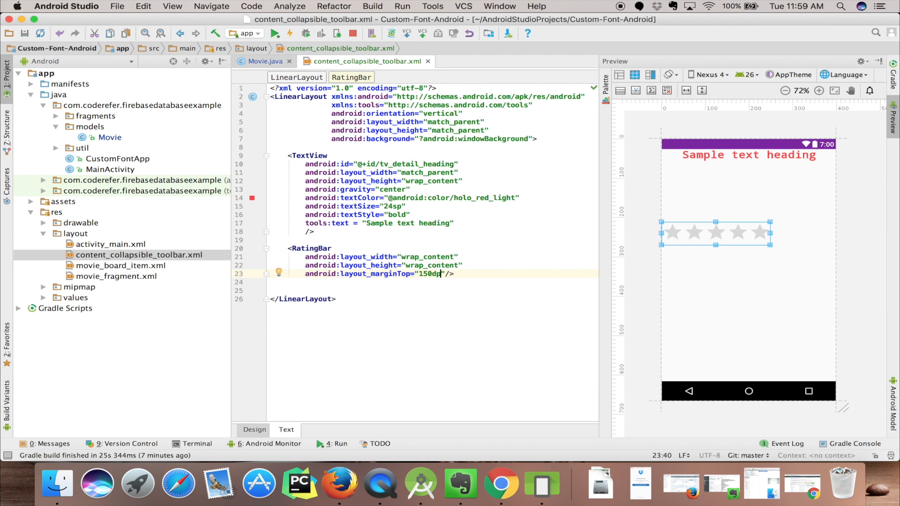
text(android:numStars="5")
text(android:isIndicator="true)
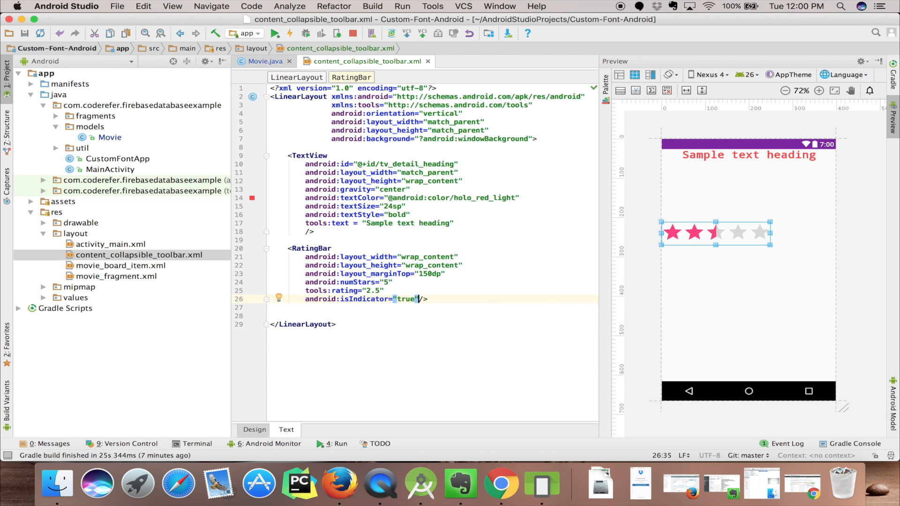
text(gra)
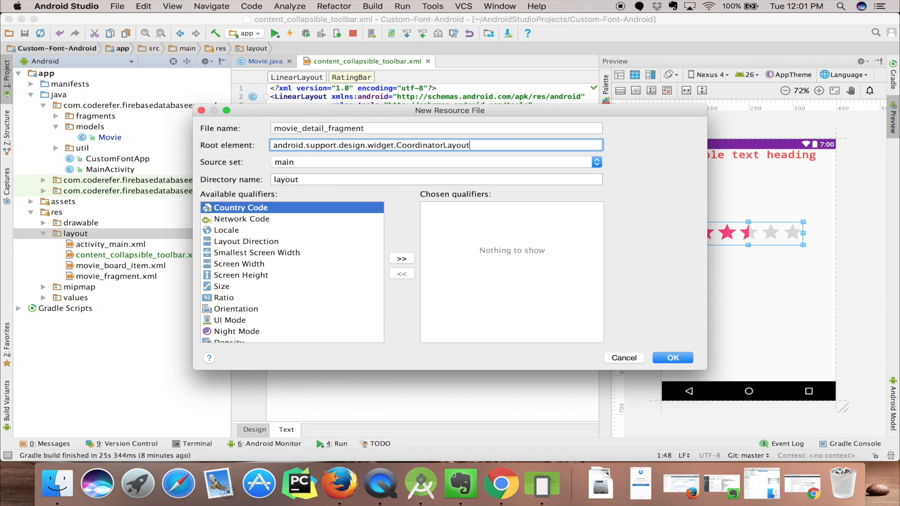
Create movie_detail_fragment and begin its CollapsingToolbarLayout structure including the content layout
click(671, 357)
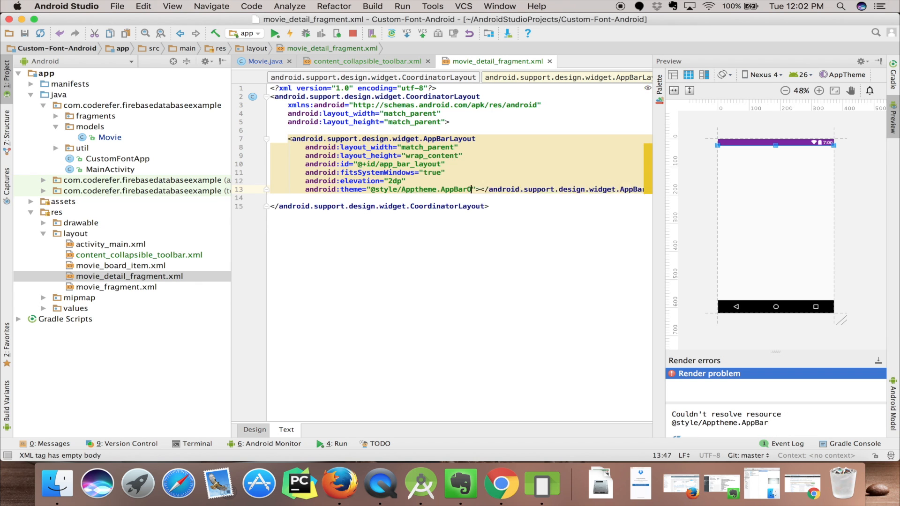
text(Colla)
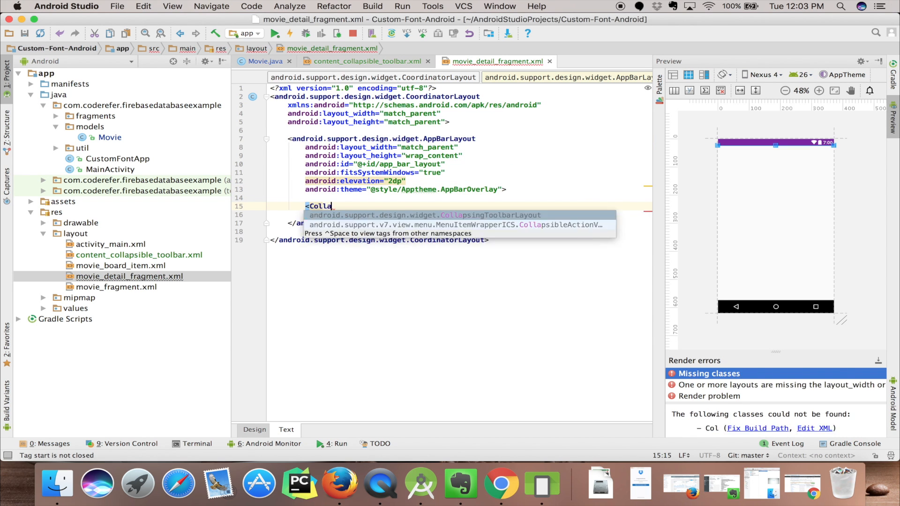
text(contentScrim="?attr/colorPrimary)
text(android:src="@drawable/placeholder"/>)
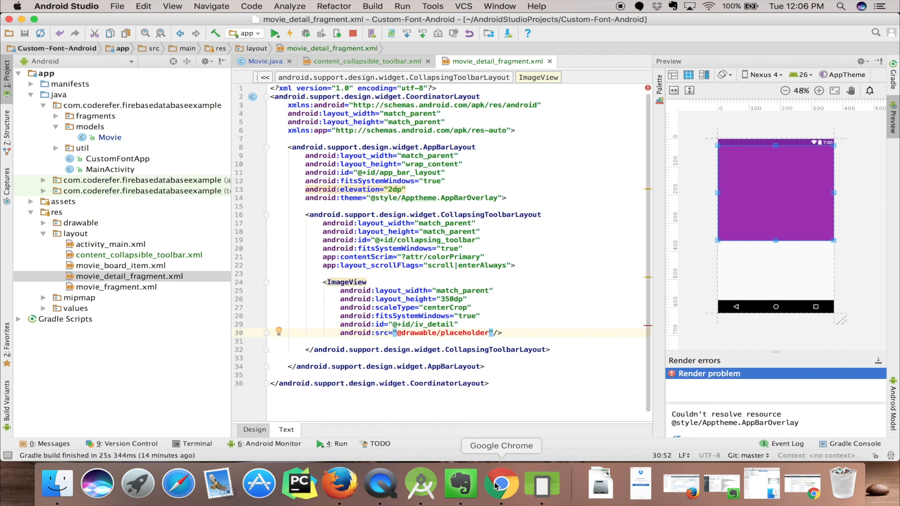
Place placeholder.png into the project's res/drawable folder via Finder
click(501, 484)
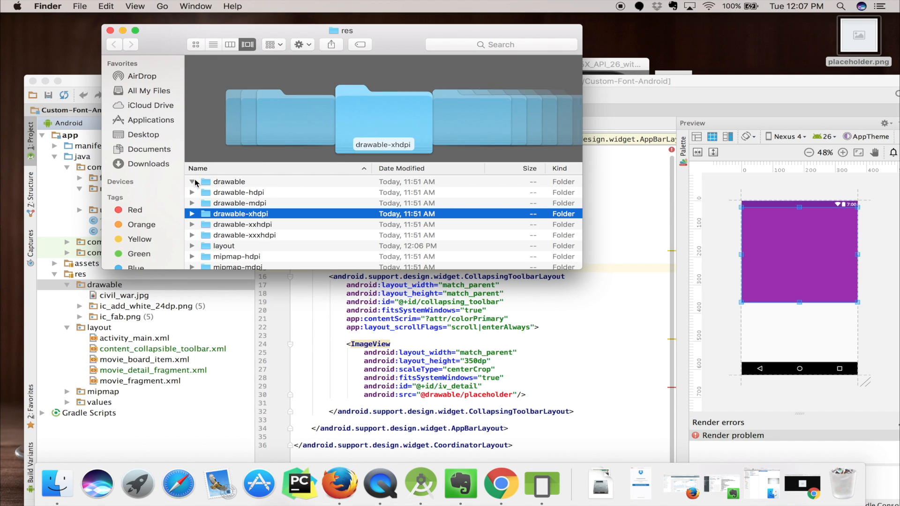
click(192, 182)
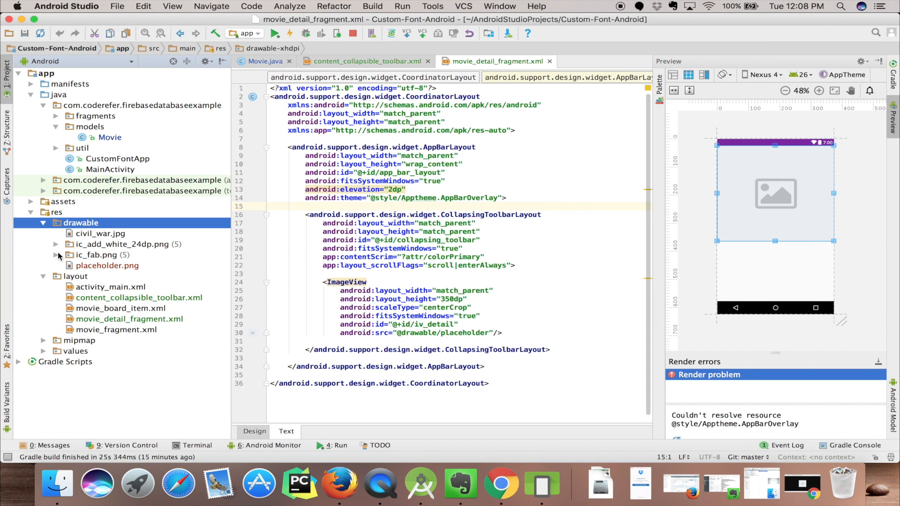
Give the banner ImageView app:layout_collapseMode="parallax"
right_click(80, 223)
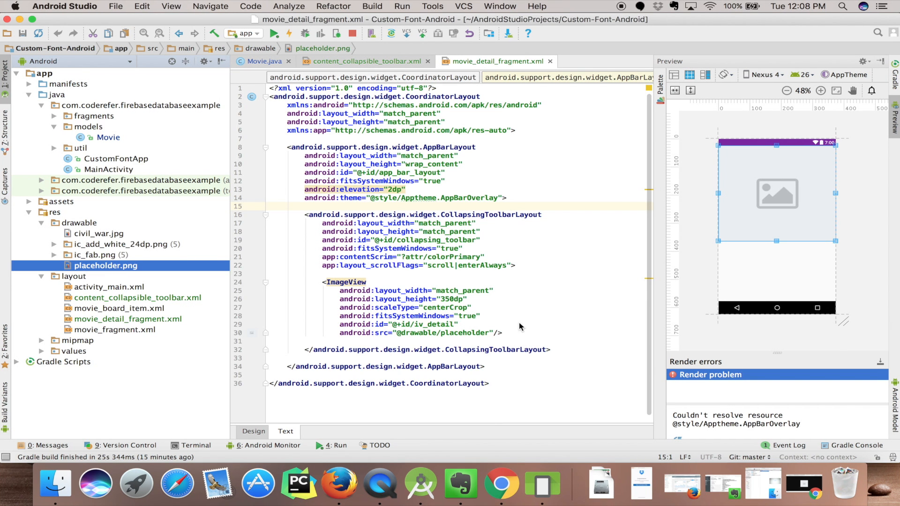
text(app:layout_collapseMode="parallax"/>)
text(app:layout_collapseMode="pin"/>)
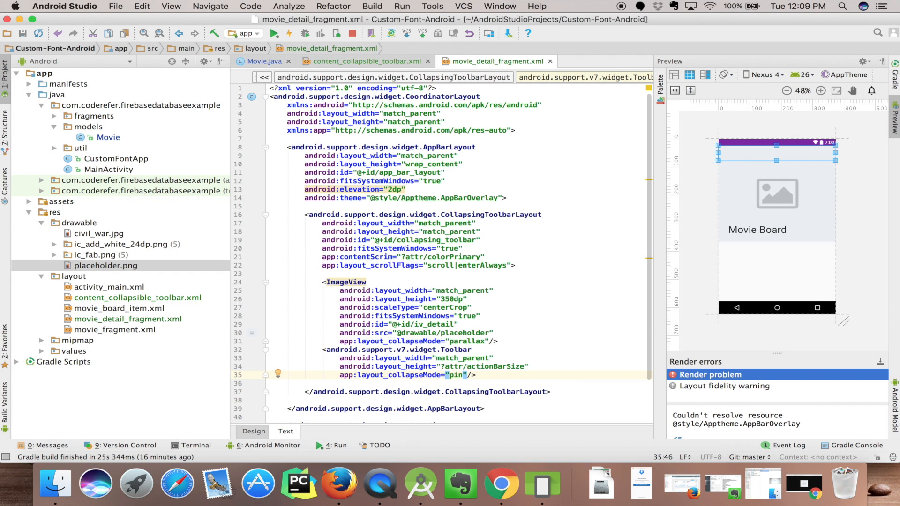
scroll(down, 3)
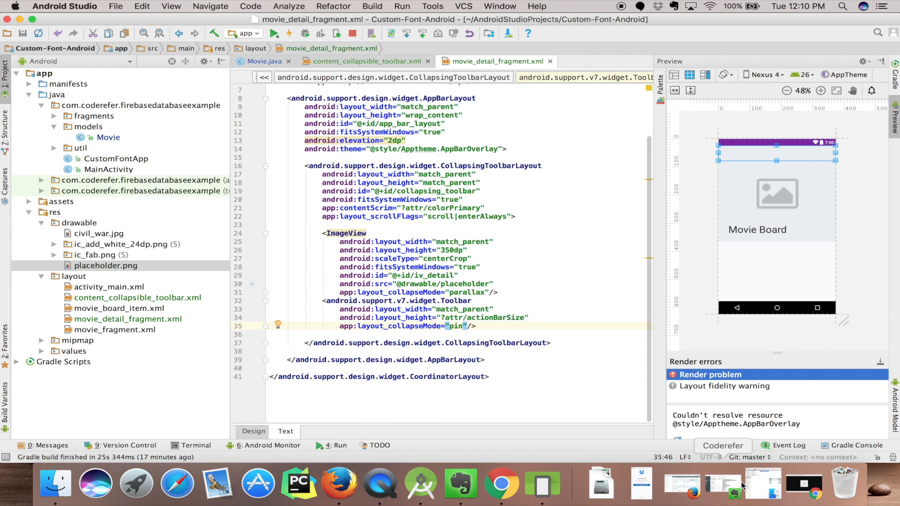
Add a NestedScrollView with fillViewport="true" including the content layout
text(<NestedScrollView)
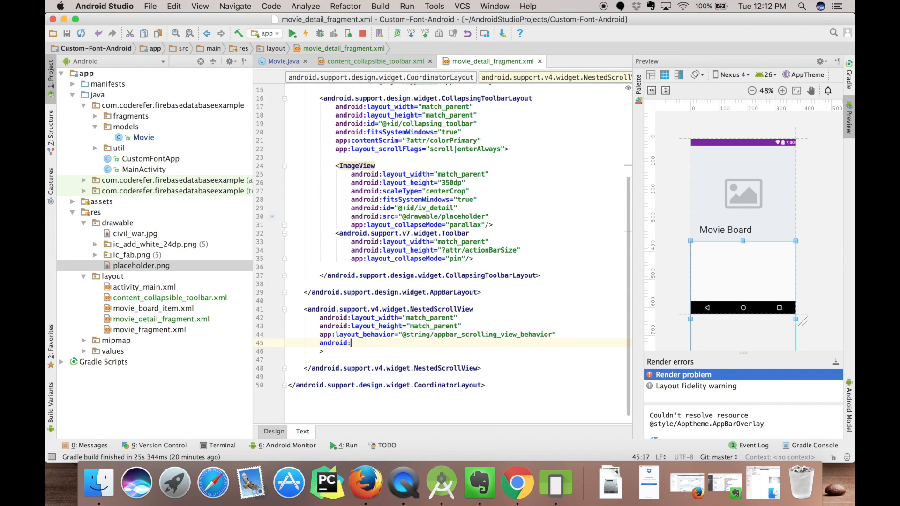
text(android:fillViewport = "true">)
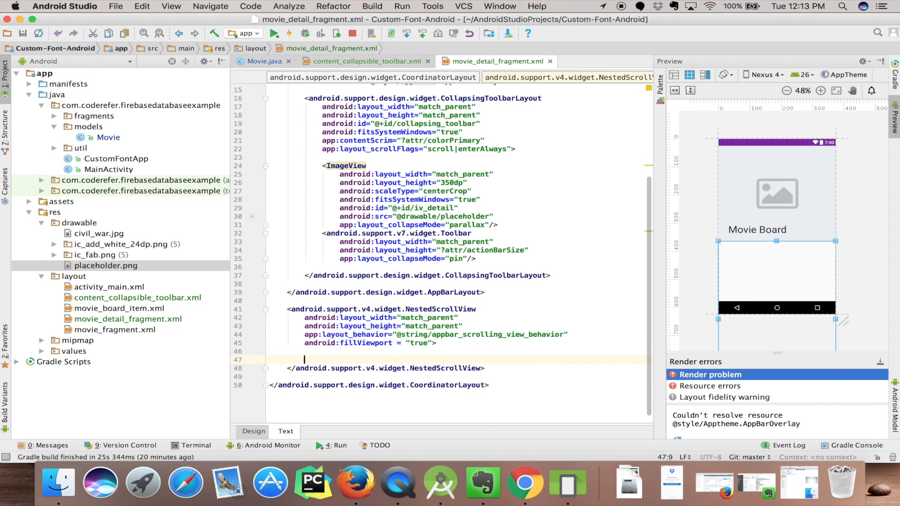
text(<include layout="@)
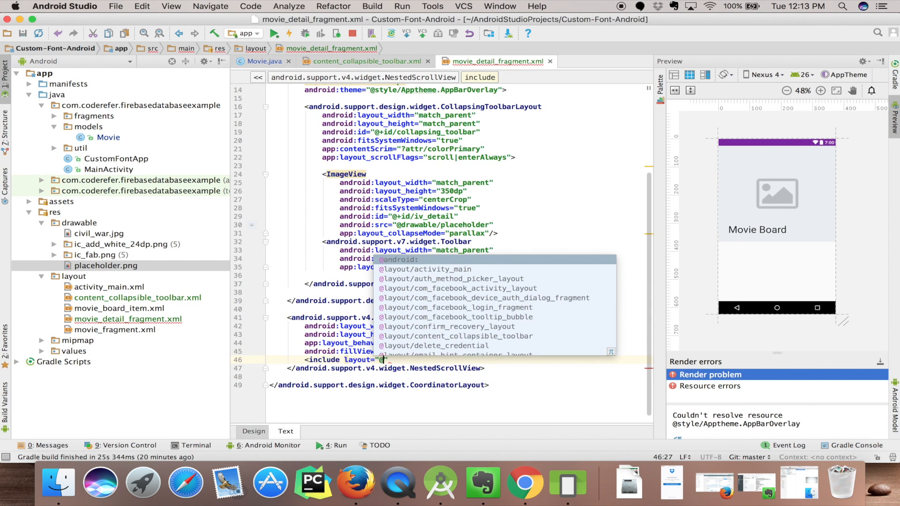
click(455, 335)
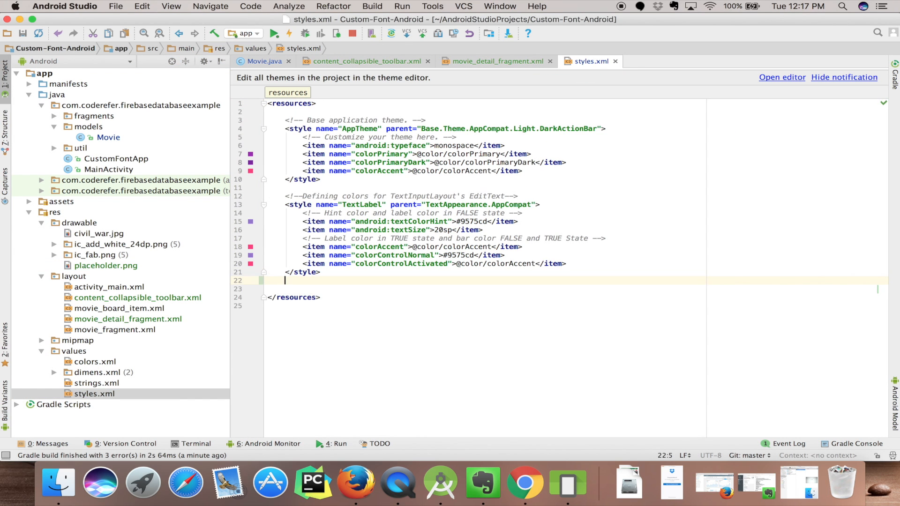
Declare style AppTheme.AppBarOverlay with parent ThemeOverlay.AppCompat.Dark.ActionBar and run the app
text(<)
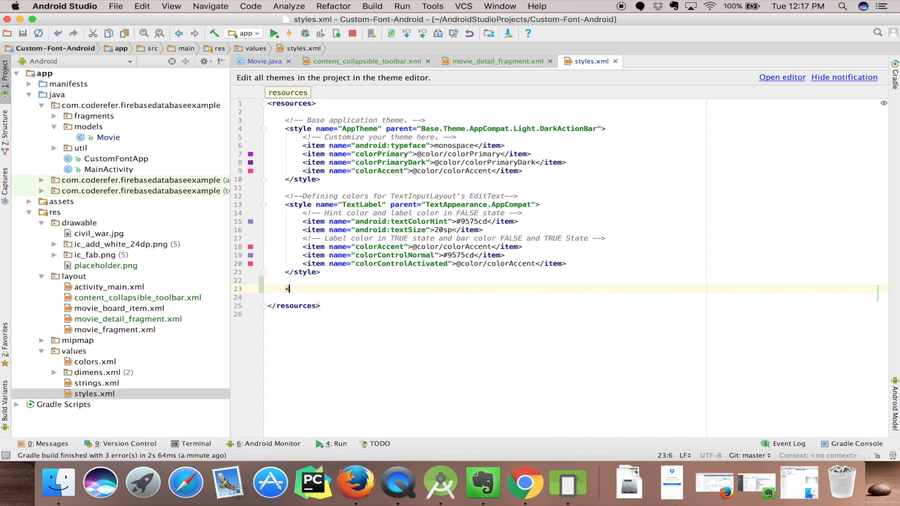
text(<style name=")
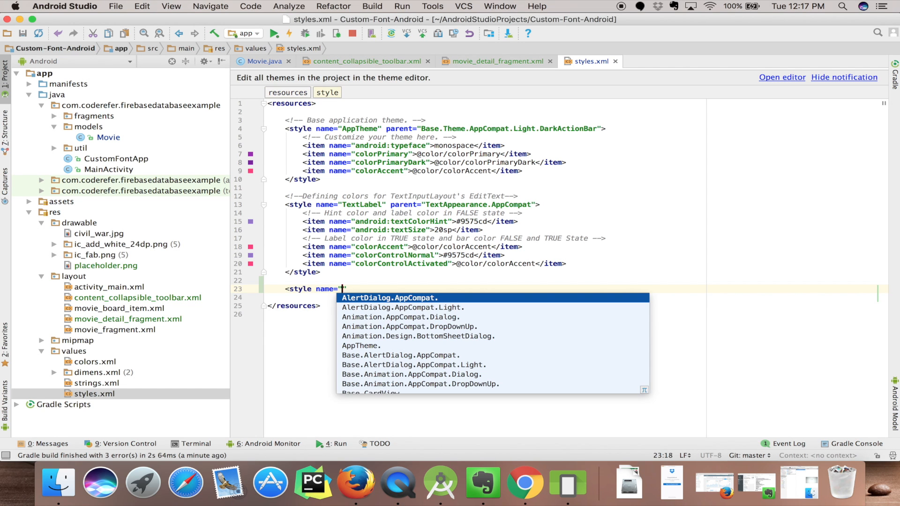
text(AppTheme.)
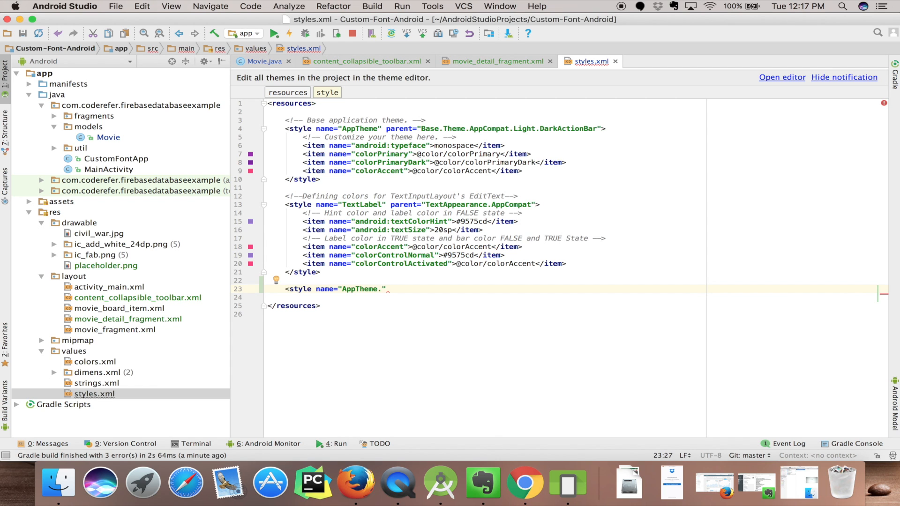
text(AppBarOverlay)
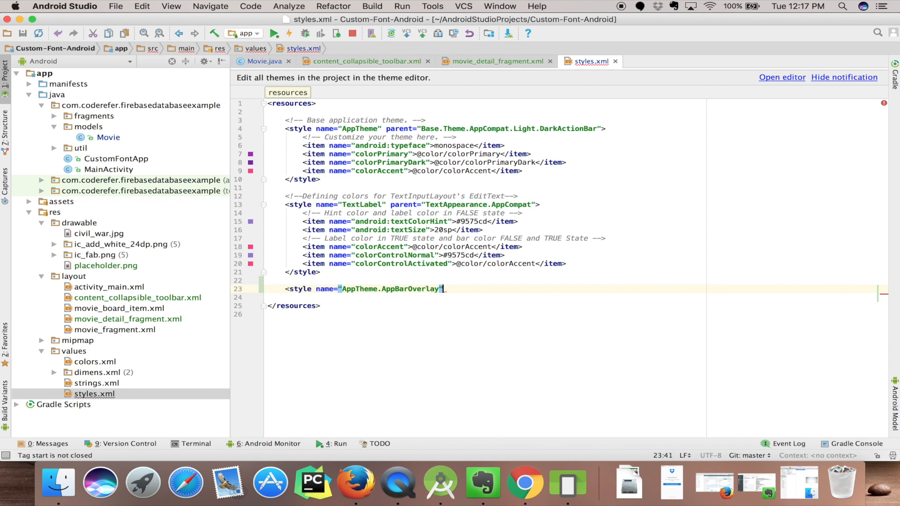
text(parent=")
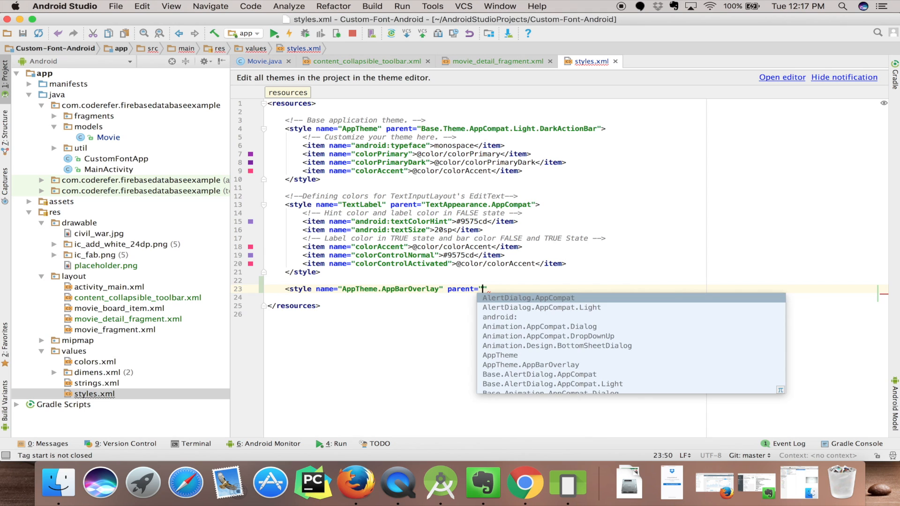
text(The)
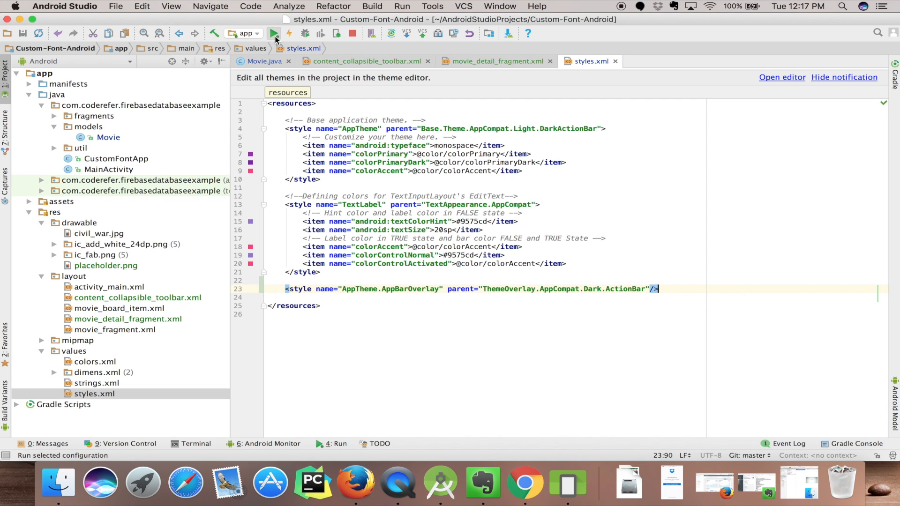
click(273, 32)
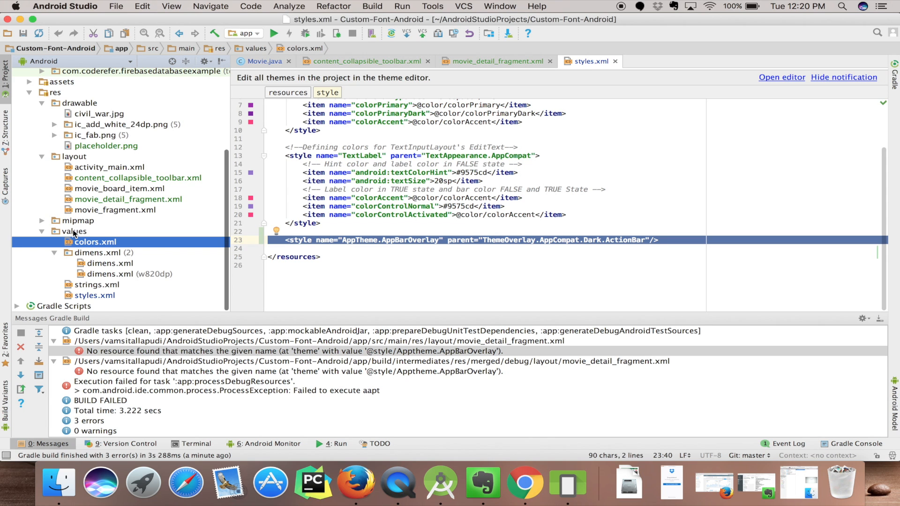
Reveal the values folder in Finder and locate styles.xml among colors, dimens and strings
right_click(96, 241)
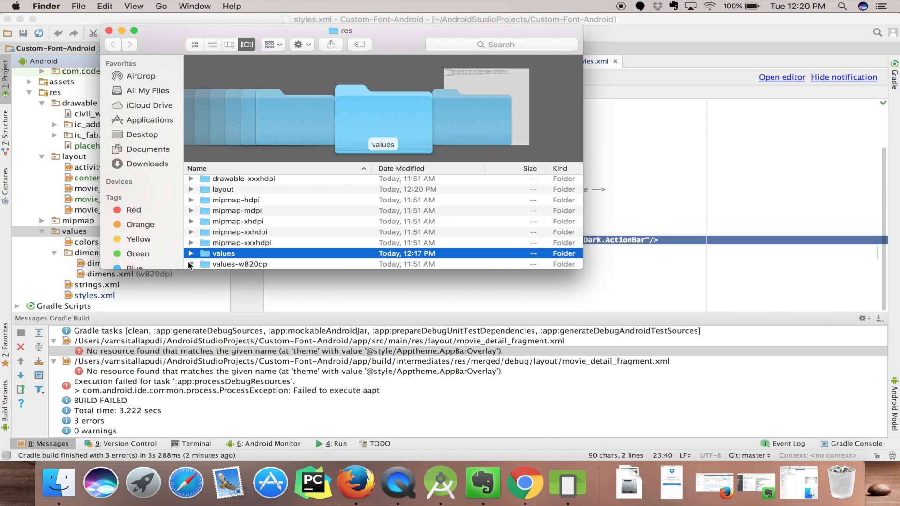
click(190, 264)
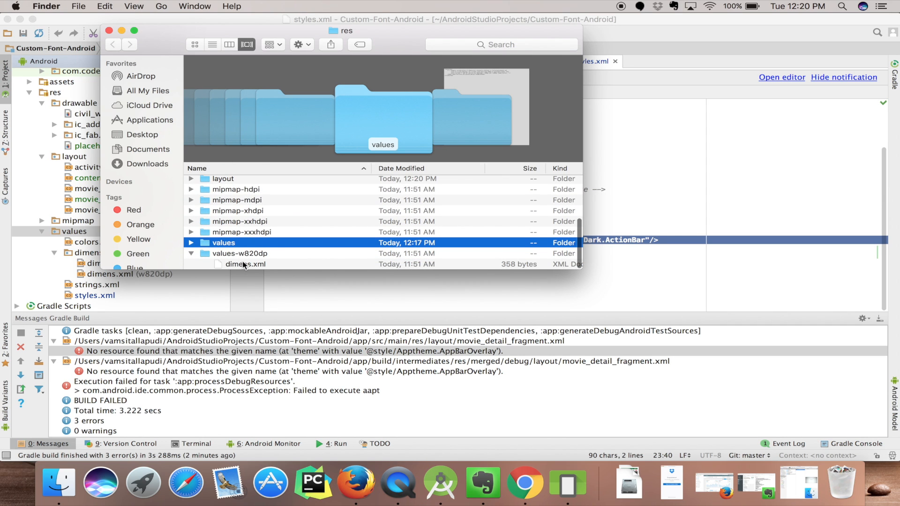
click(191, 242)
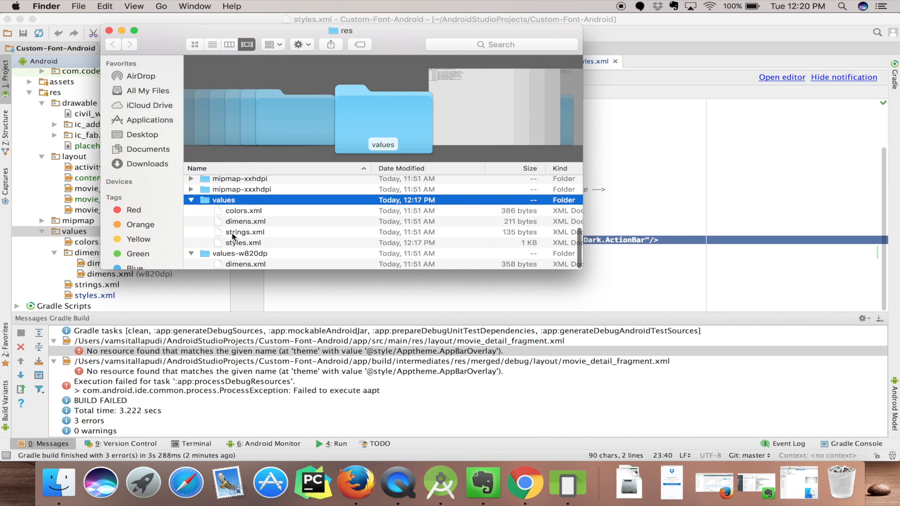
click(243, 241)
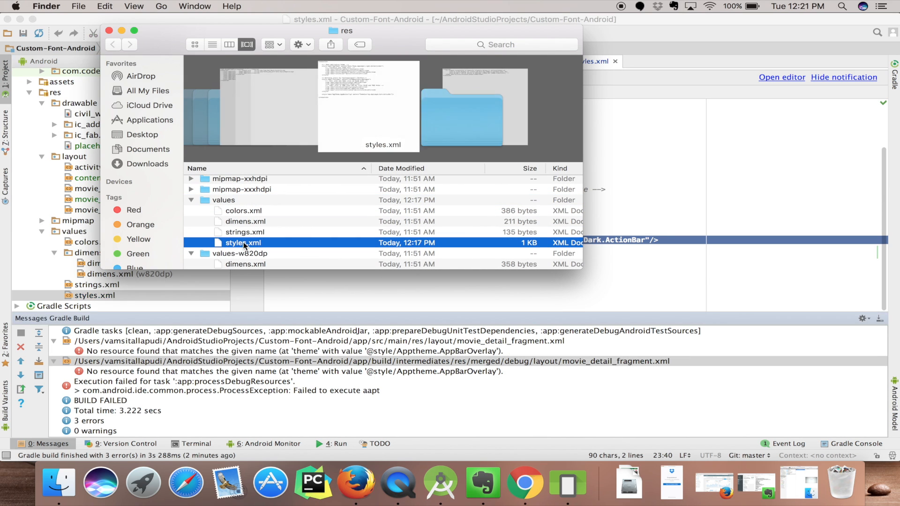
right_click(243, 242)
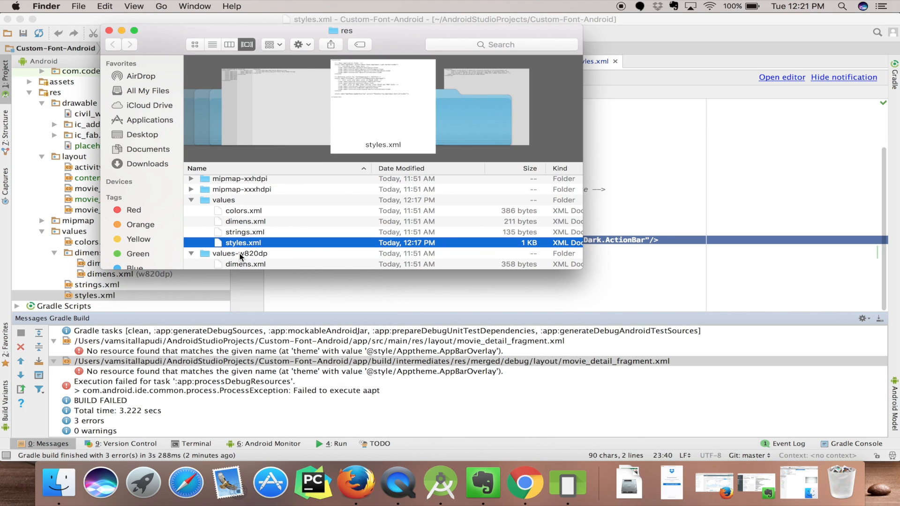
right_click(241, 253)
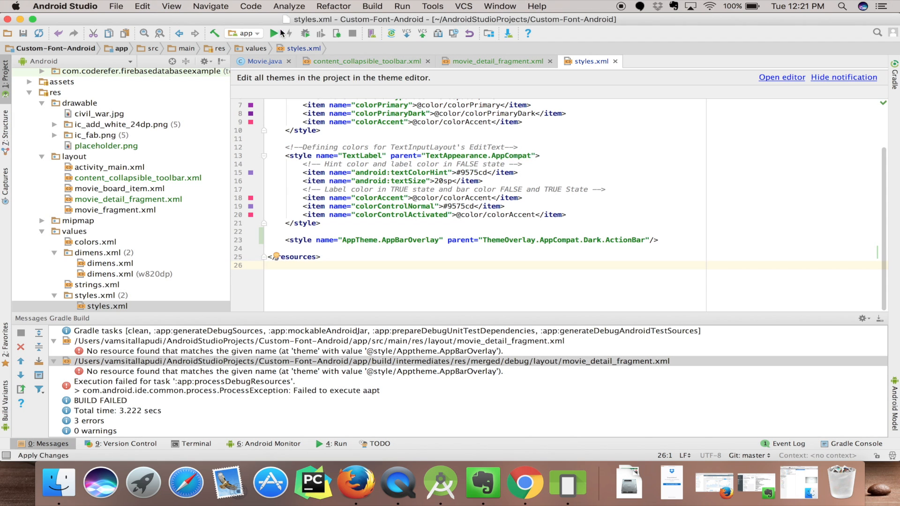
Run on the Nexus 5X and start correcting the android:theme value after AppTheme
click(274, 33)
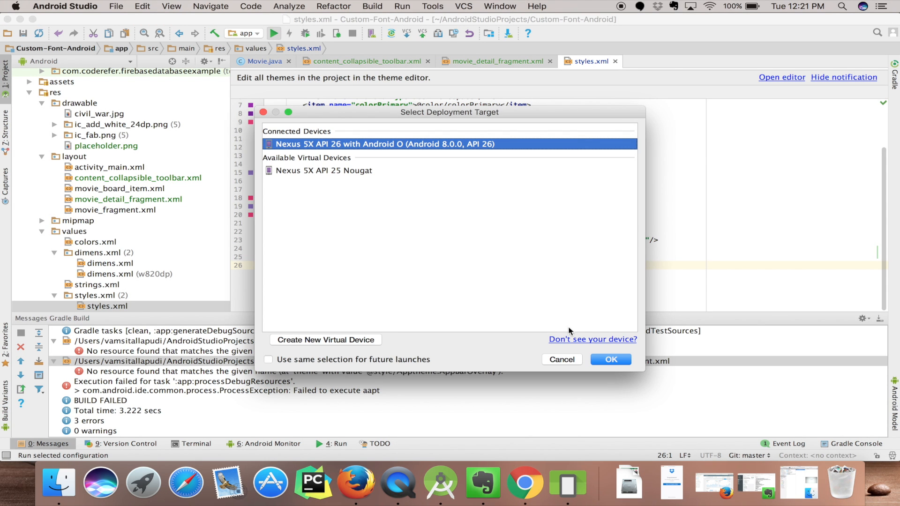
click(611, 359)
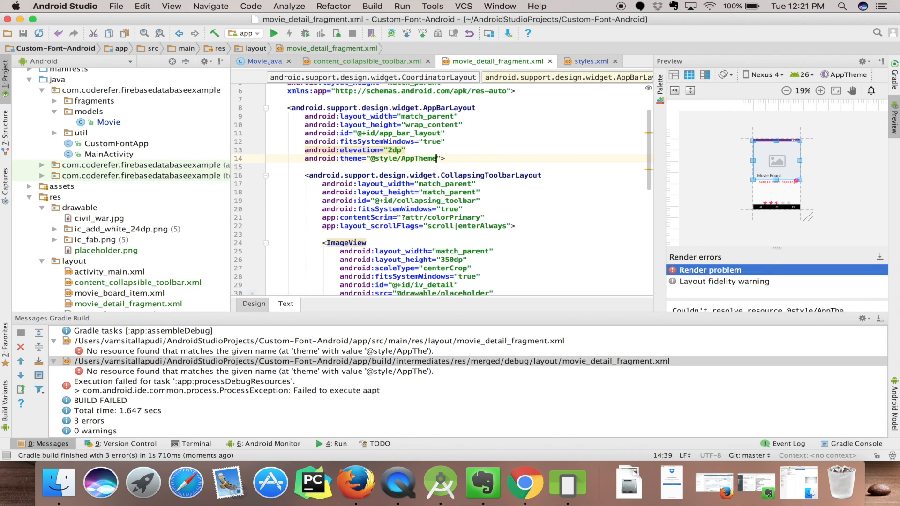
text(.styles.xml)
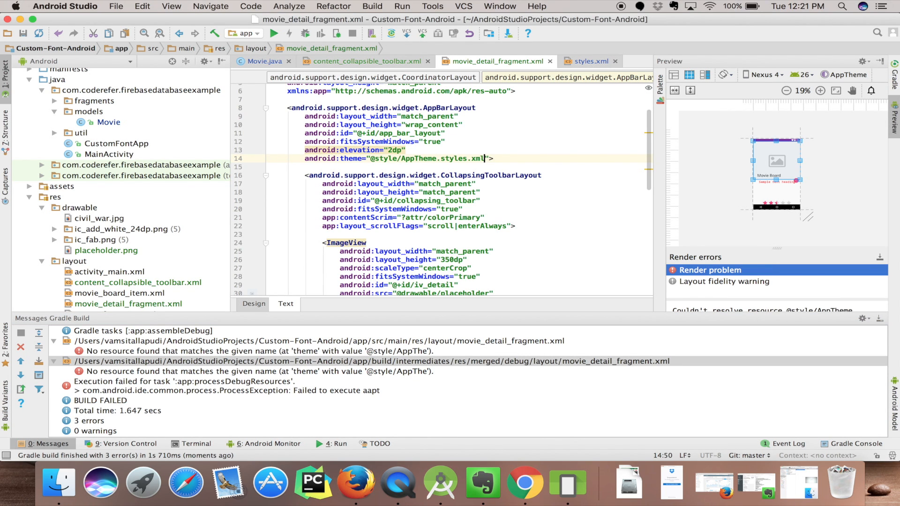
key(Backspace)
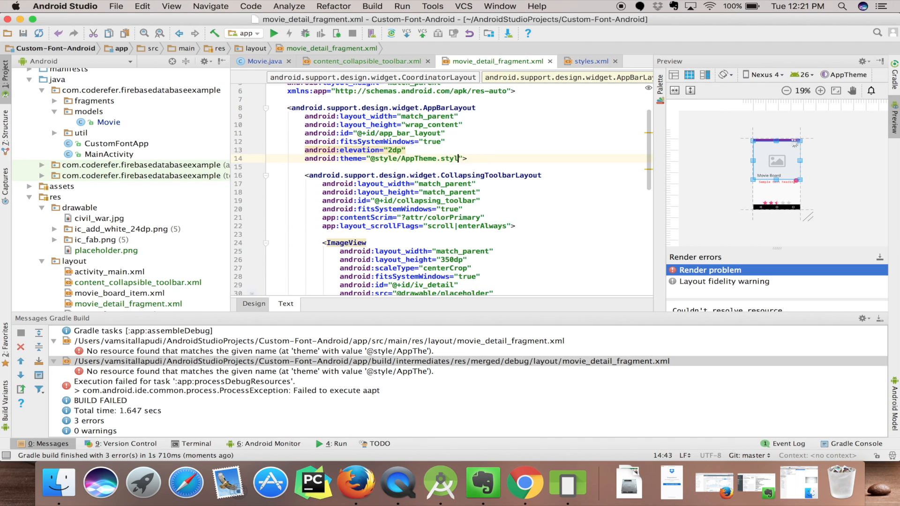
click(592, 61)
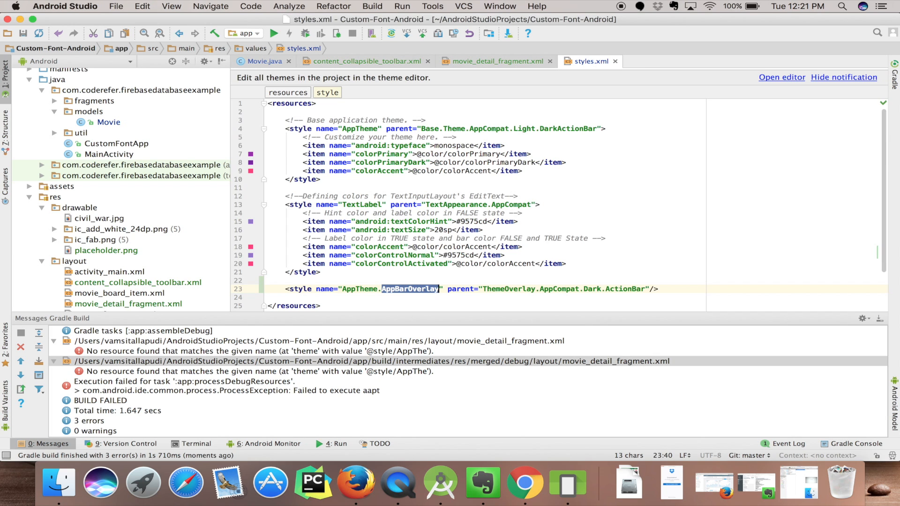
click(498, 62)
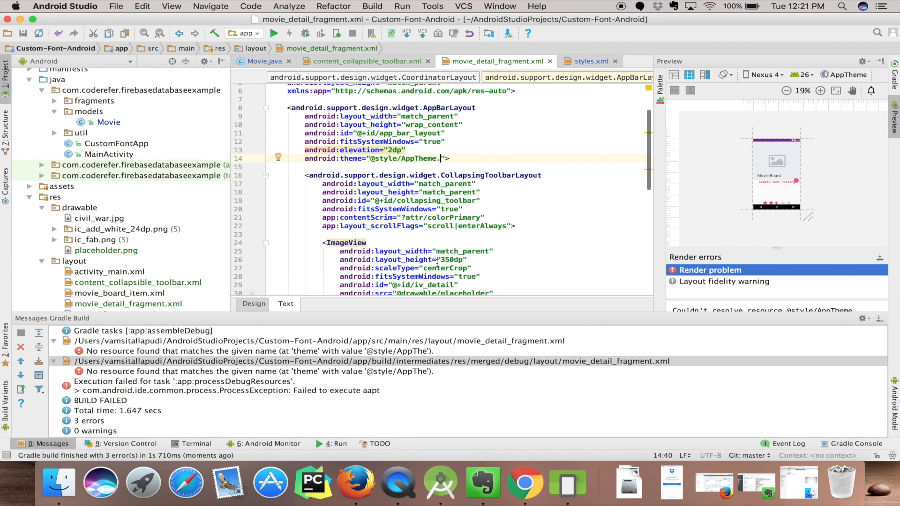
text(AppBarOverlay)
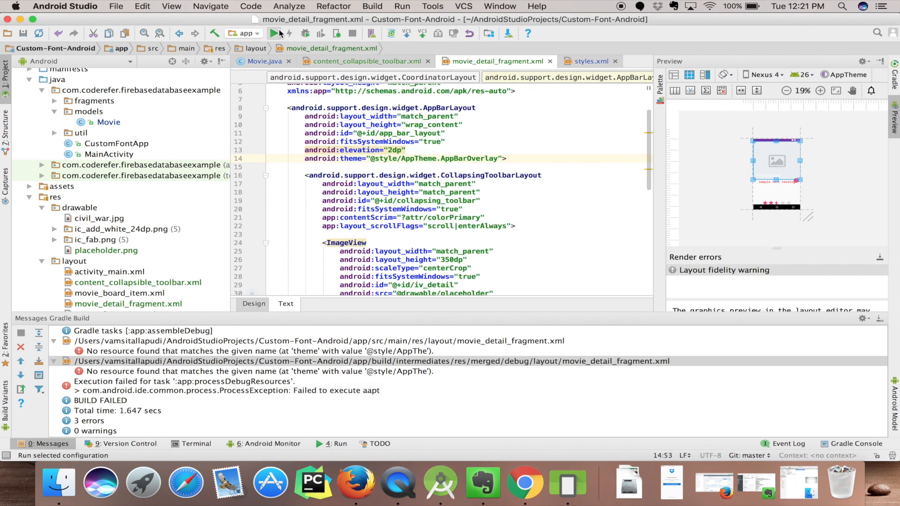
click(275, 33)
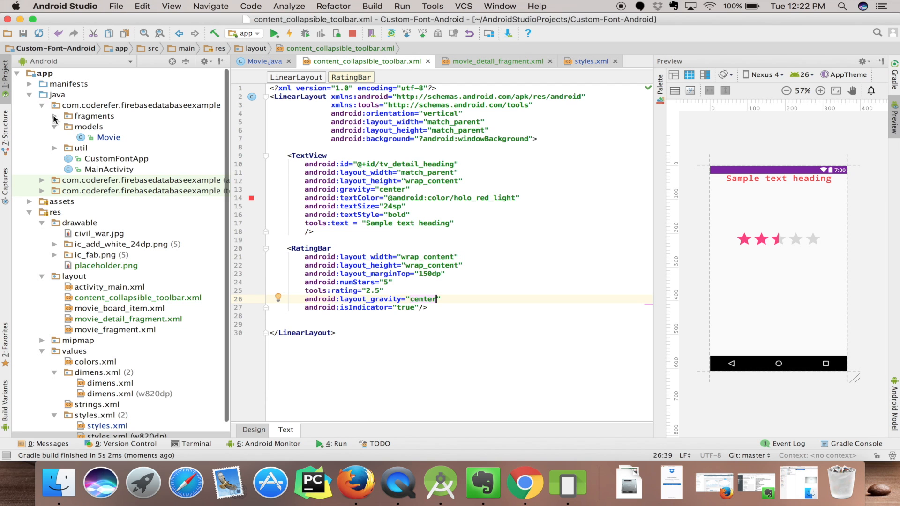
Create Java class MovieDetailFragment extending android.support.v4.app.Fragment in the fragments package
click(94, 116)
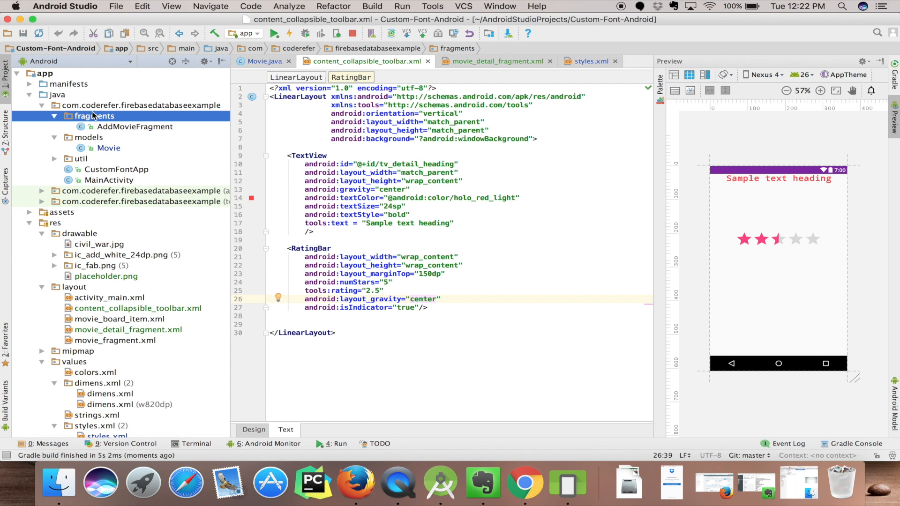
right_click(135, 127)
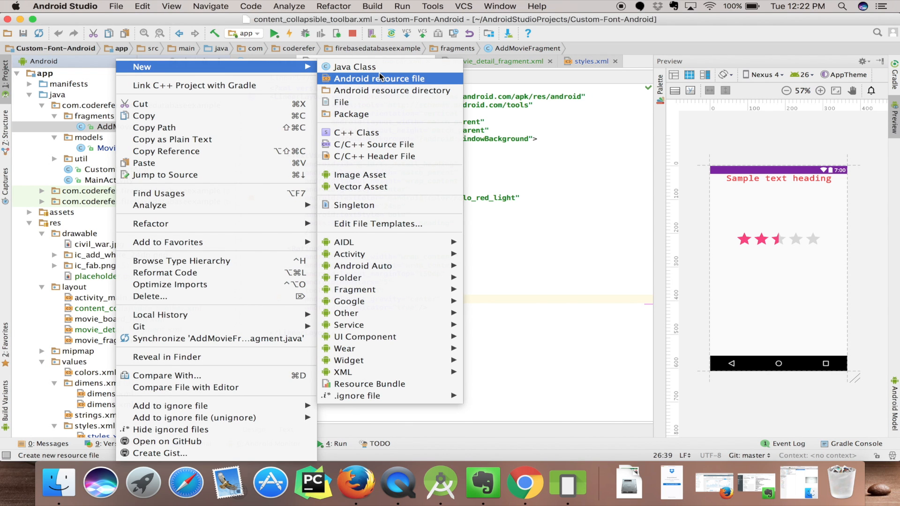
click(354, 67)
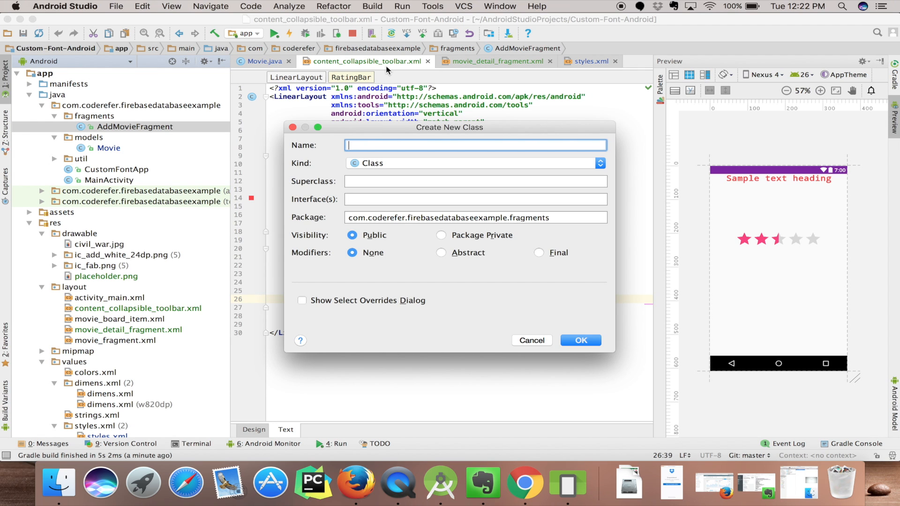
text(MovieD)
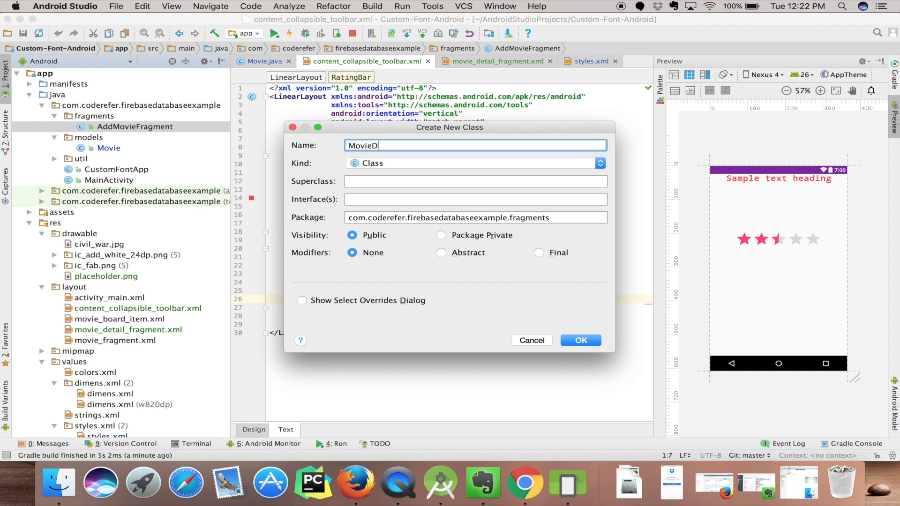
text(etailFragment)
click(477, 180)
text(android.support.v4.app.Fragment)
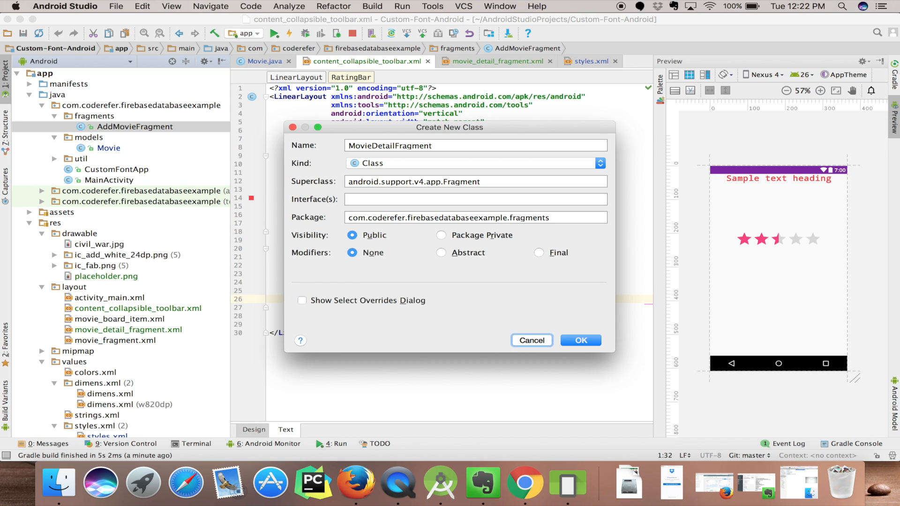
click(580, 340)
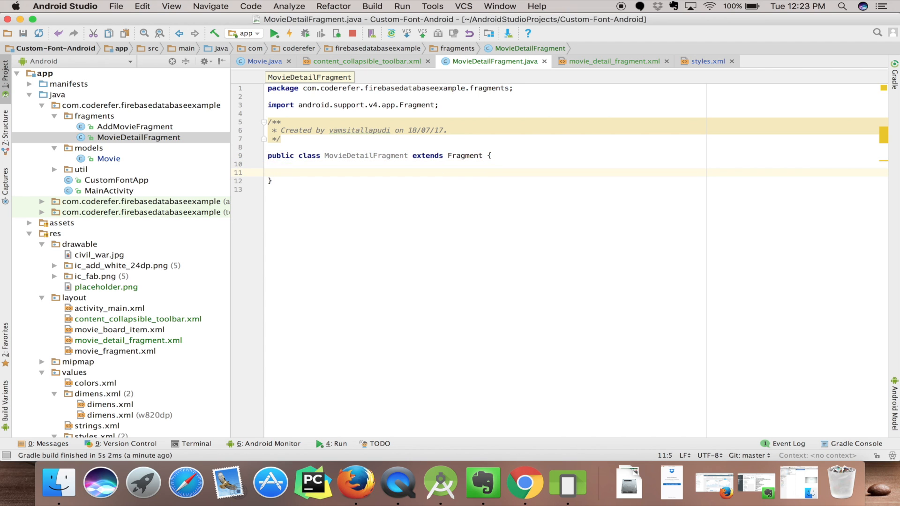
Declare a private Movie mMovie field, importing the app's Movie model
text(private Movie)
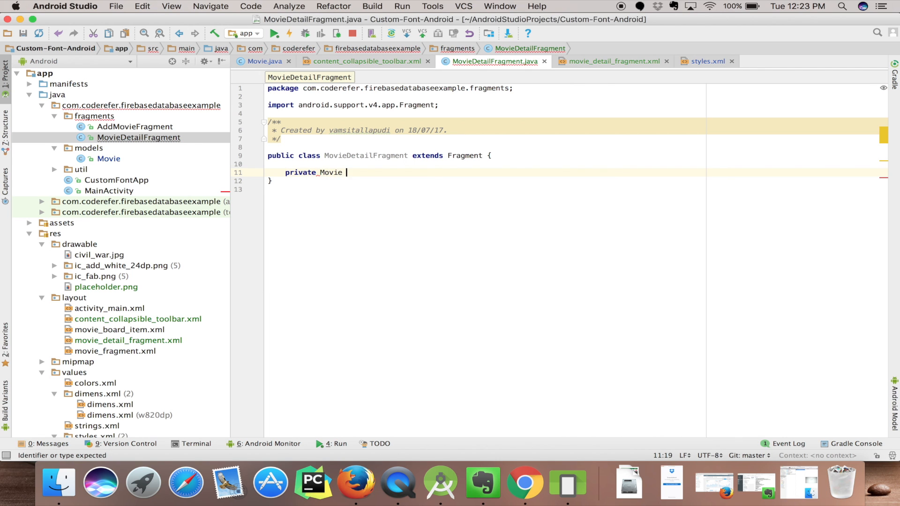
text(mov)
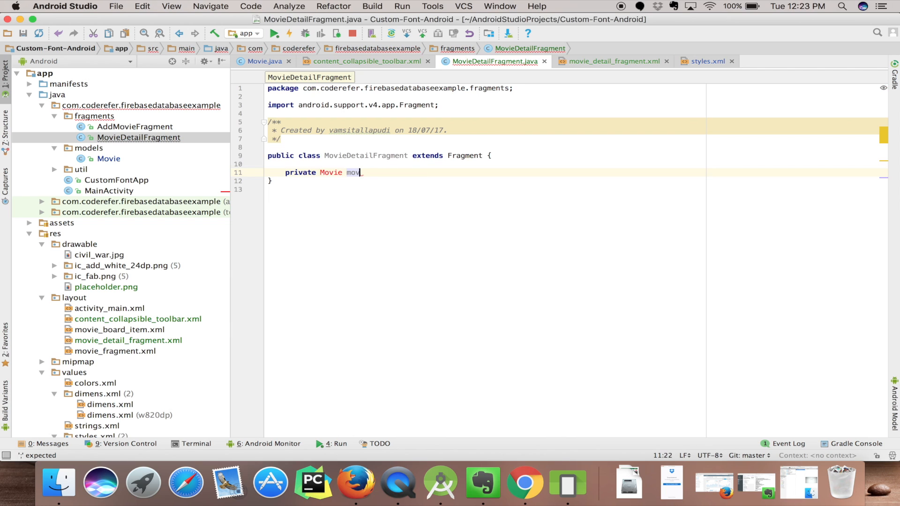
text(Movie)
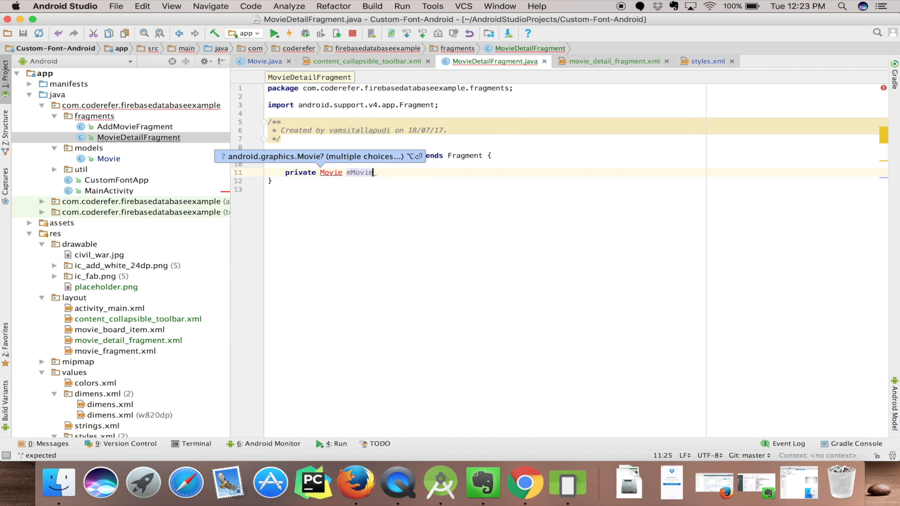
text(;)
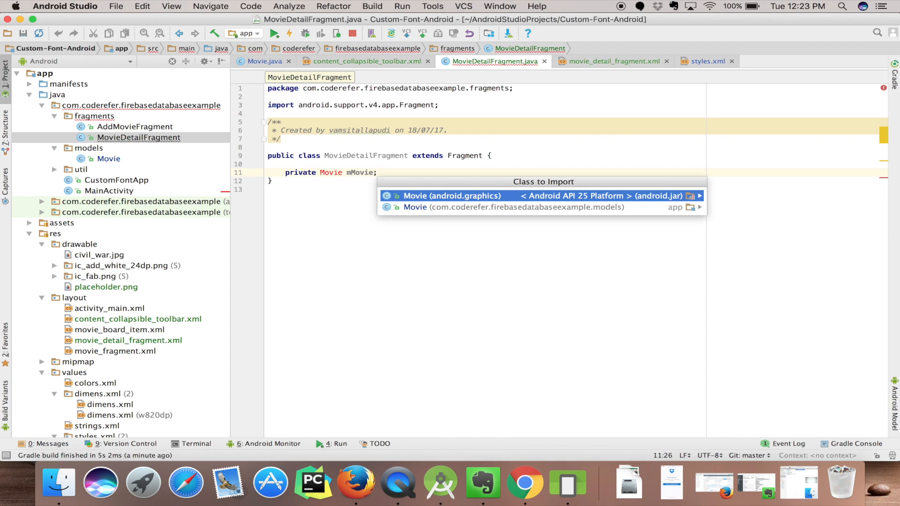
click(512, 208)
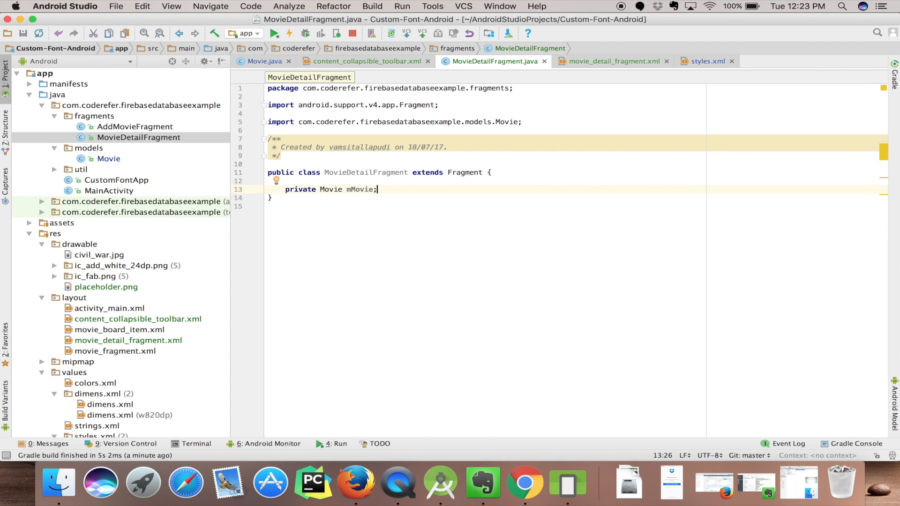
Declare fields ImageView ivDetailBanner, TextView tvDetailHeading and RatingBar mRatingBar
text(private I)
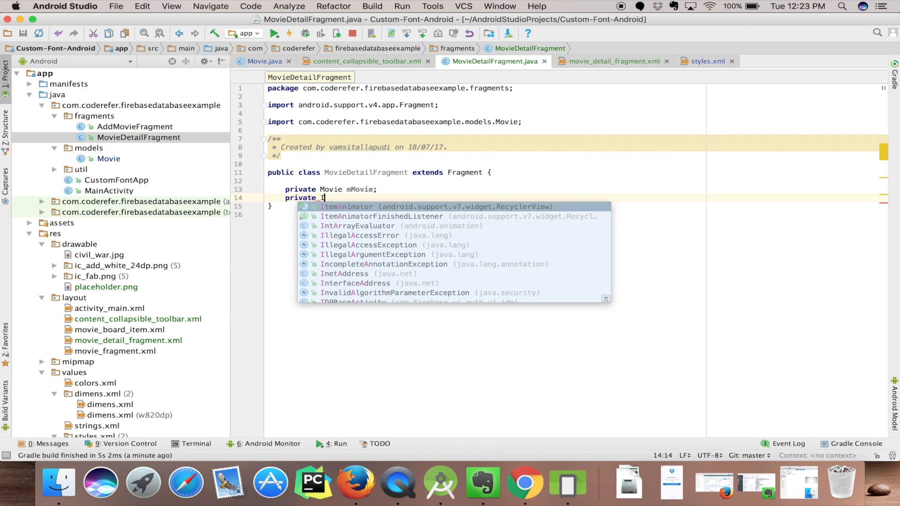
text(mageView)
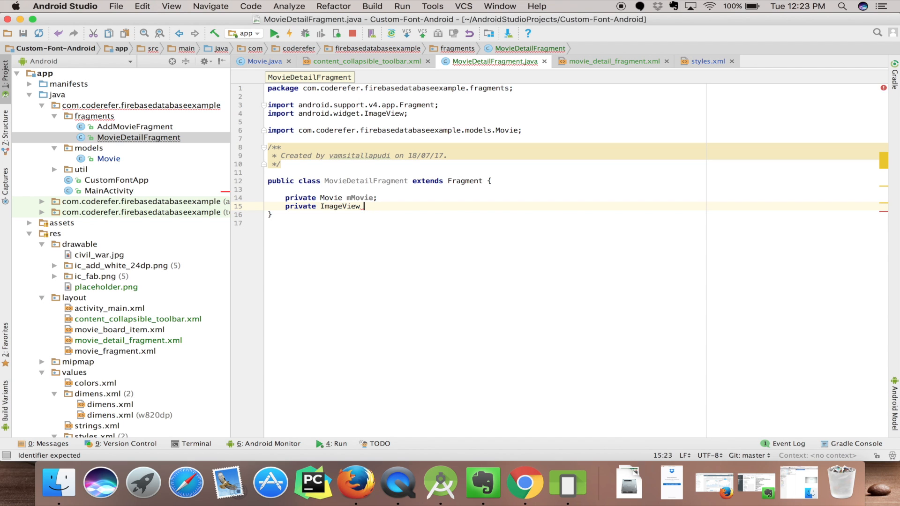
text(ivDetail)
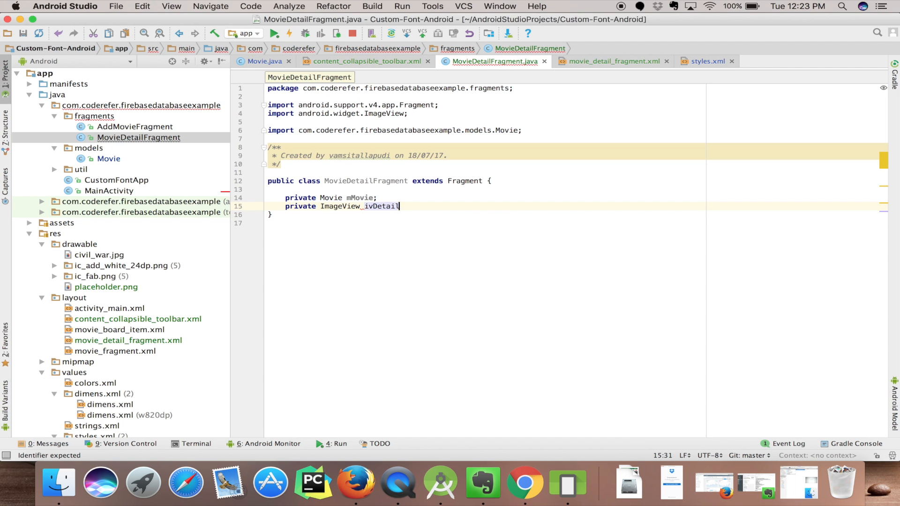
text(Banner;)
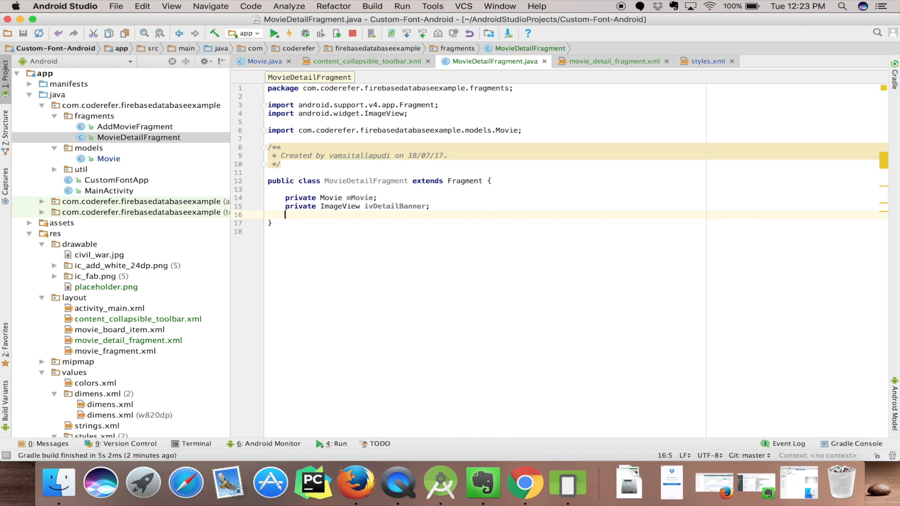
text(private_t)
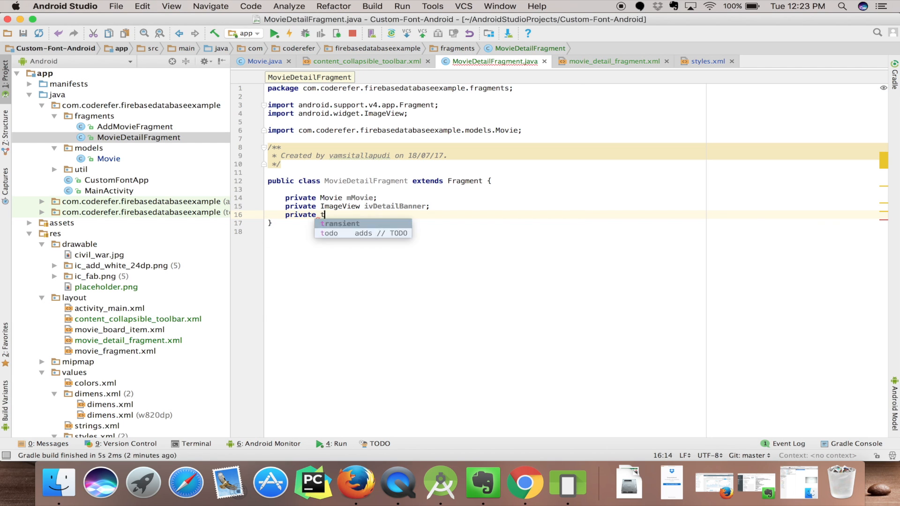
text(extView)
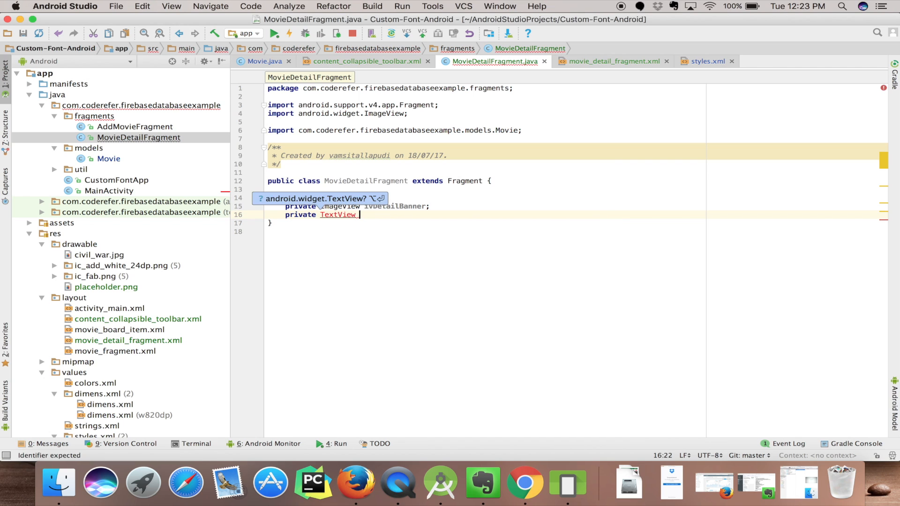
text(_tvD)
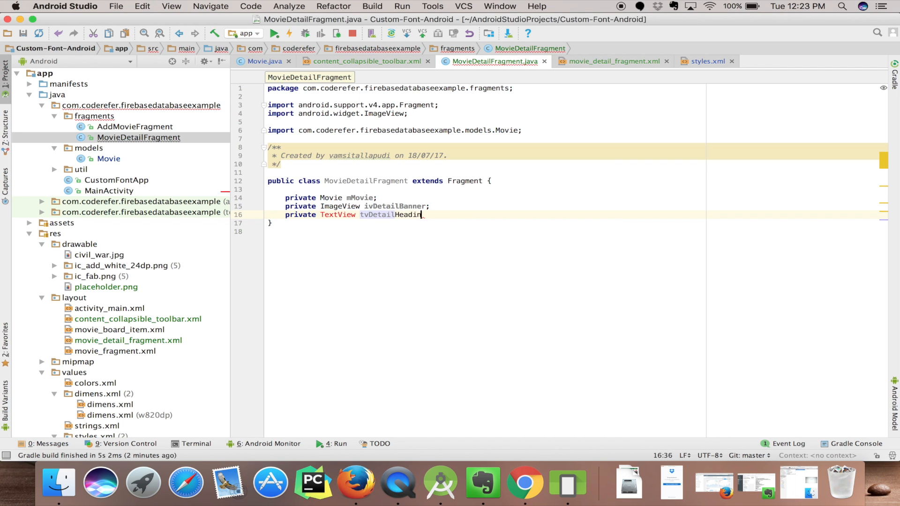
text(g;)
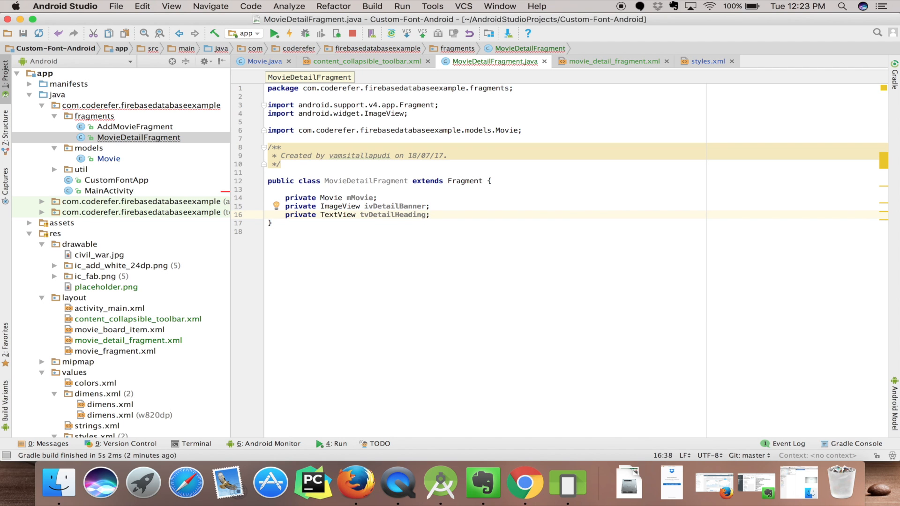
key(enter)
text(private Ra)
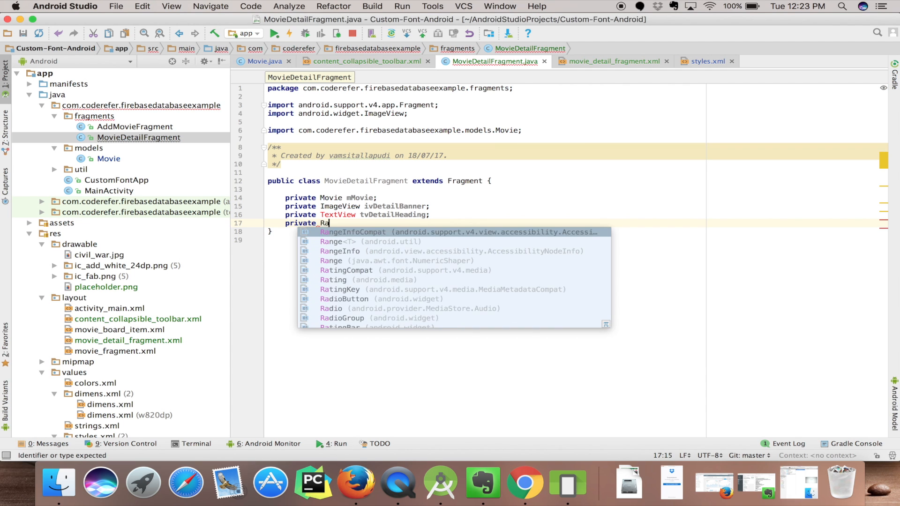
text(tingBar)
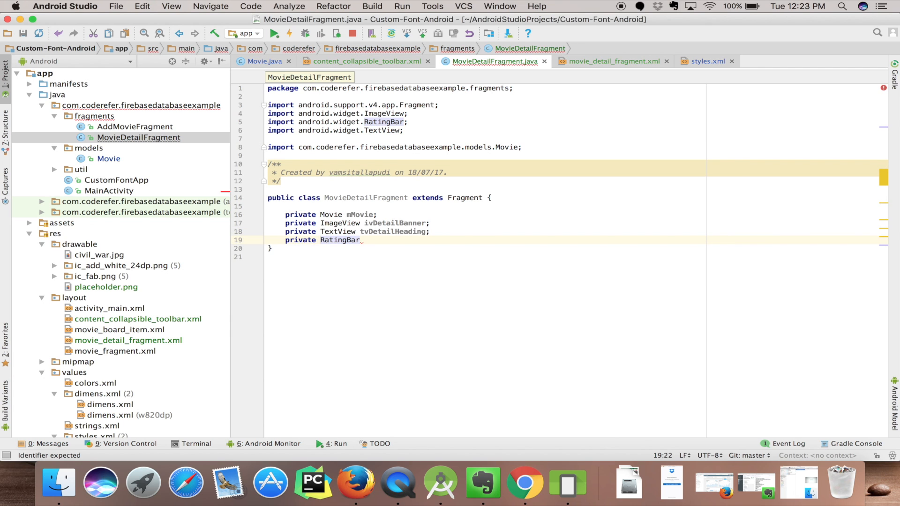
text(mRatingBar;)
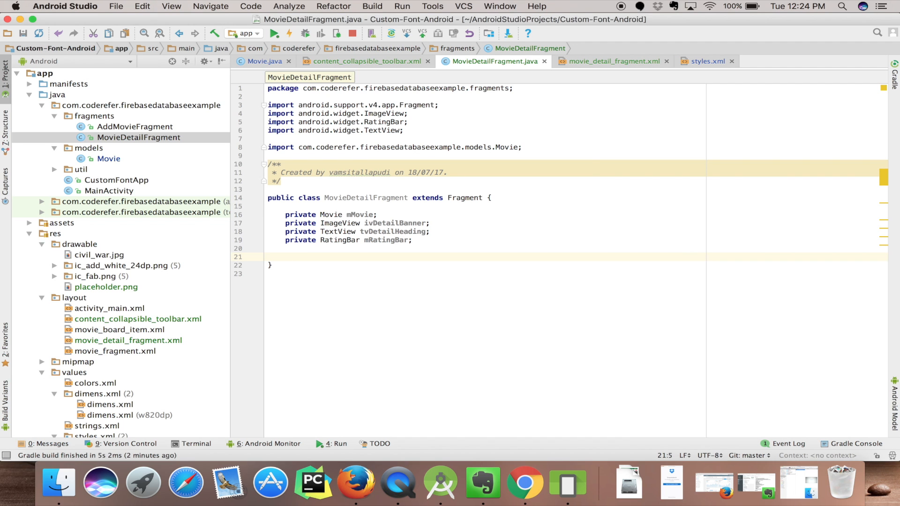
Override onCreateView and remove its generated default return
click(285, 257)
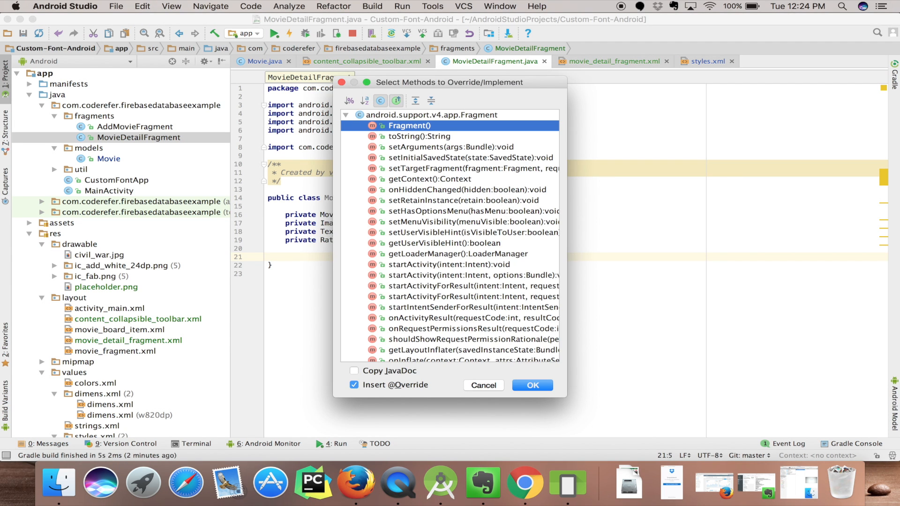
text(onC)
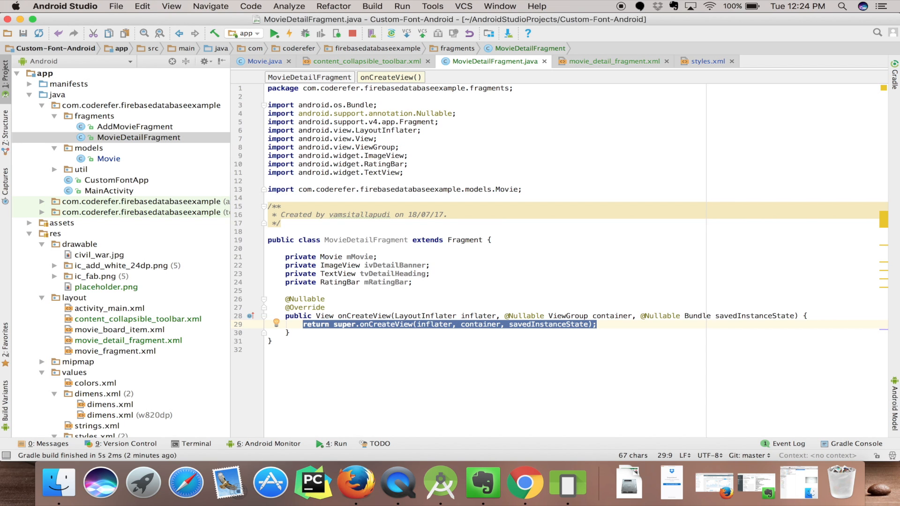
key(Delete)
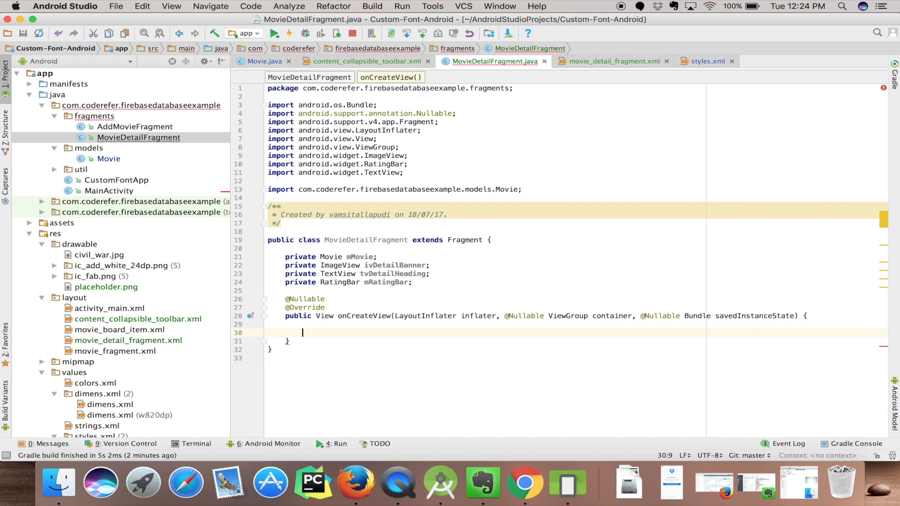
Write View view = inflater.inflate(R.layout.movie_detail_fragment, container, false); importing R
text(View view = inflater)
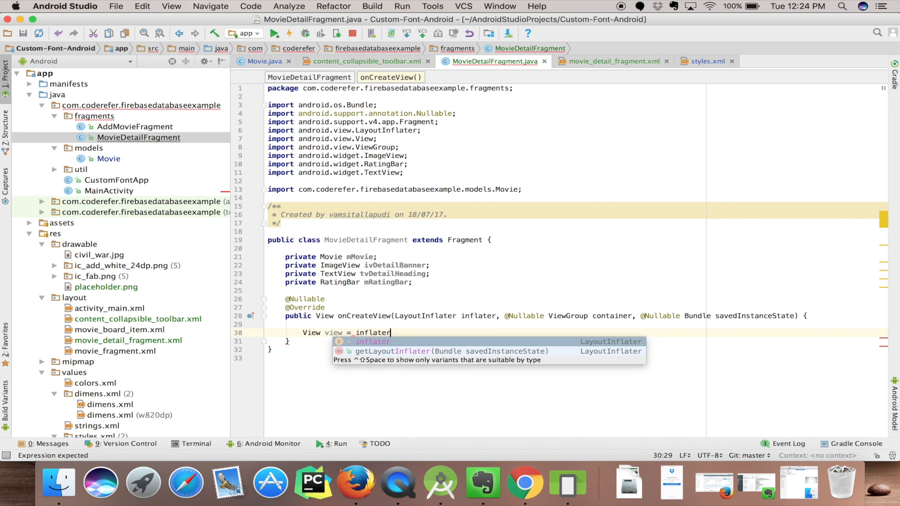
text(.in)
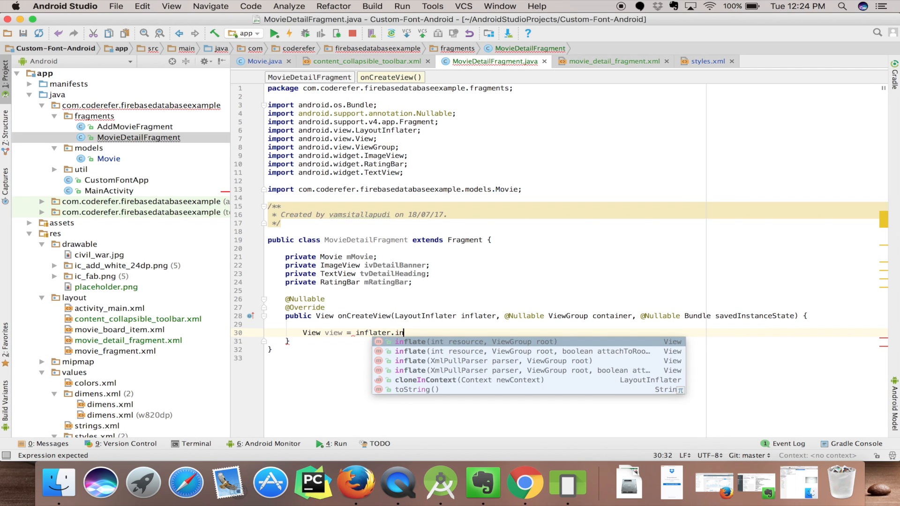
text(flate(R.)
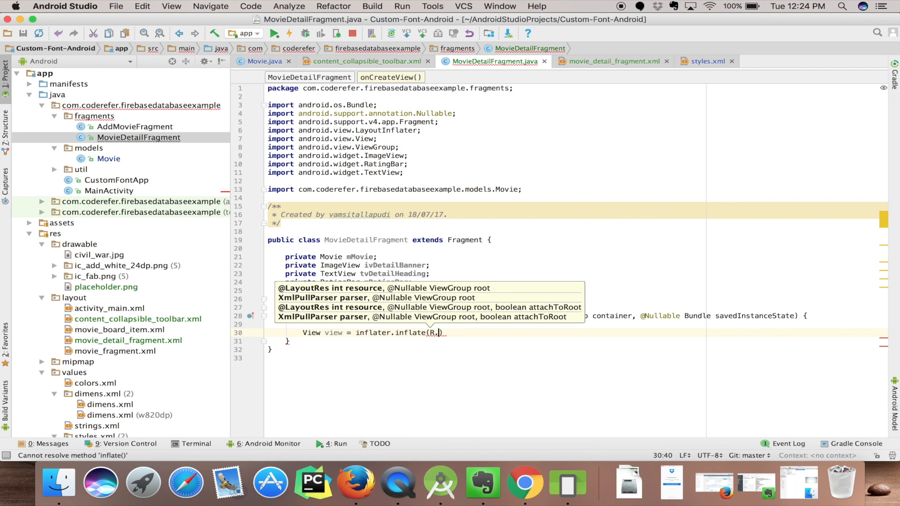
text(layout.)
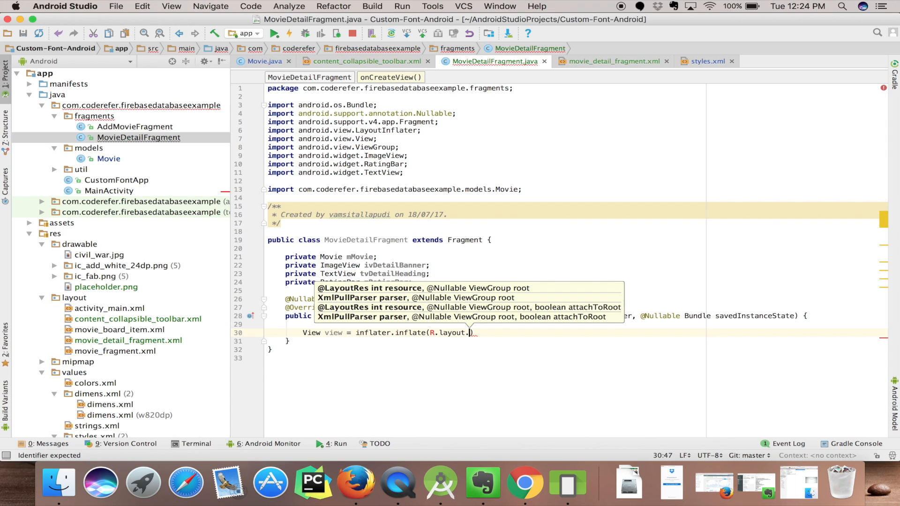
text(movie)
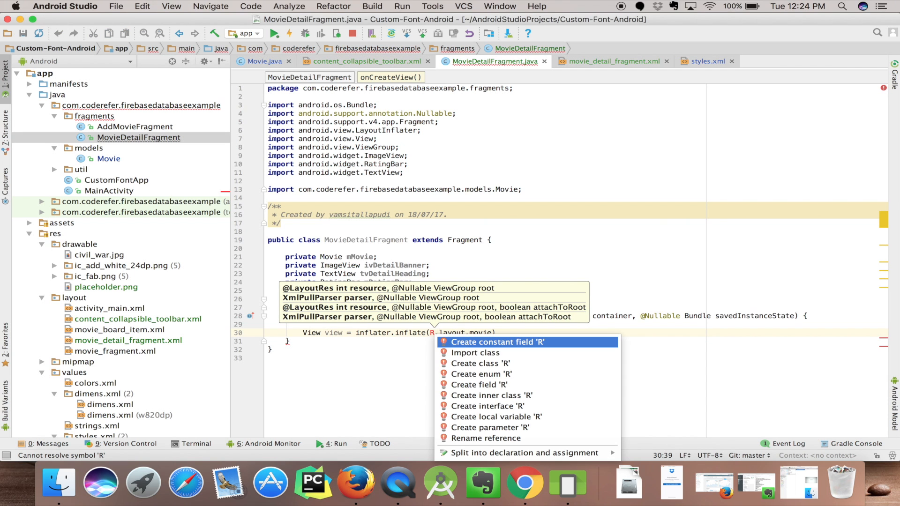
click(475, 353)
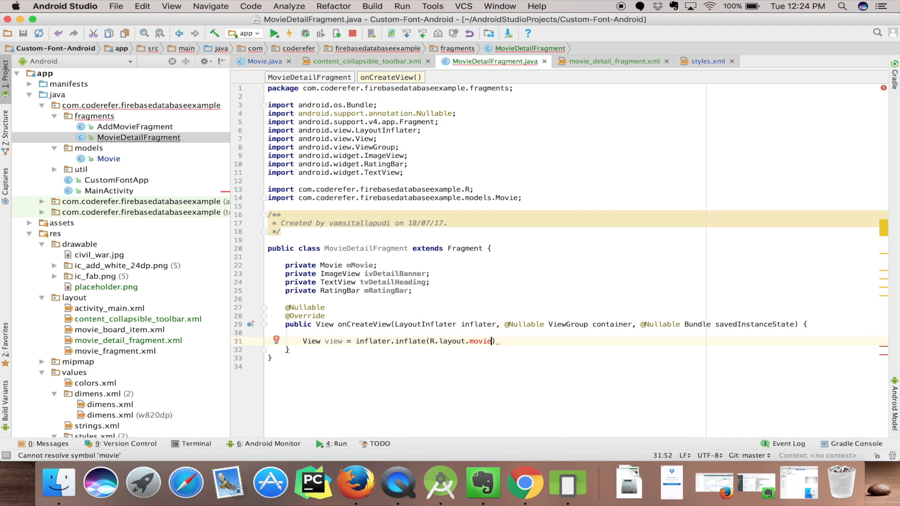
text(_detail_fragment)
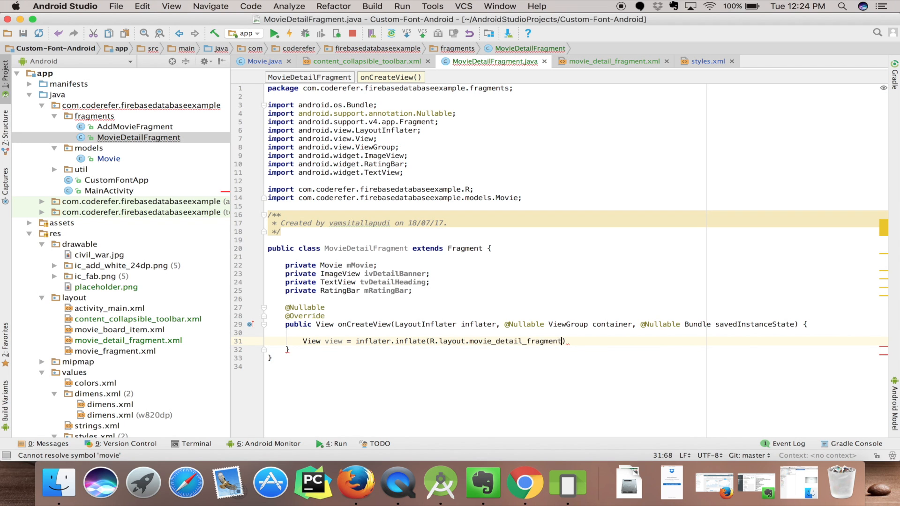
text(,)
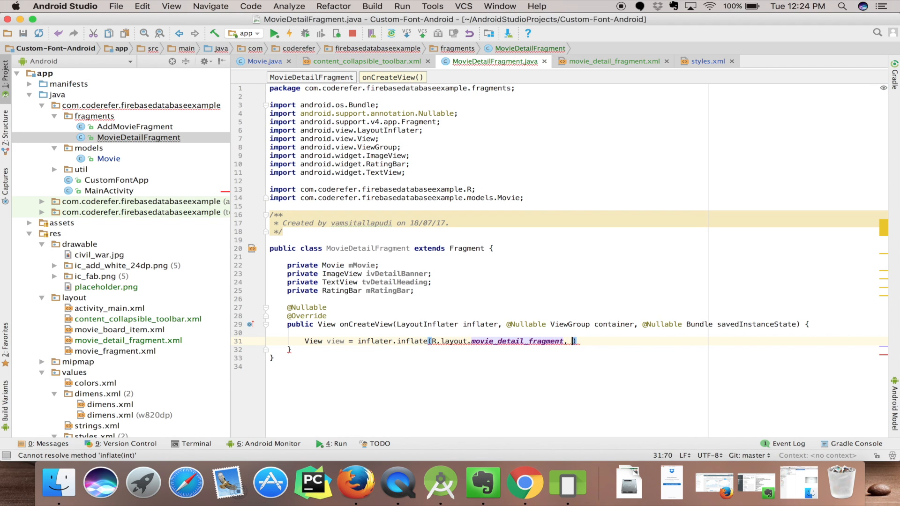
text(container, false)
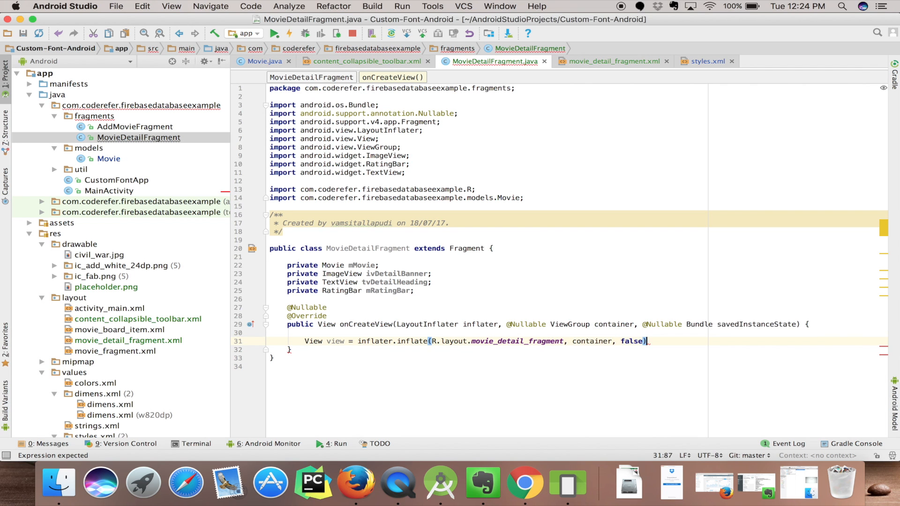
text(;)
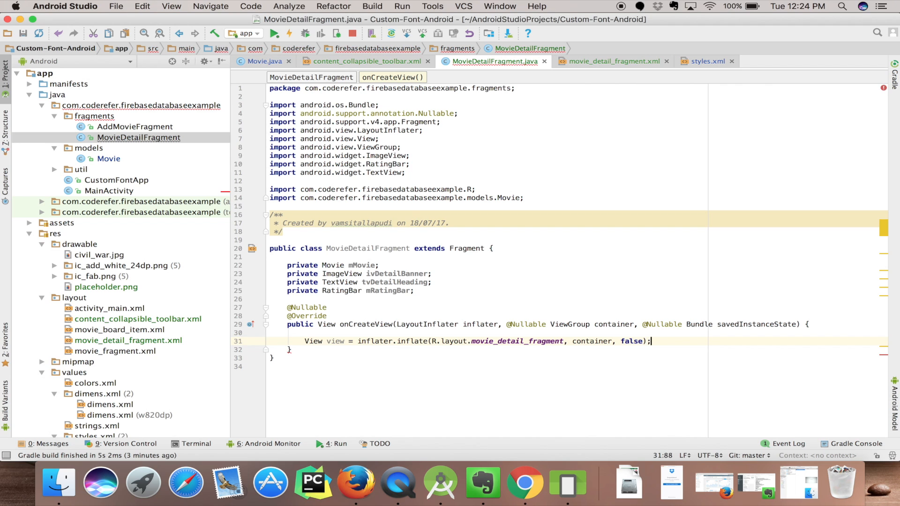
Add an if (getArguments() != null) check in onCreateView
text(if()
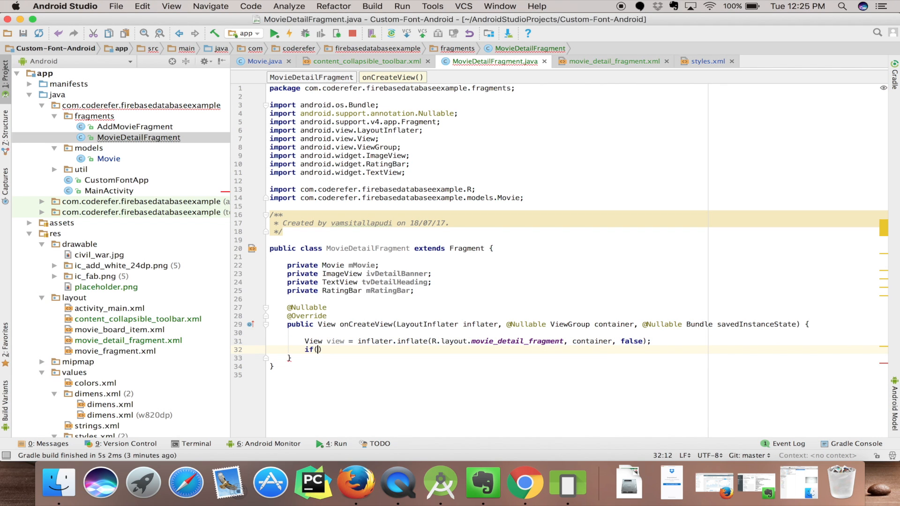
text(getArguments()
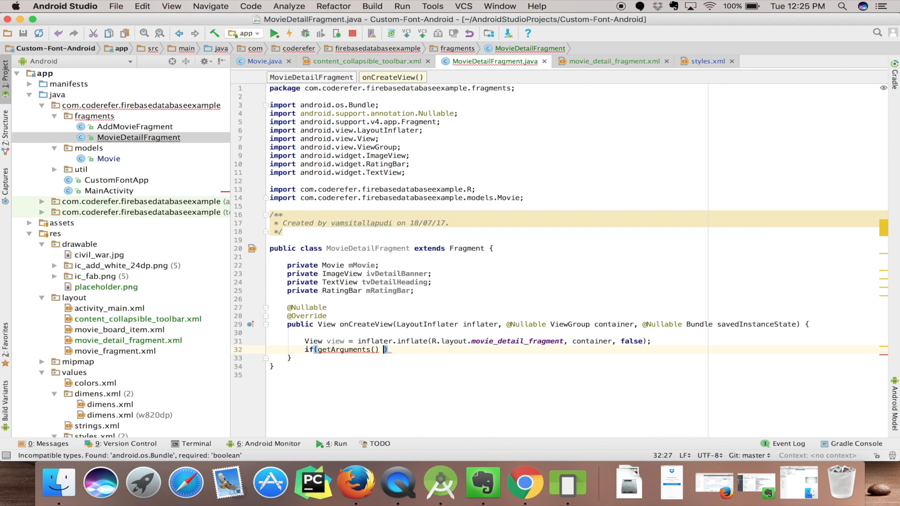
text(!=null)
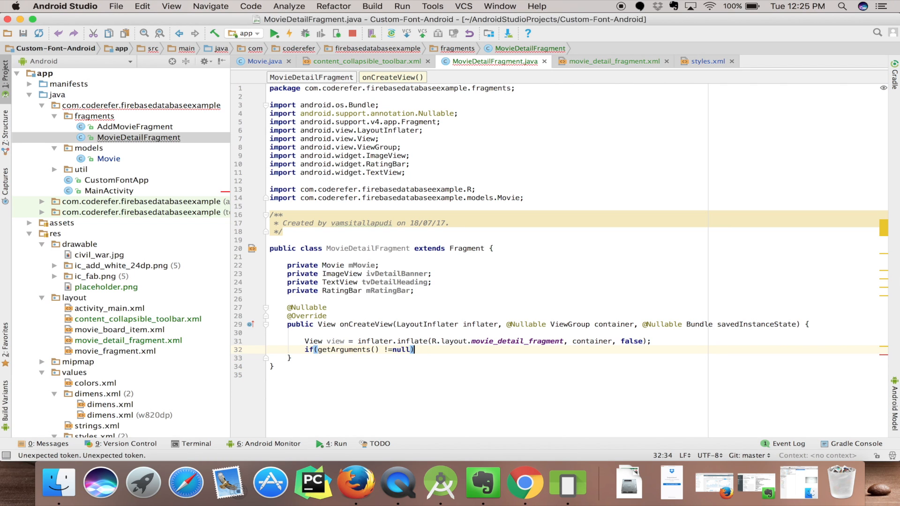
text({)
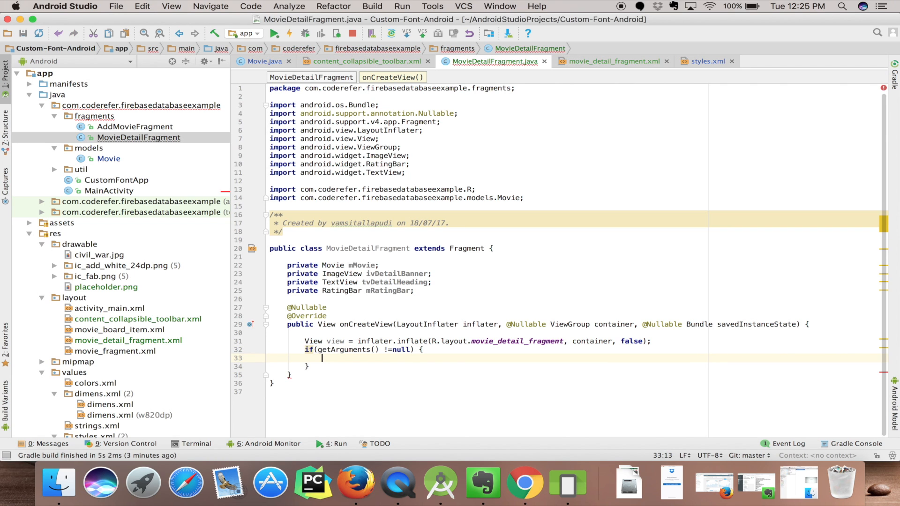
Assign mMovie = getArguments().getParcelable(MainActivity.MOVIE_KEY) inside the check
text(movie)
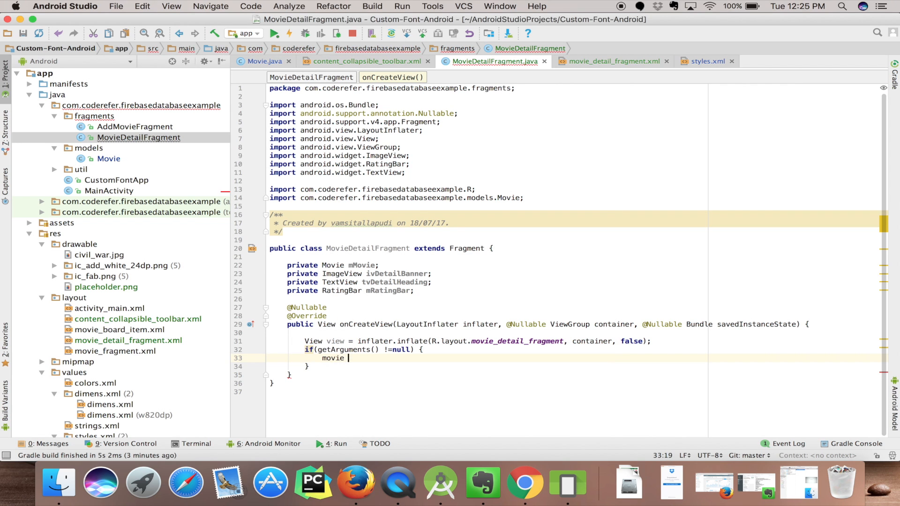
text(=)
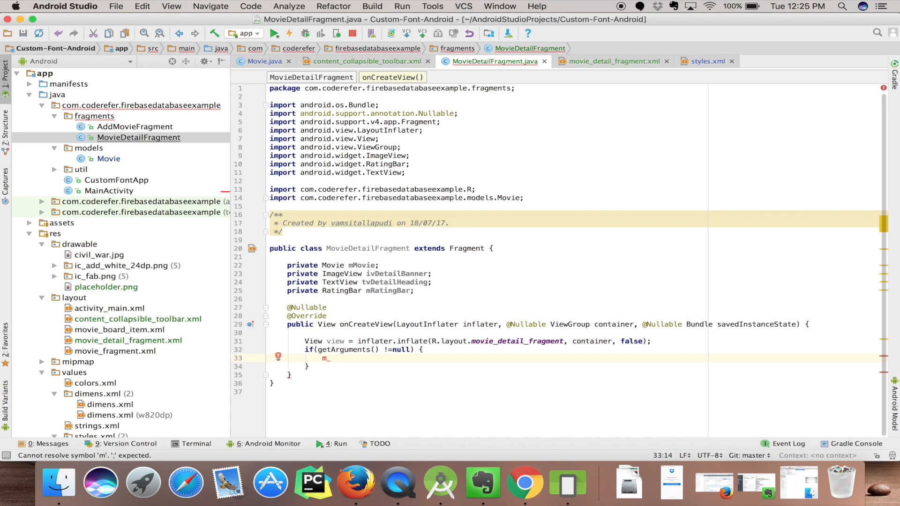
text(ovie =)
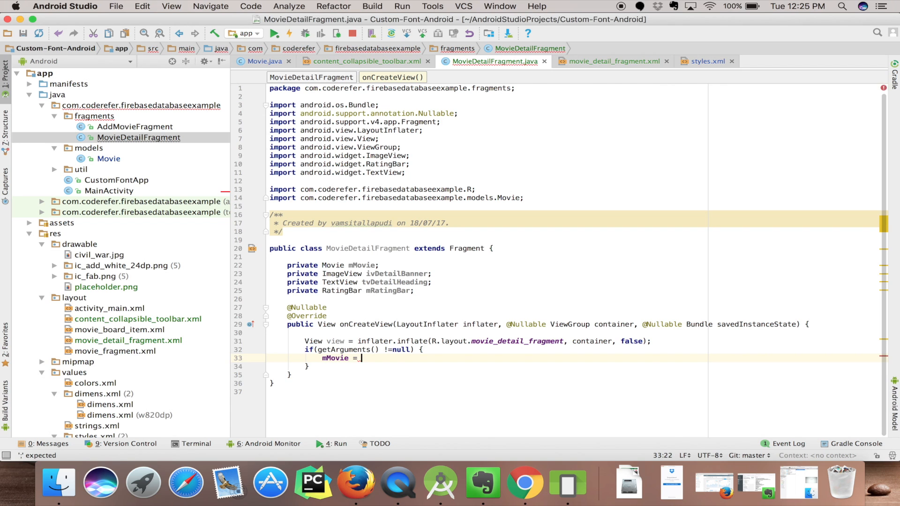
text(getArguments().)
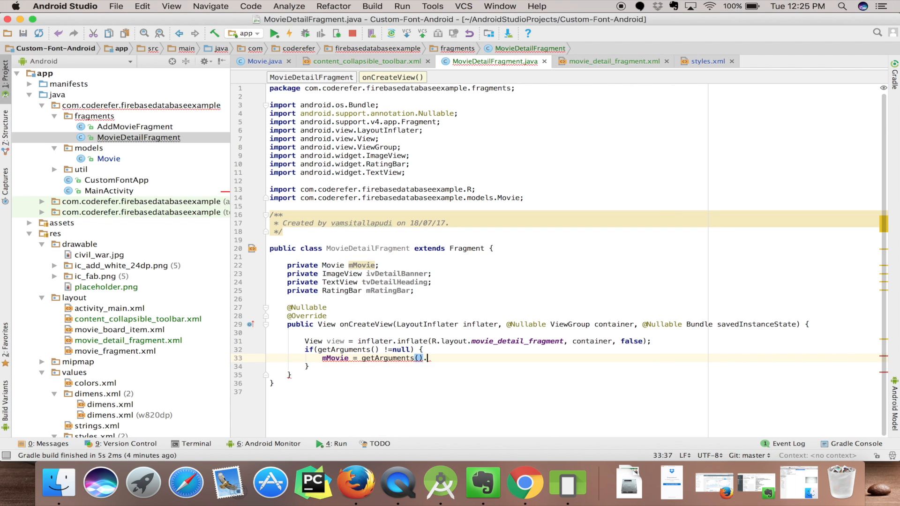
text(get)
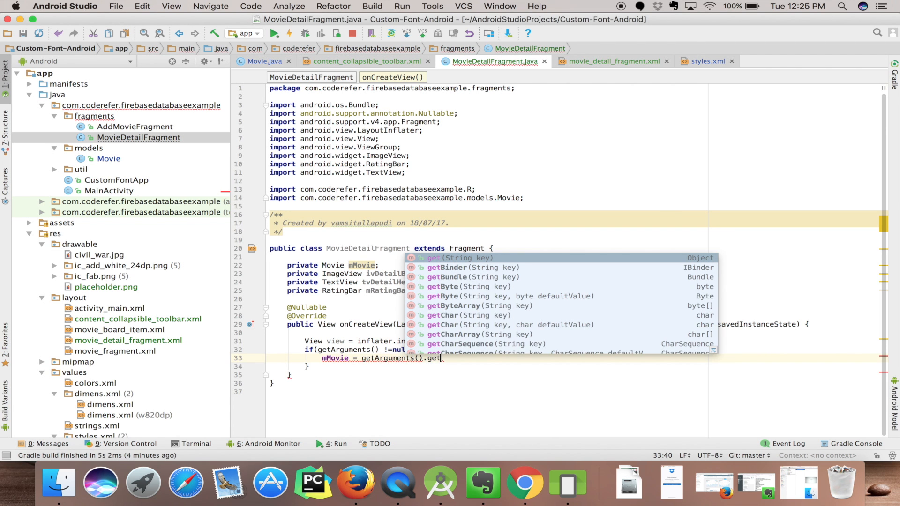
text(Parcelable()
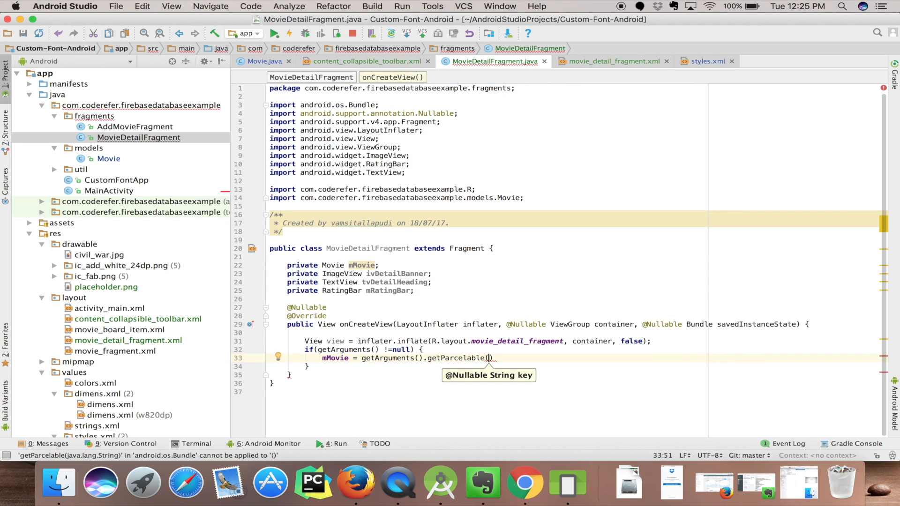
text(MainActivity.)
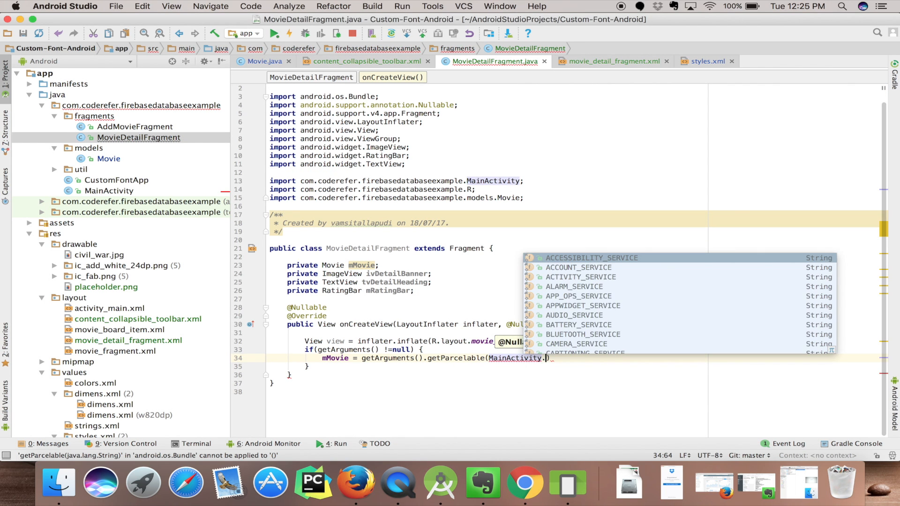
text(MOVIE)
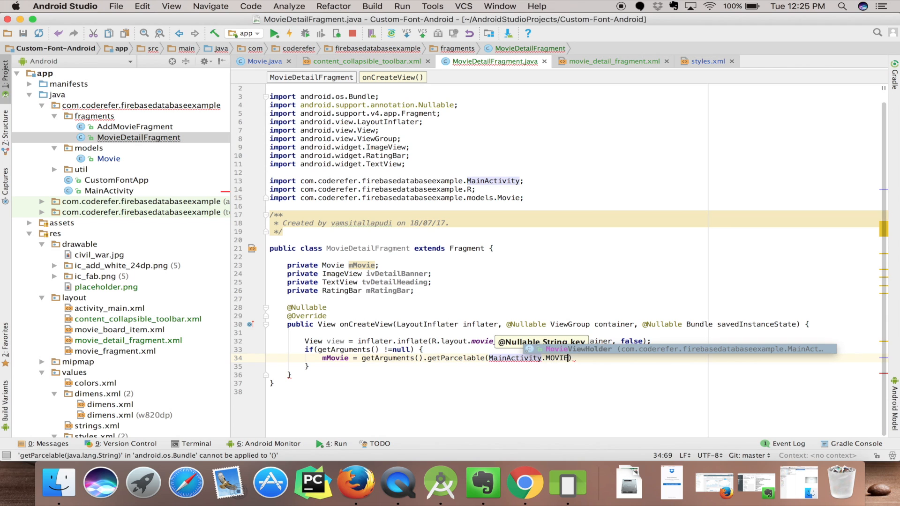
text(_KEY)
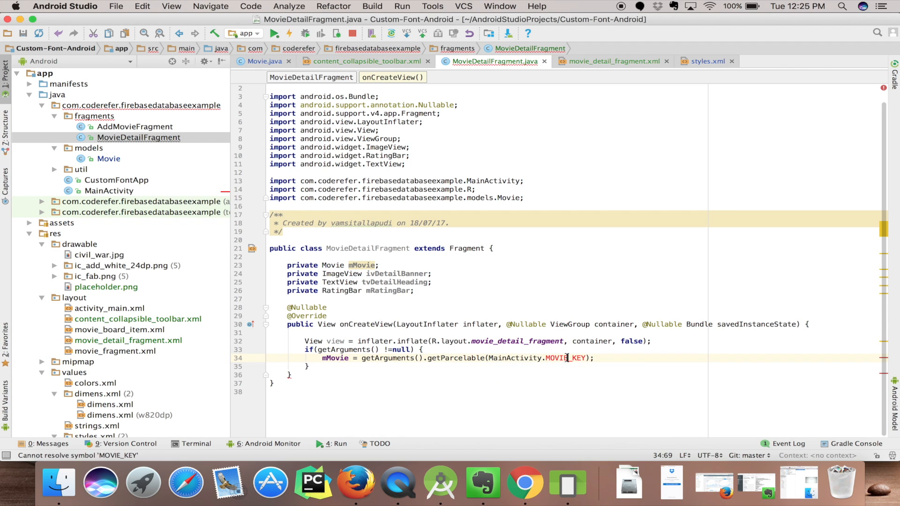
Create constant MOVIE_KEY = "movie_name" in MainActivity via quick-fix and return to MovieDetailFragment
click(564, 357)
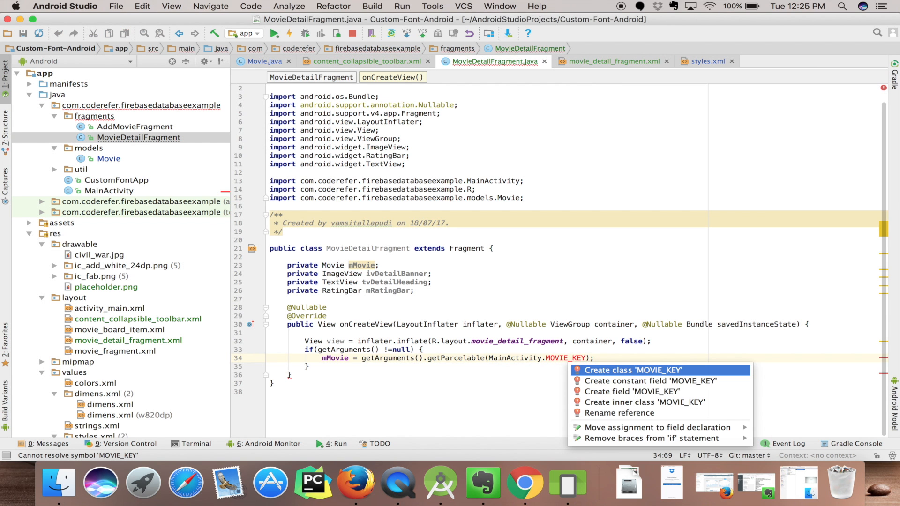
click(632, 392)
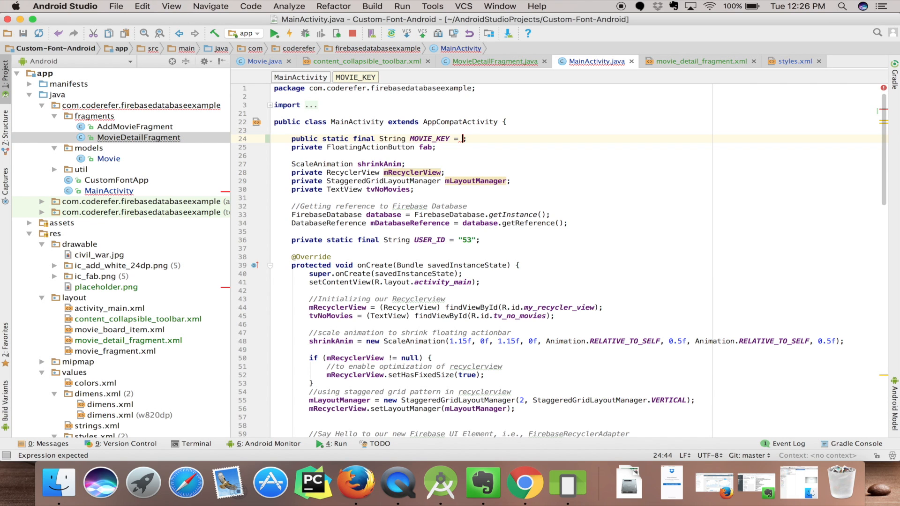
text("movie)
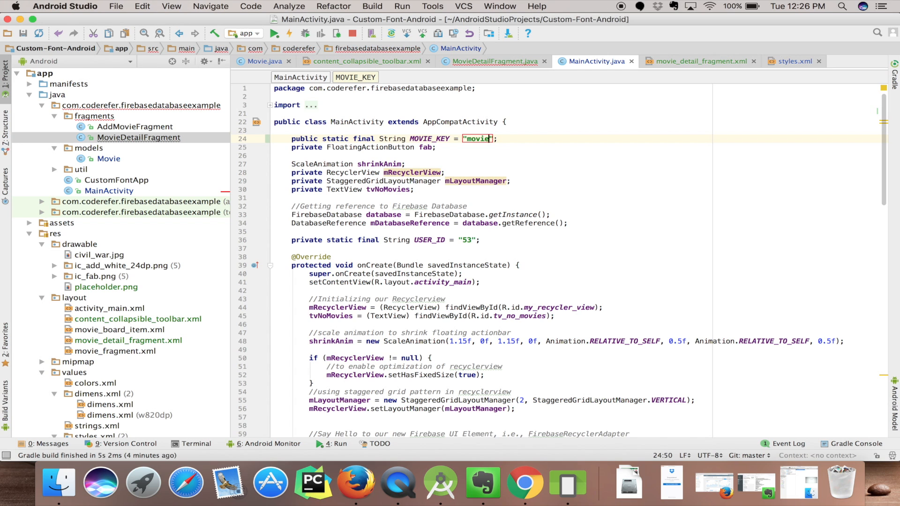
text(_name)
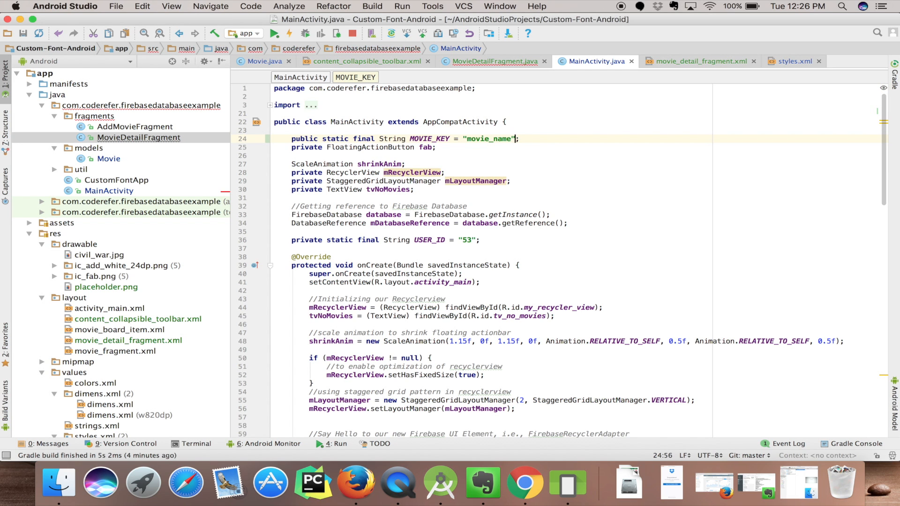
click(495, 61)
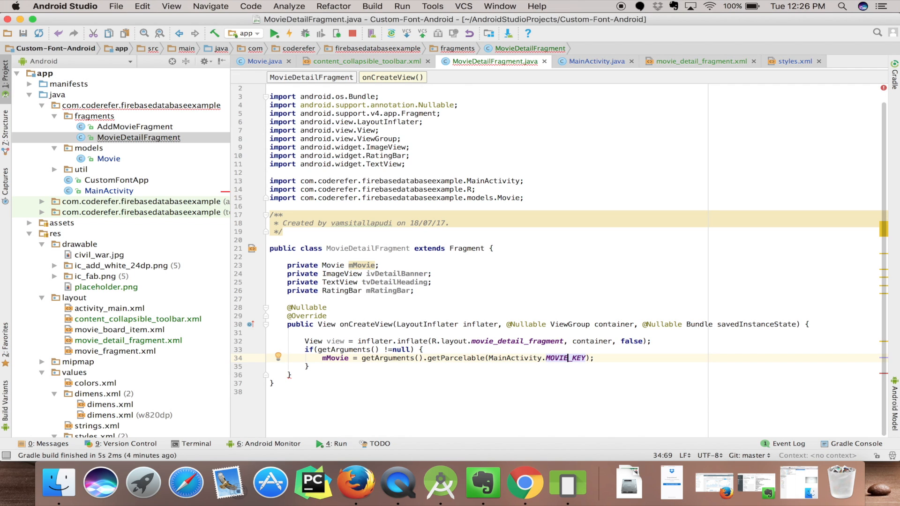
key(Down)
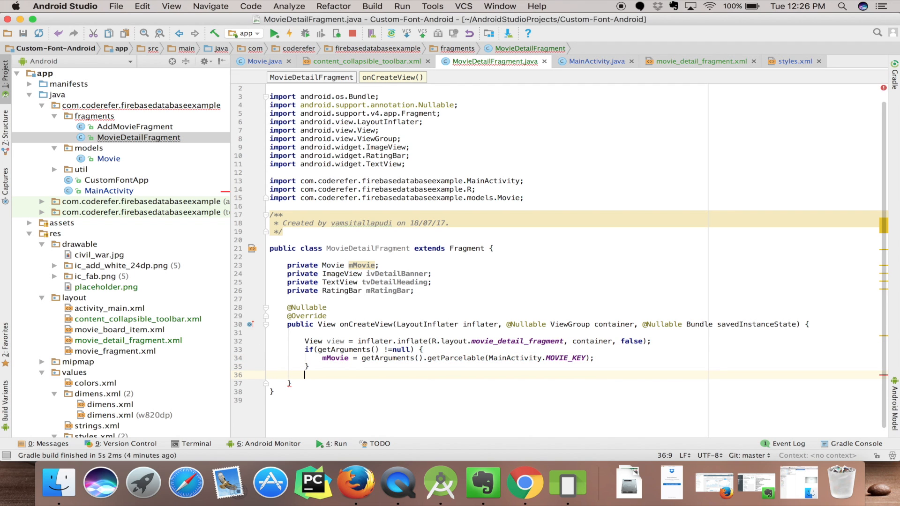
Add if(mMovie != null){ initializeViews(view); } in onCreateView, calling a not-yet-defined method
text(if(mov)
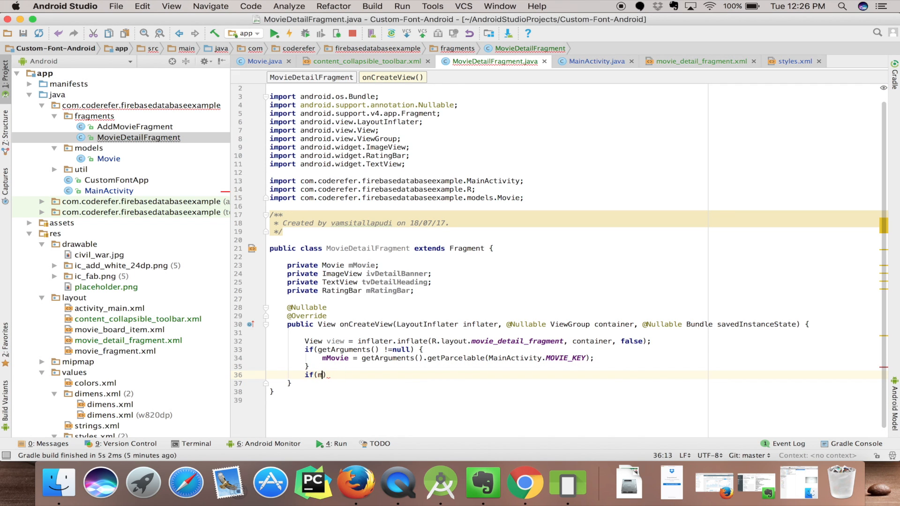
text(Movie)
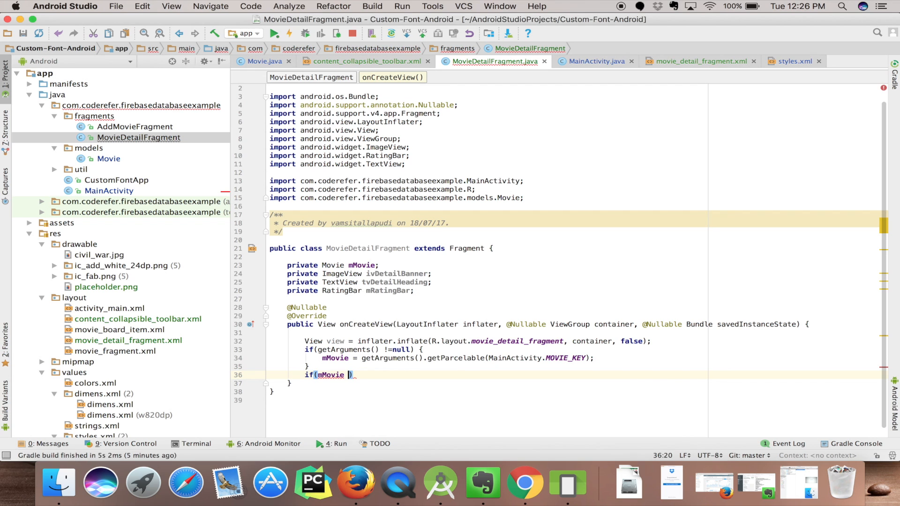
text(!= null)
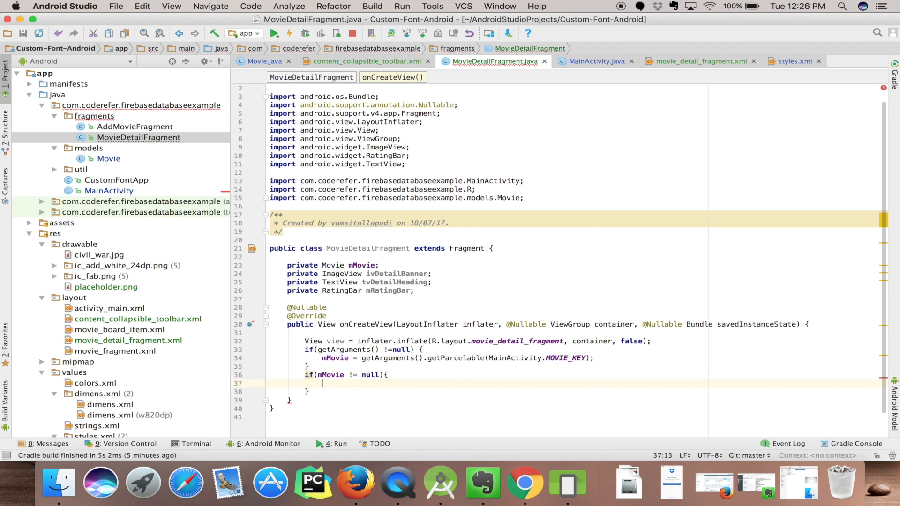
text(ini)
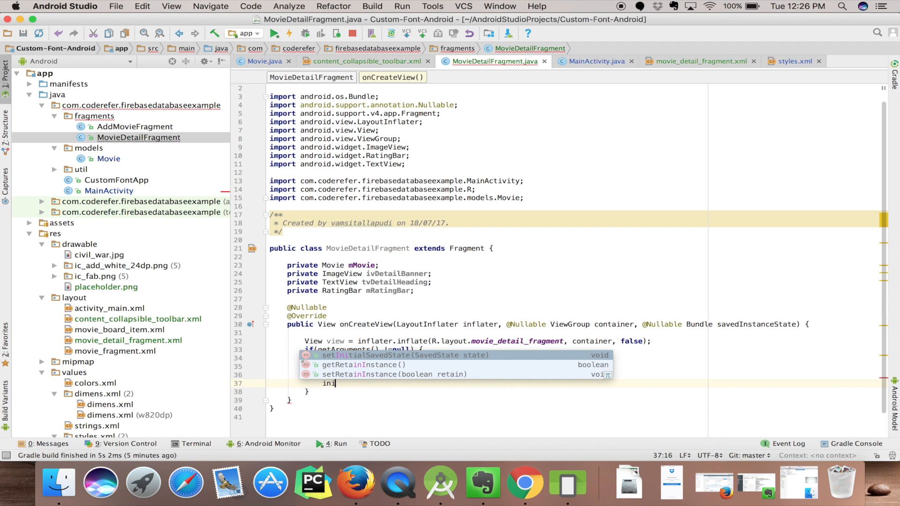
text(initializ)
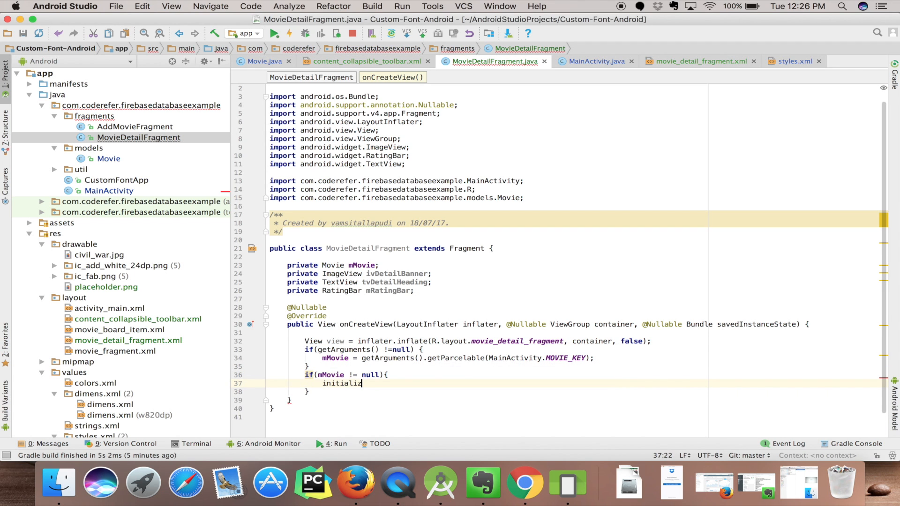
text(eViews)
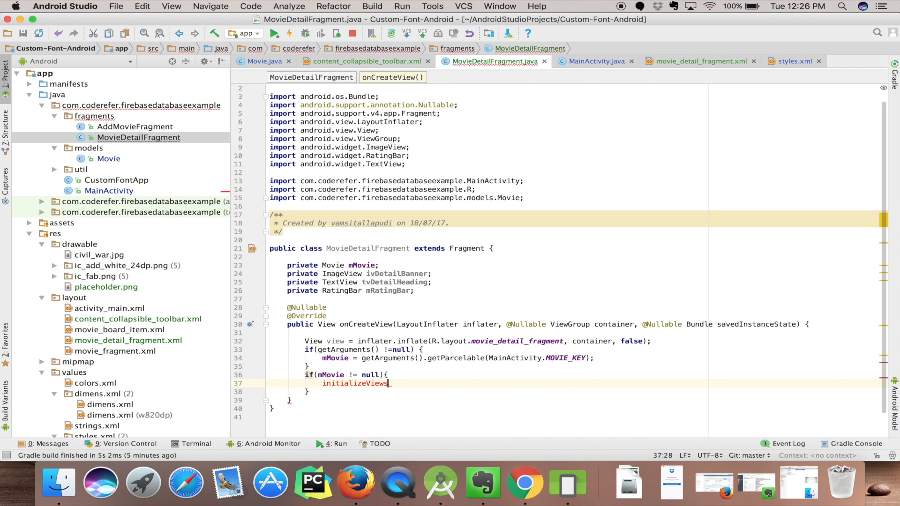
text((view);)
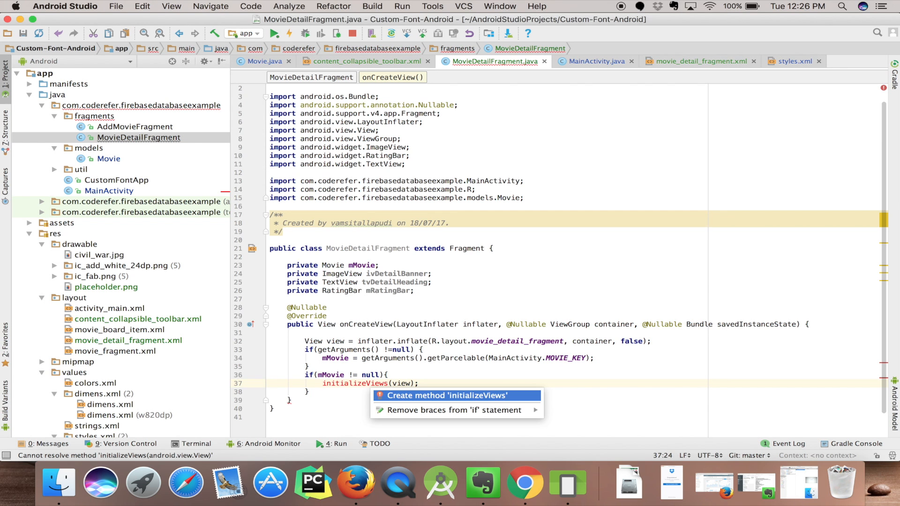
Create initializeViews(View) binding ivDetailBanner, tvDetailHeading and mRatingBar via findViewById
click(447, 396)
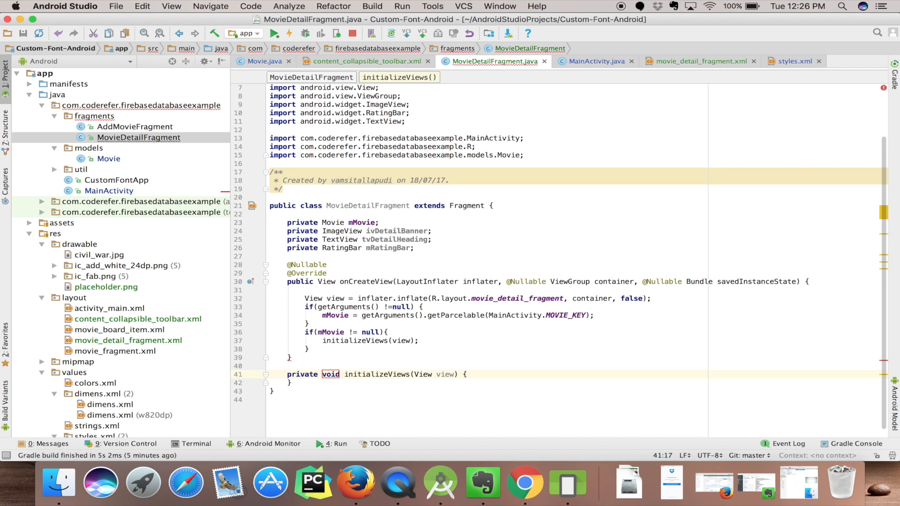
text(ivDetailBanner = (ImageView) view.findViewById(R.id.iv_detail);)
text(tvDetailHeading = (TextView) view.findViewById(R.id.tv_detail_heading);)
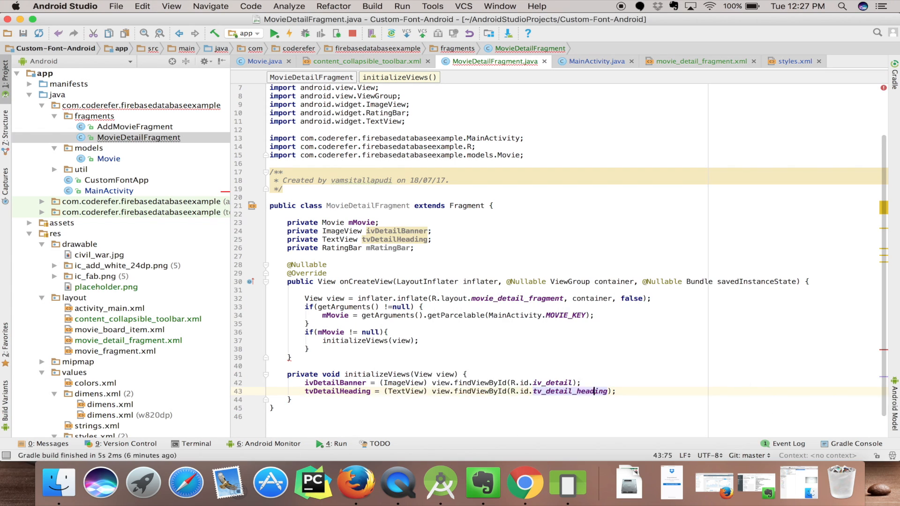
text(mRatingBar = (RatingBar) view.findViewById(R.id.rating_bar);)
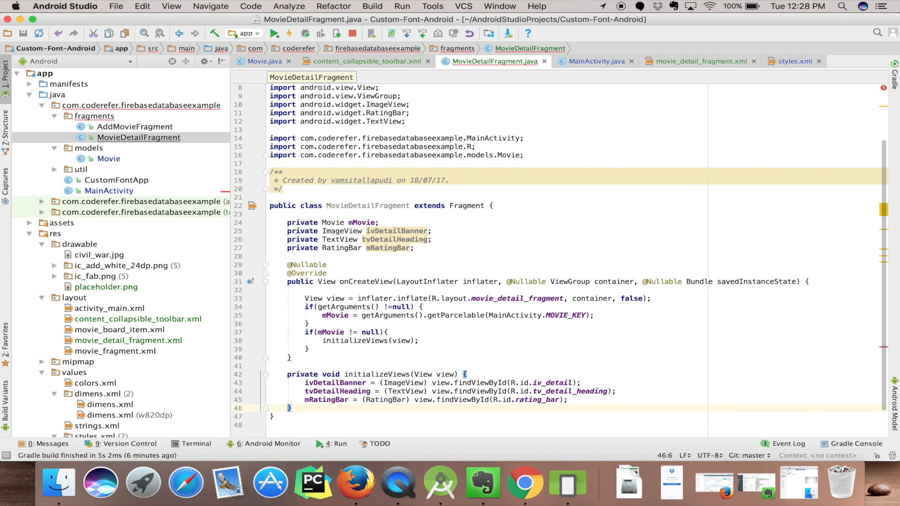
text(Picasso.wit)
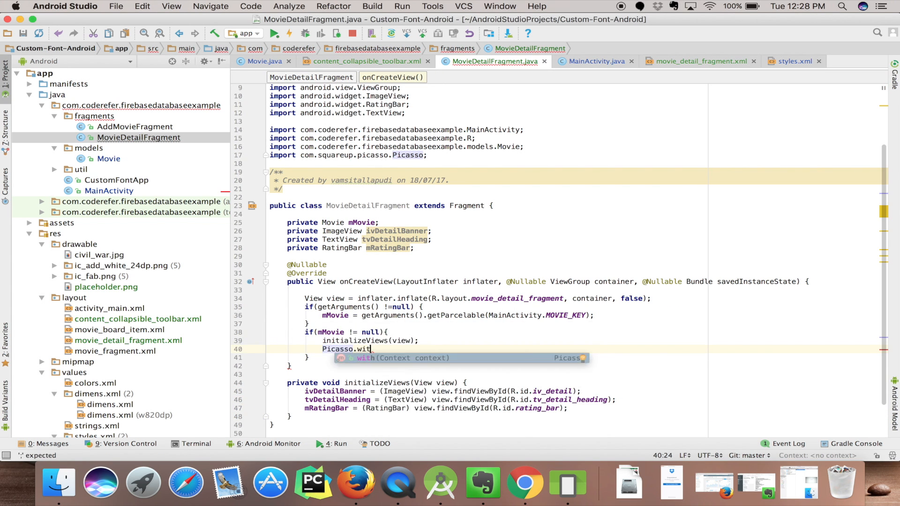
Load the poster with Picasso into ivDetailBanner, set heading text and rating, return view, switch to MainActivity
text((getActivity()).load(mMovie.getP)
text(tvDetailHeading =)
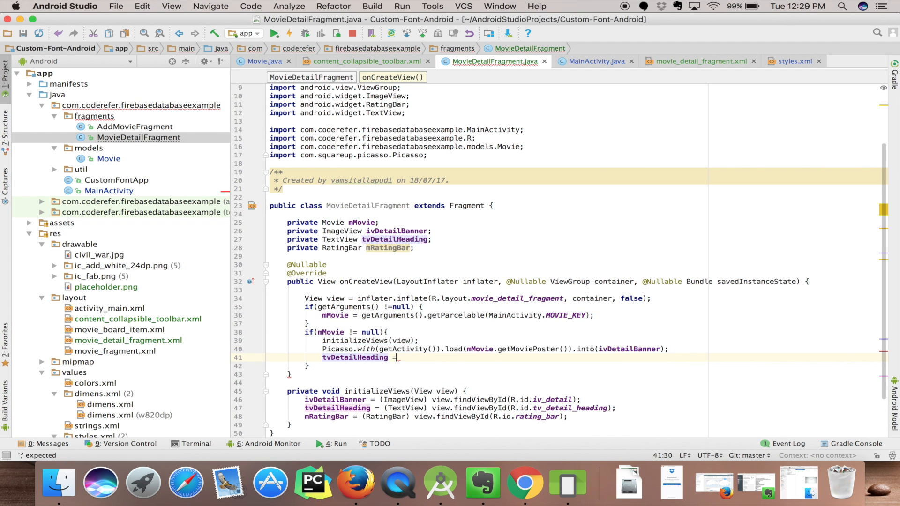
text(mRatingBar.setr)
text(return view;)
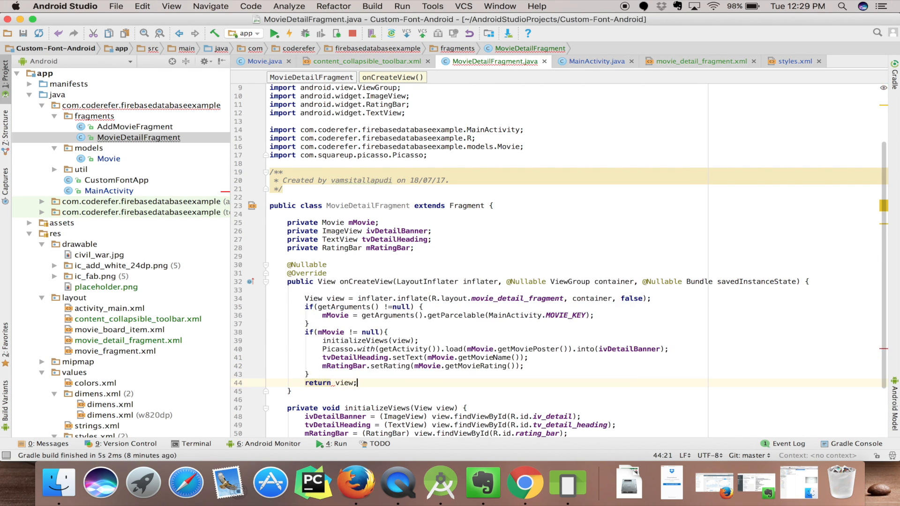
click(594, 62)
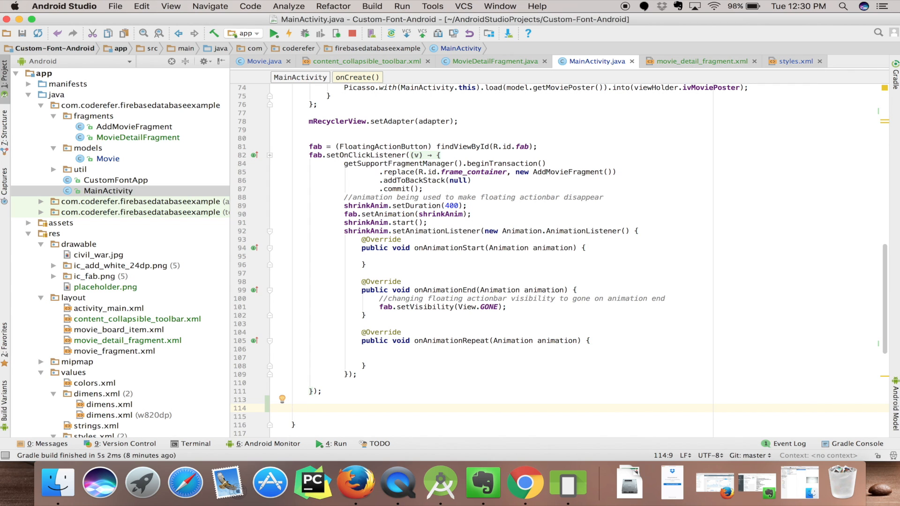
Add mRecyclerView.addOnItemTouchListener with a RecyclerItemClickListener and empty onItemClick(View, int position) override
text(m)
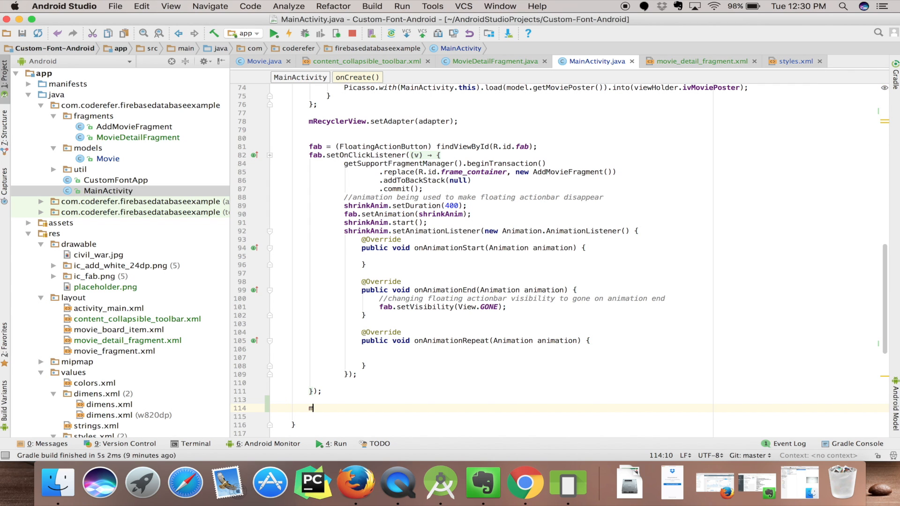
text(m)
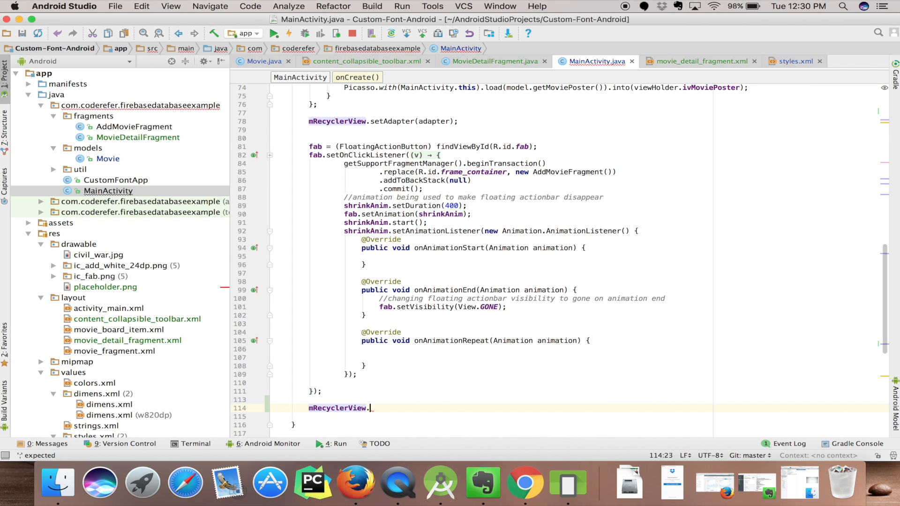
text(addOnItemTouchListener();)
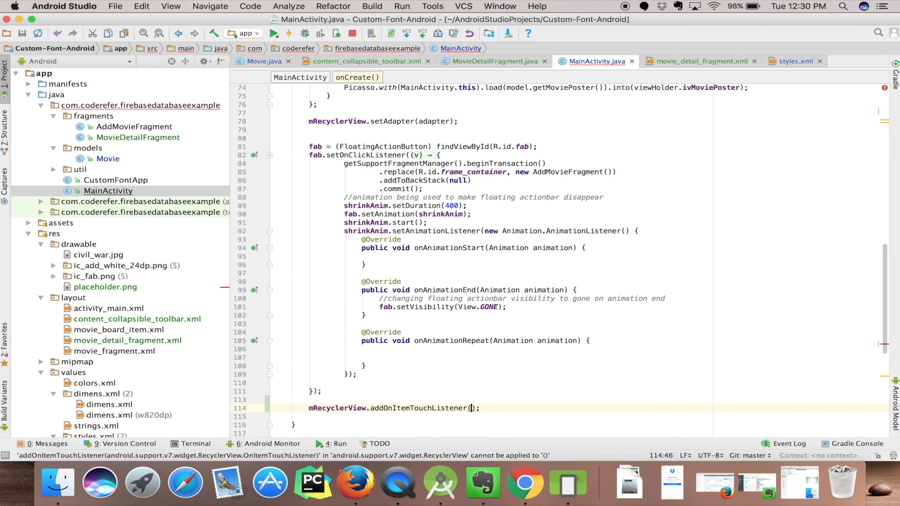
text(new)
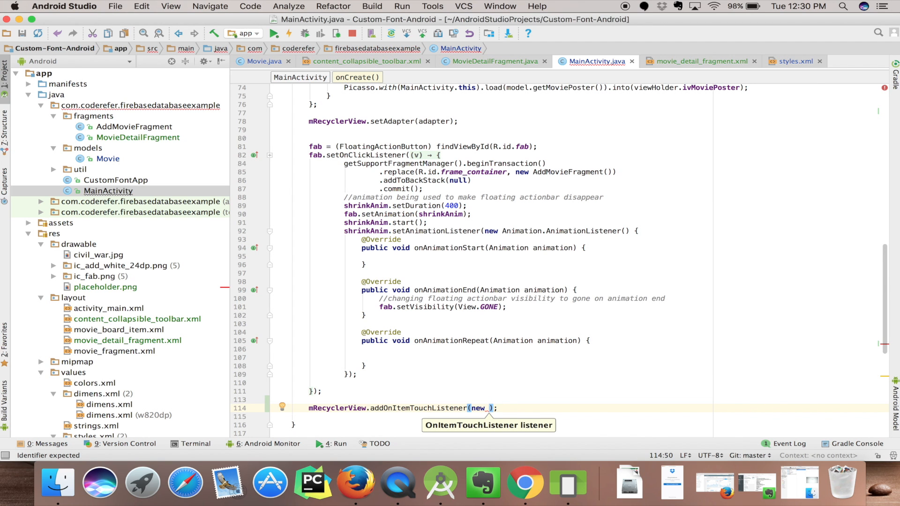
text(RecyclerItemClickListener()
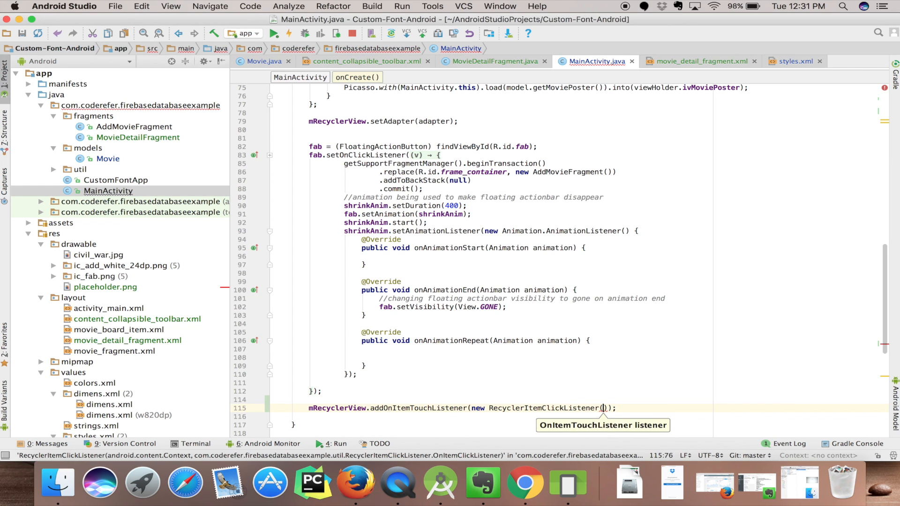
text(this,)
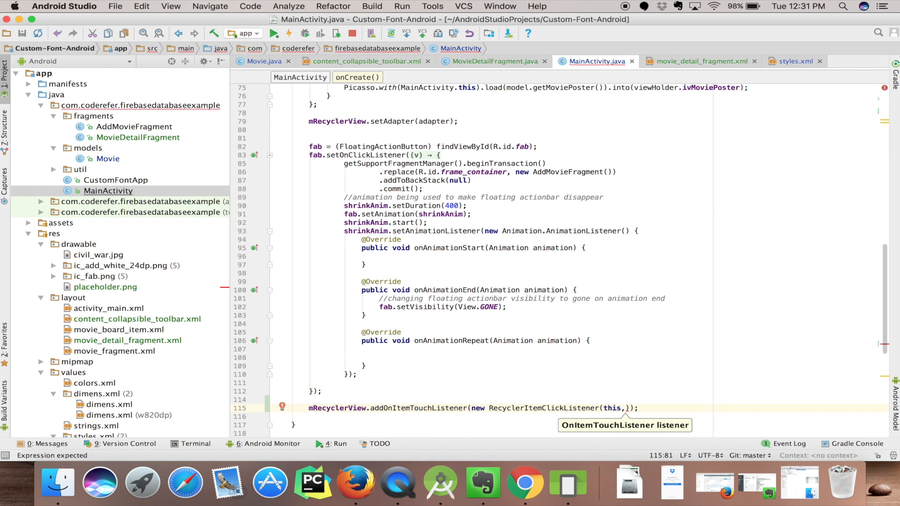
text(ne)
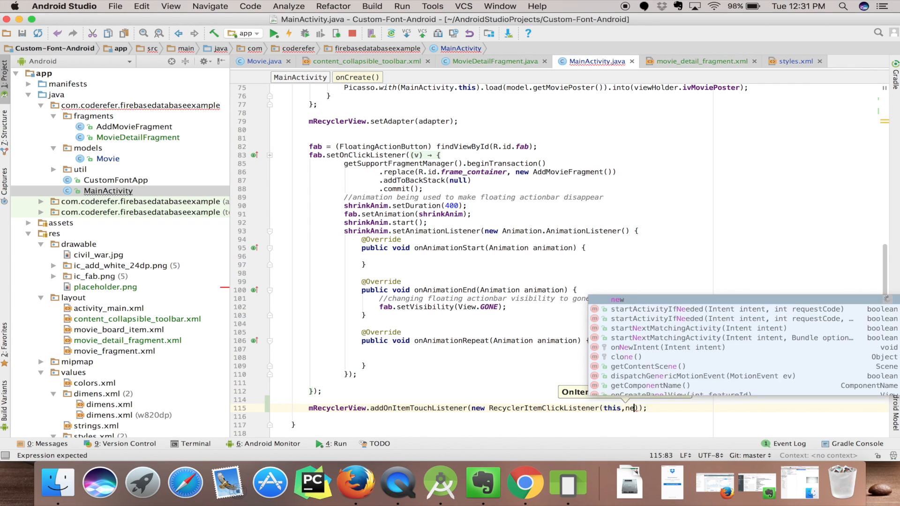
text(w On)
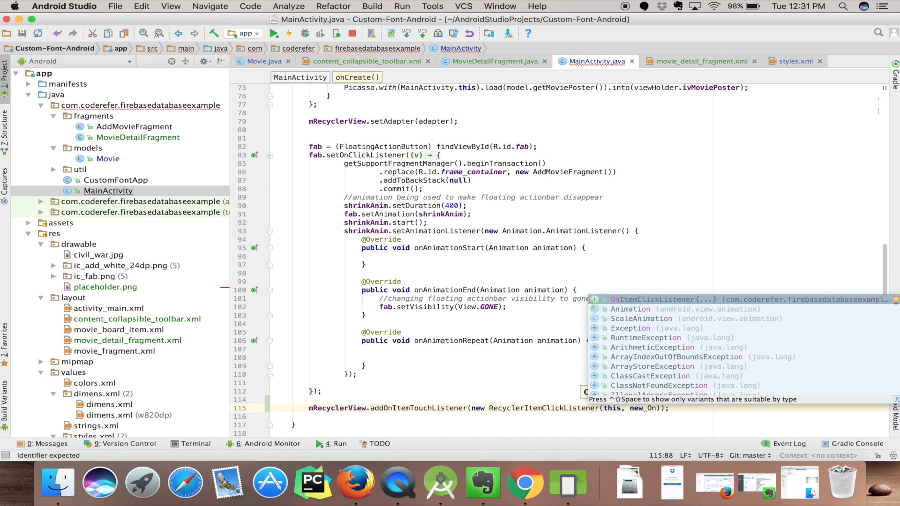
key(Return)
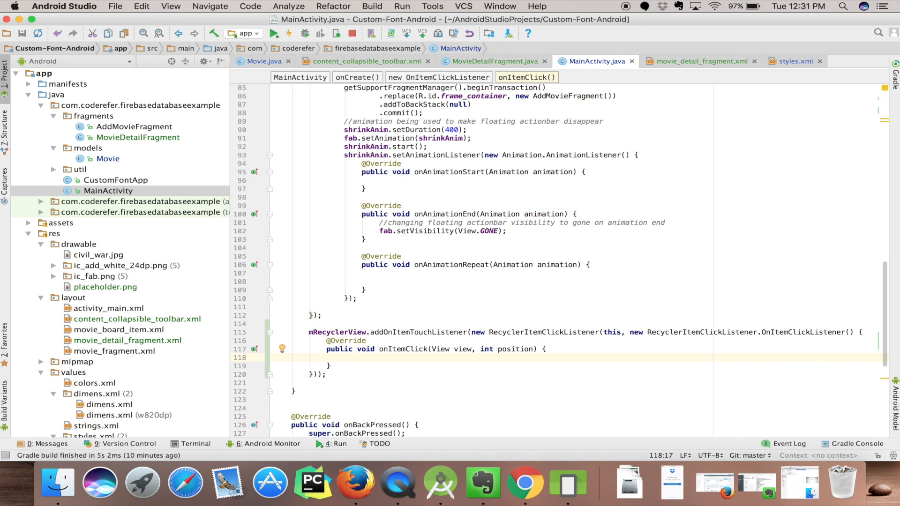
Show a short Toast "Card at " + position + " is clicked." inside onItemClick
text(Toast.makeText(MainActivity.this, "", Toast.LENGTH_SHORT).show();)
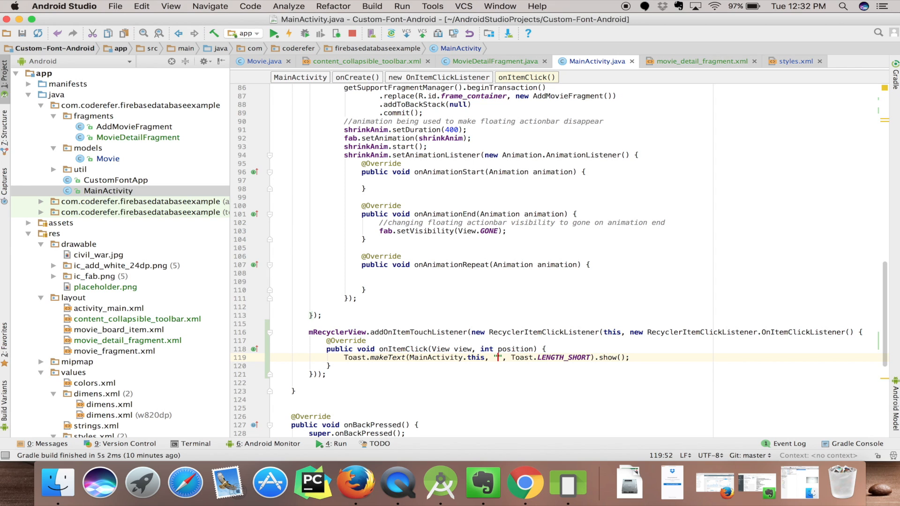
text(Card at)
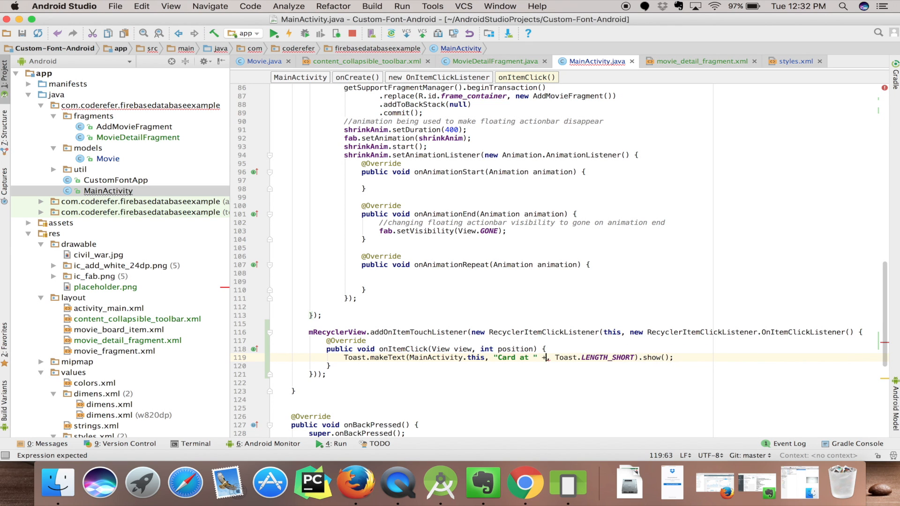
text(position + " is)
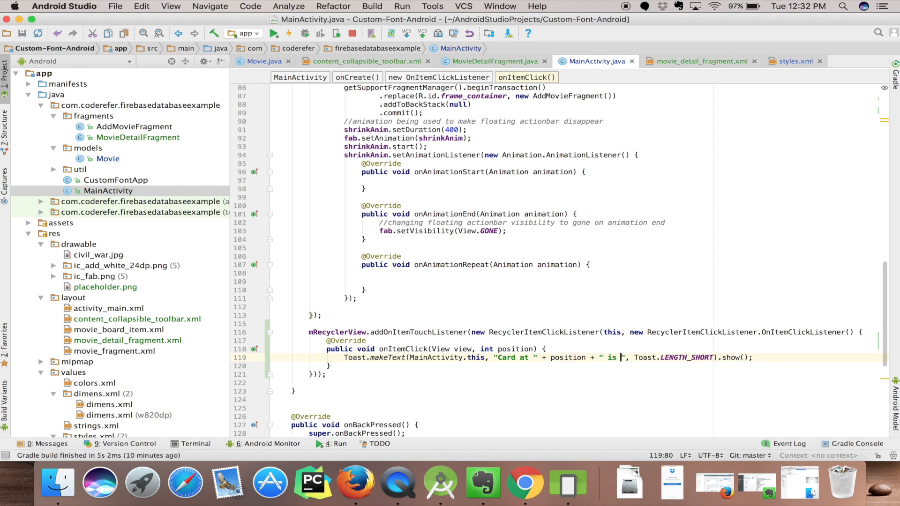
text(clicked.)
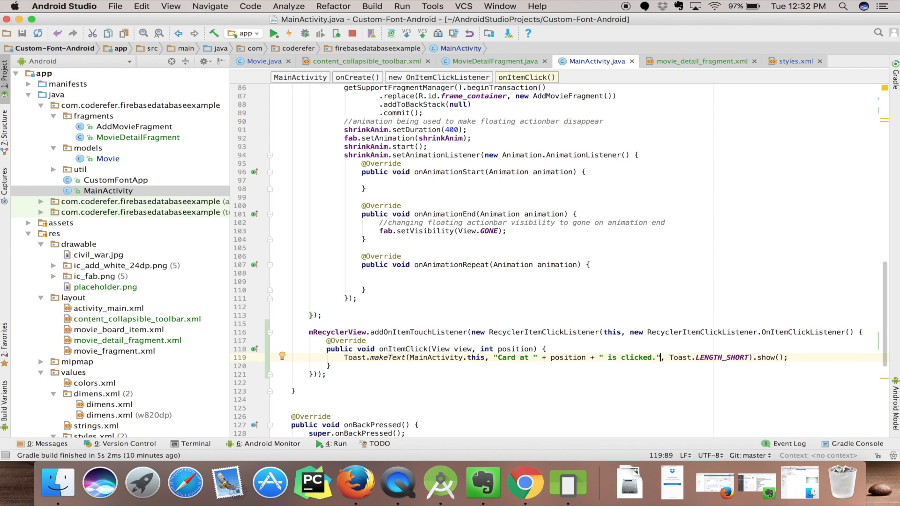
click(331, 365)
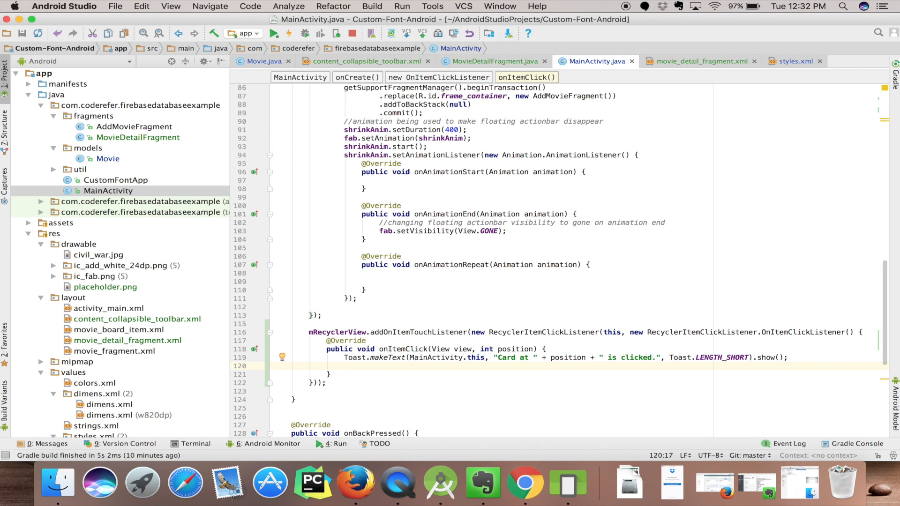
Add Movie movie = adapter.getItem(position); below the Toast and start a bundle comment
text(m)
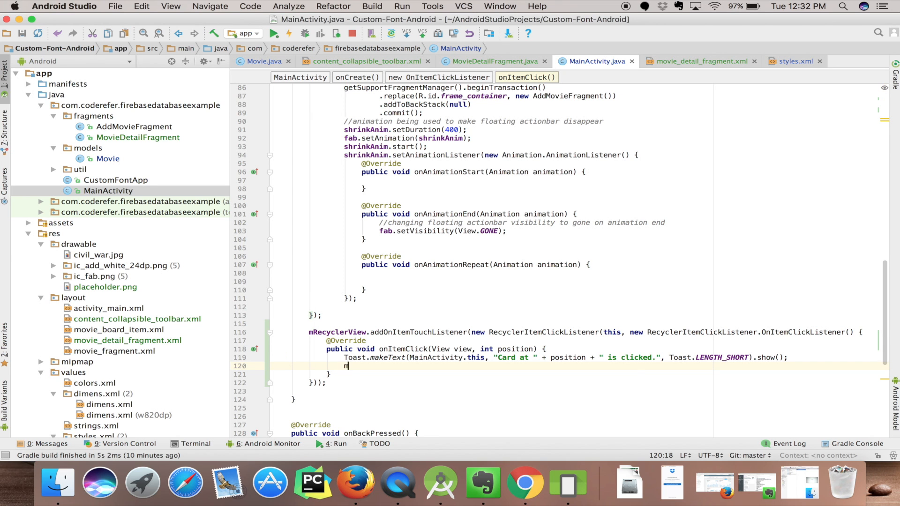
text(m)
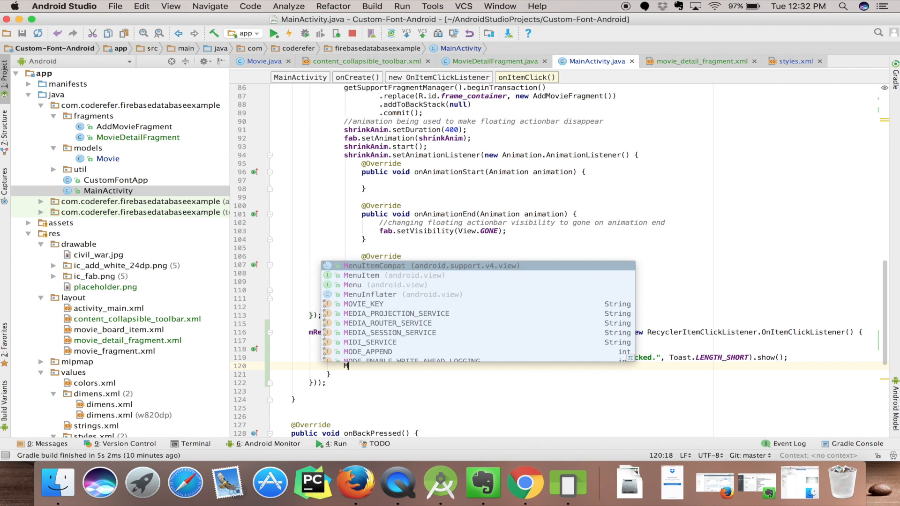
text(Movie movie)
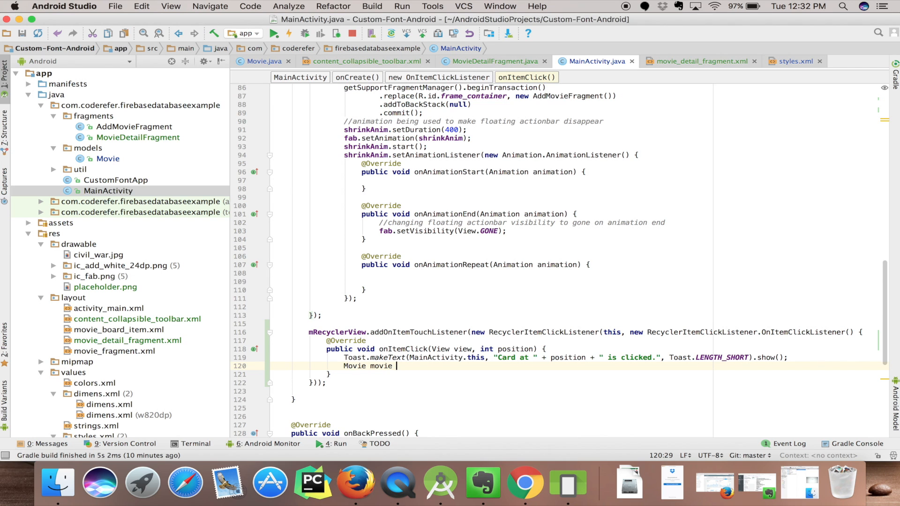
text(= _adapter.getItem()
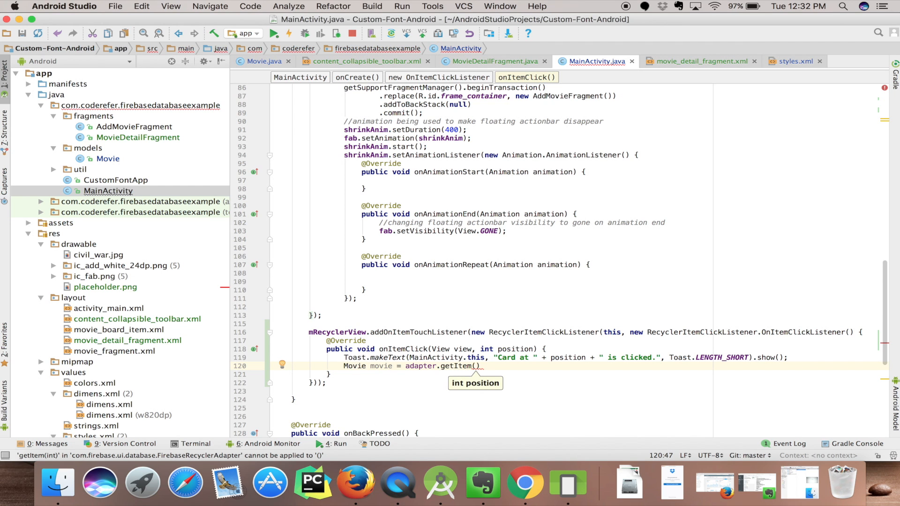
text(position)
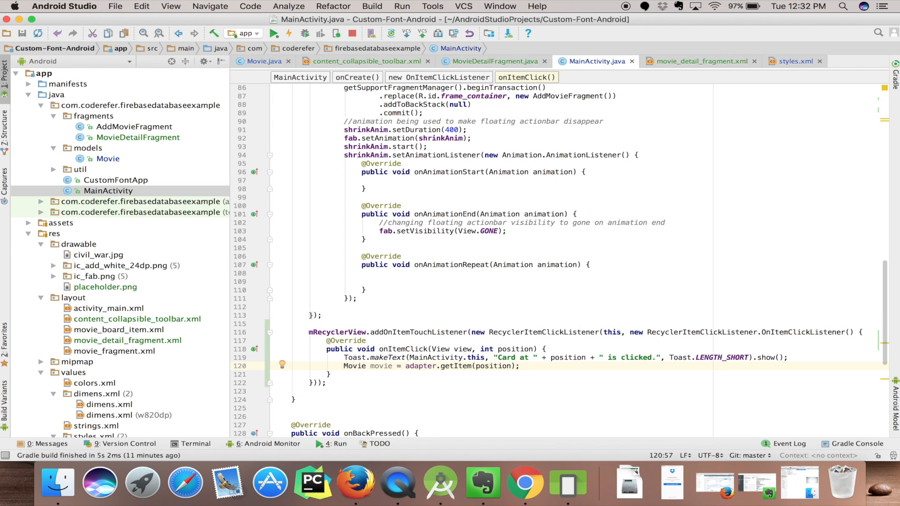
text(//creating a bun)
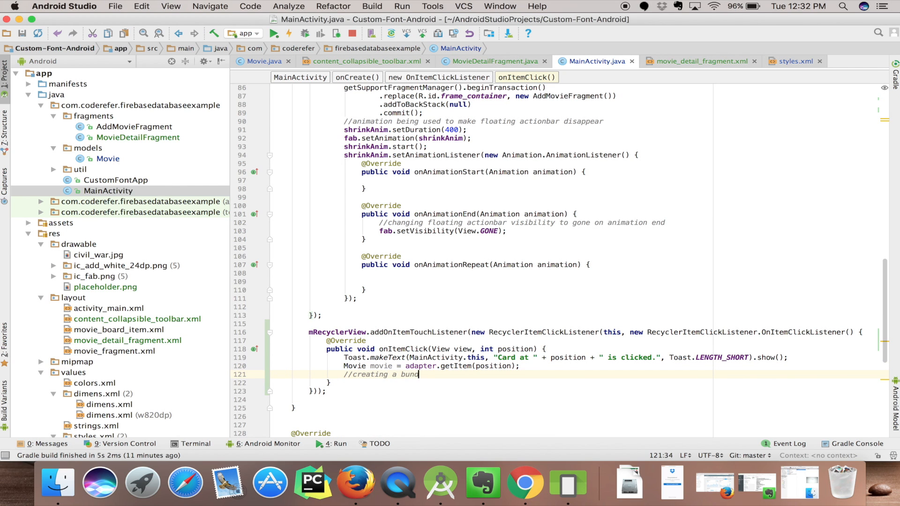
Create Bundle bundle = new Bundle() and put the movie in it with putParcelable(MOVIE_KEY, movie)
text(dle in order to pass data)
text(B)
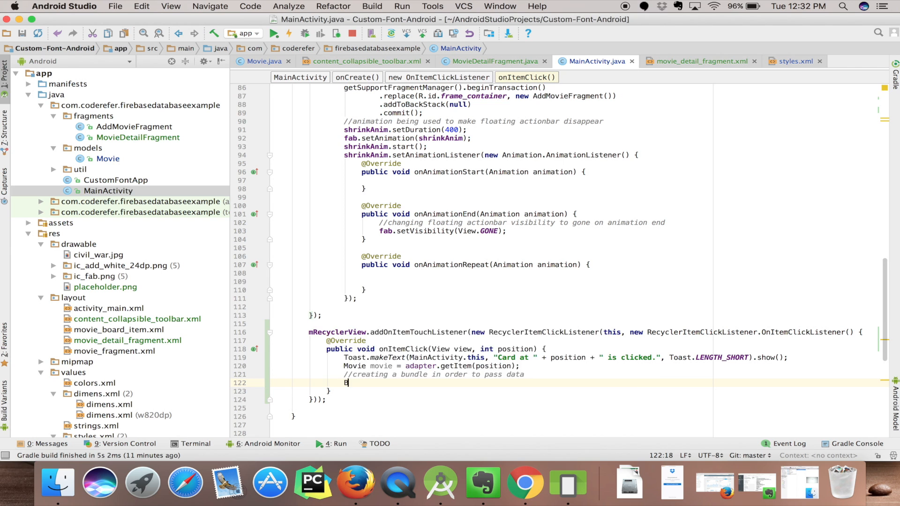
text(undle)
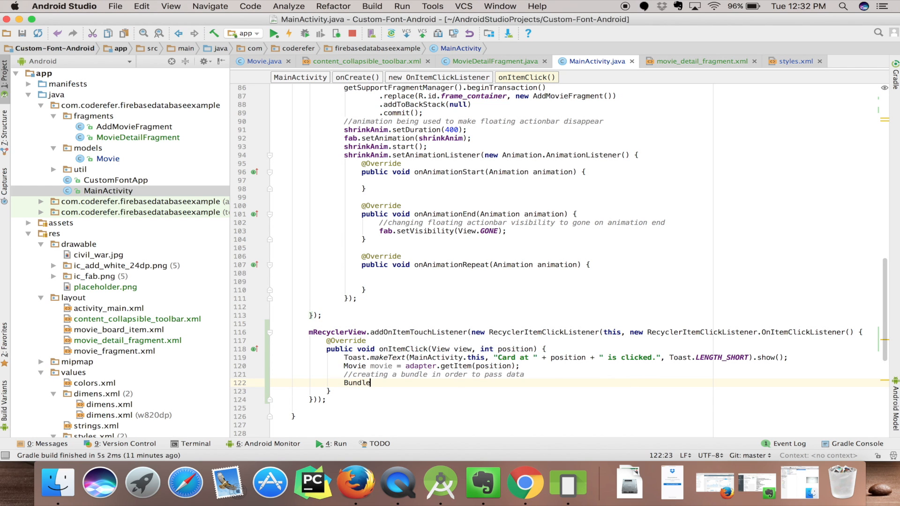
text(bundle =)
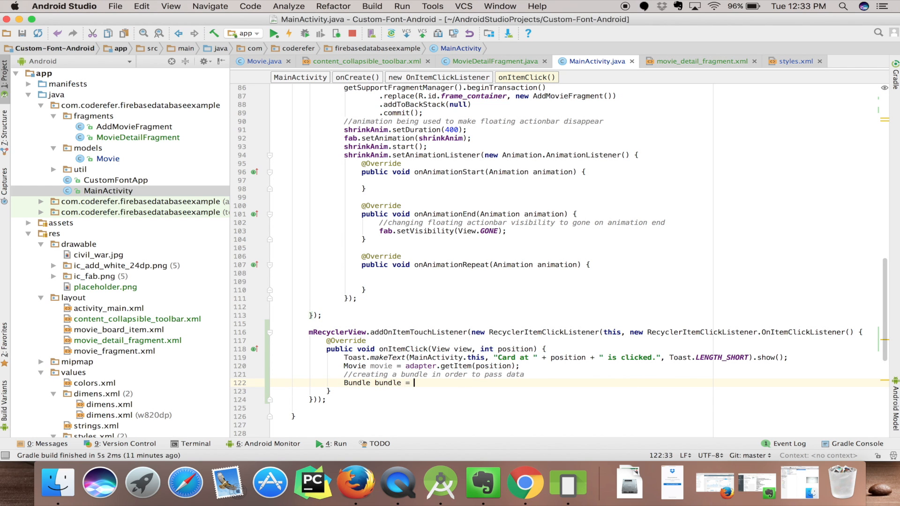
text(new Bundle)
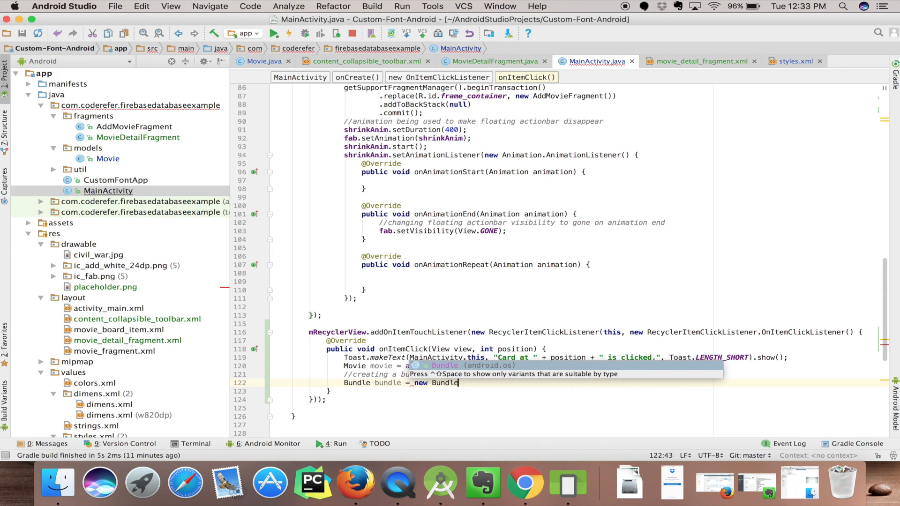
key(Enter)
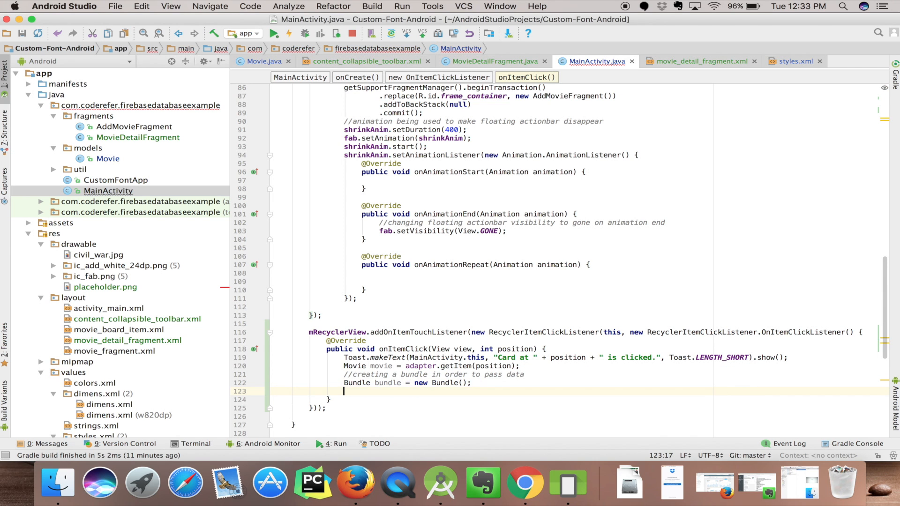
text(Bun)
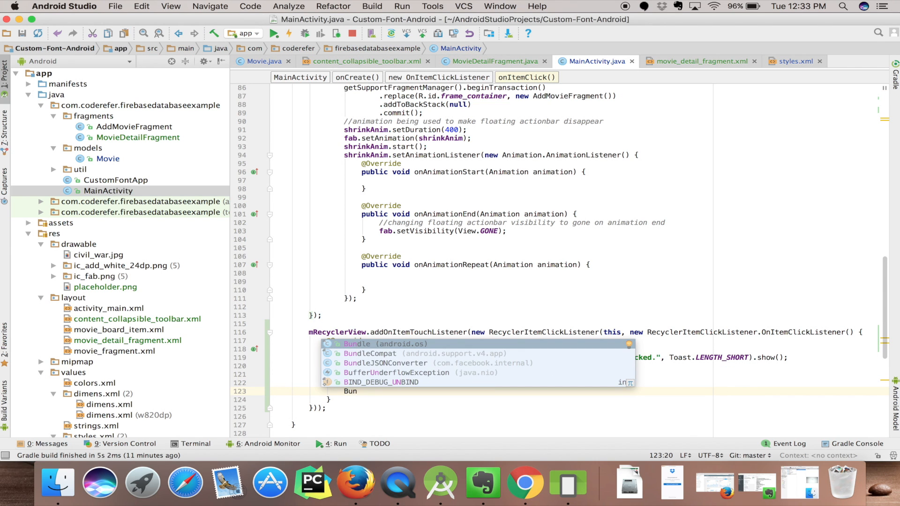
text(undle.put)
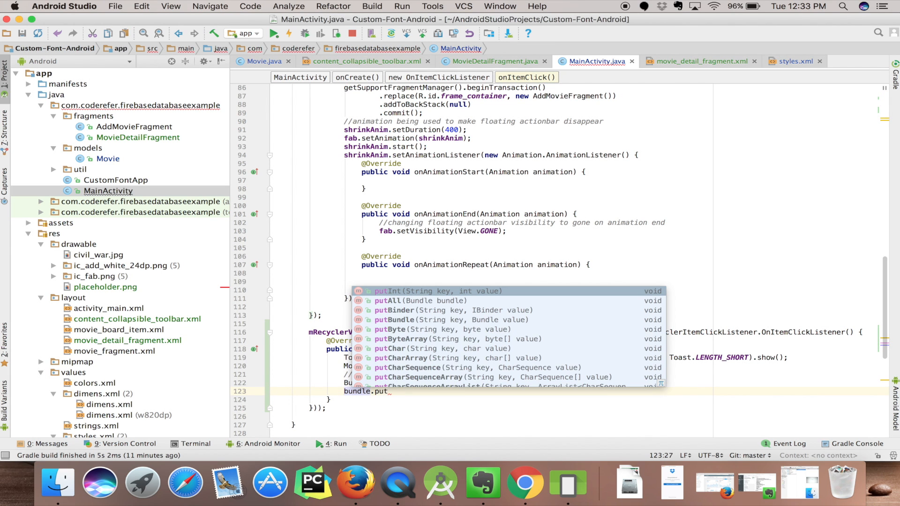
text(Parcelable(MOVIE_KEY,movie);)
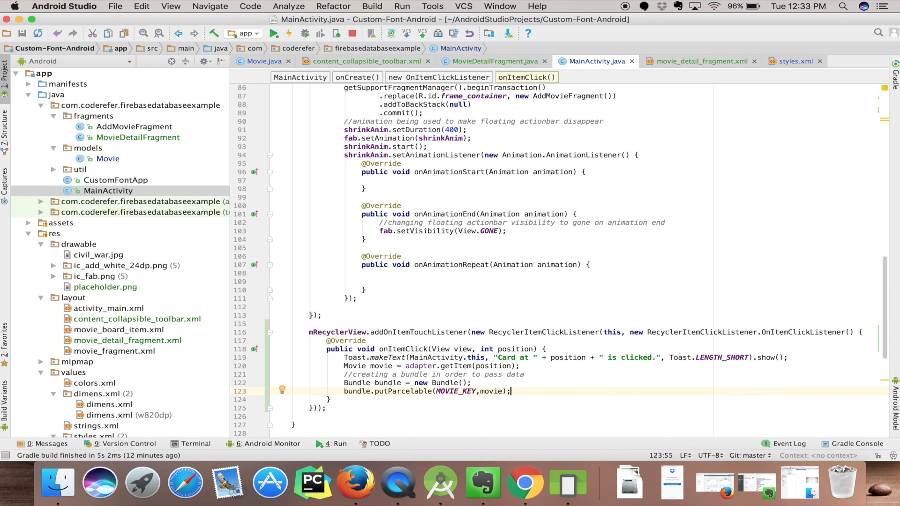
text(MovieDetailFragment)
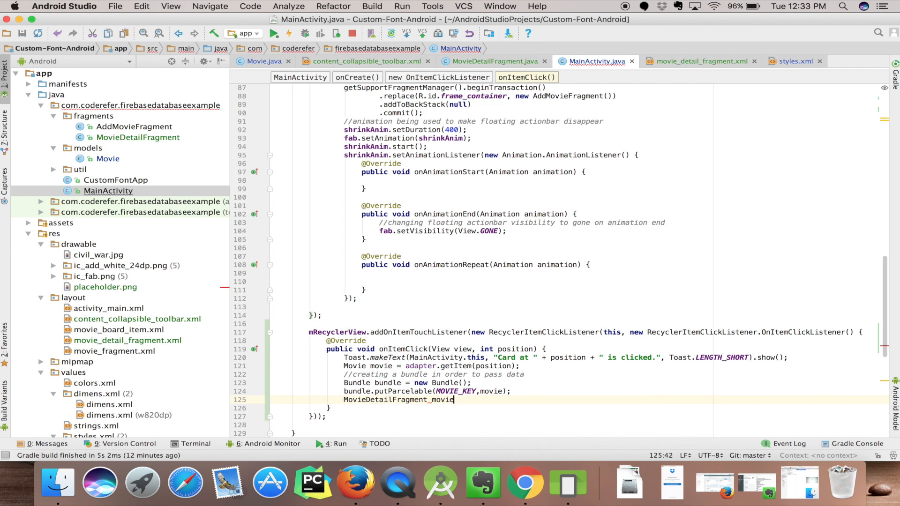
Instantiate a new MovieDetailFragment and pass the bundle via setArguments, starting getSupportFragmentManager()
text(movieDetailFragment)
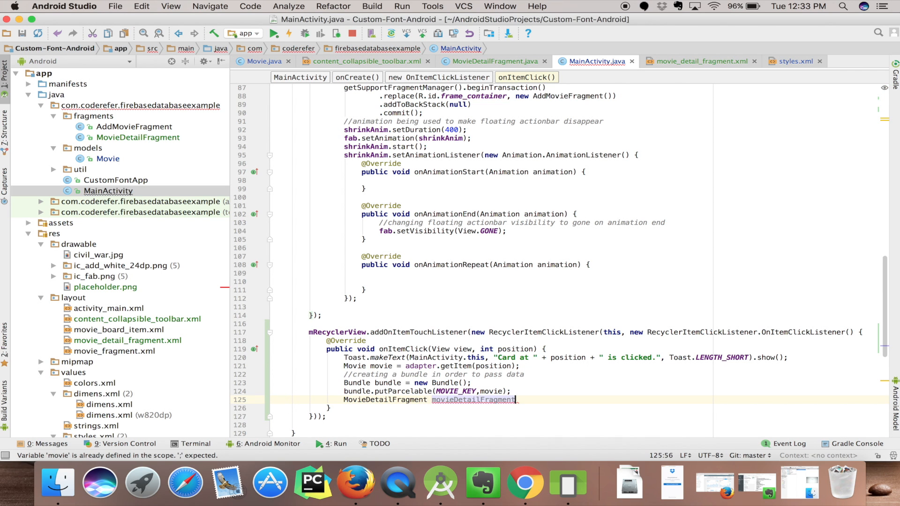
text(= new)
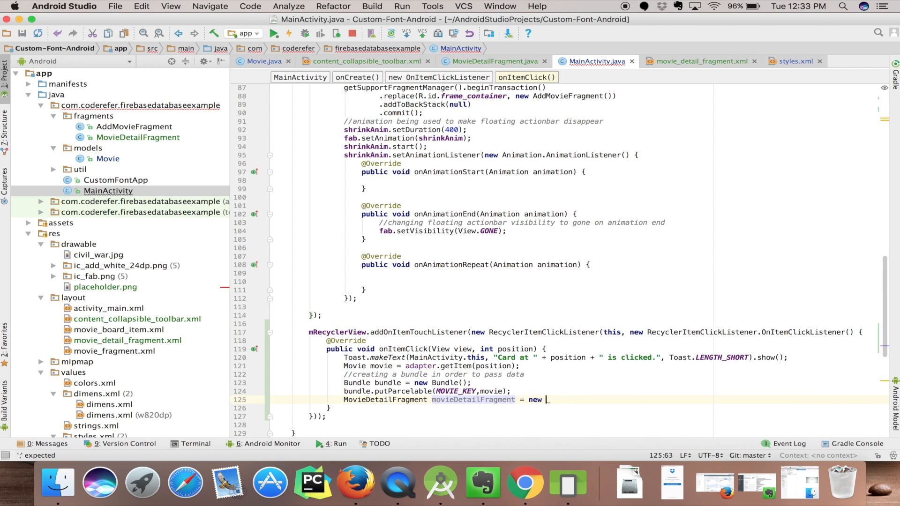
text(Moi)
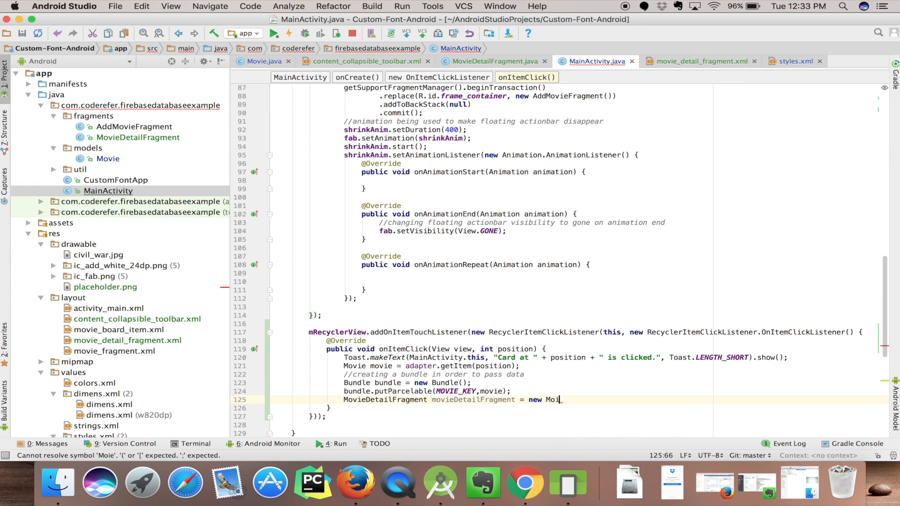
text(ve)
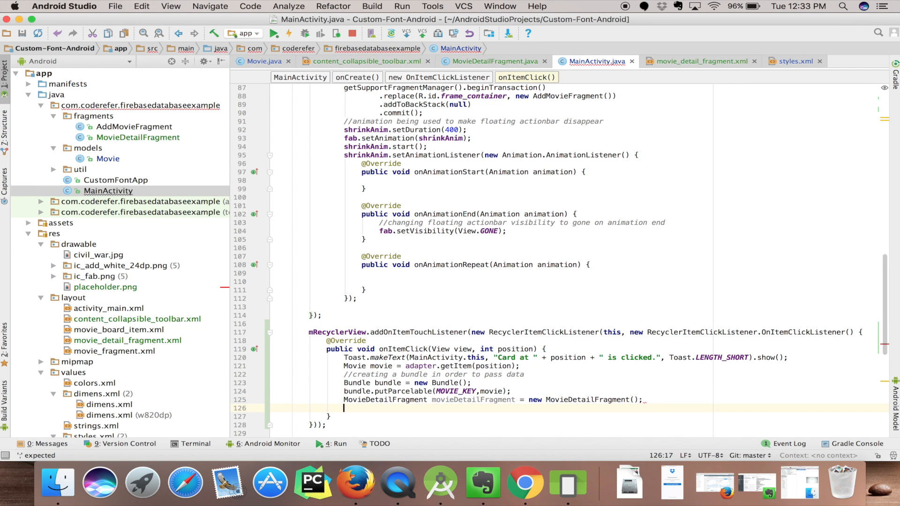
text(fragment.)
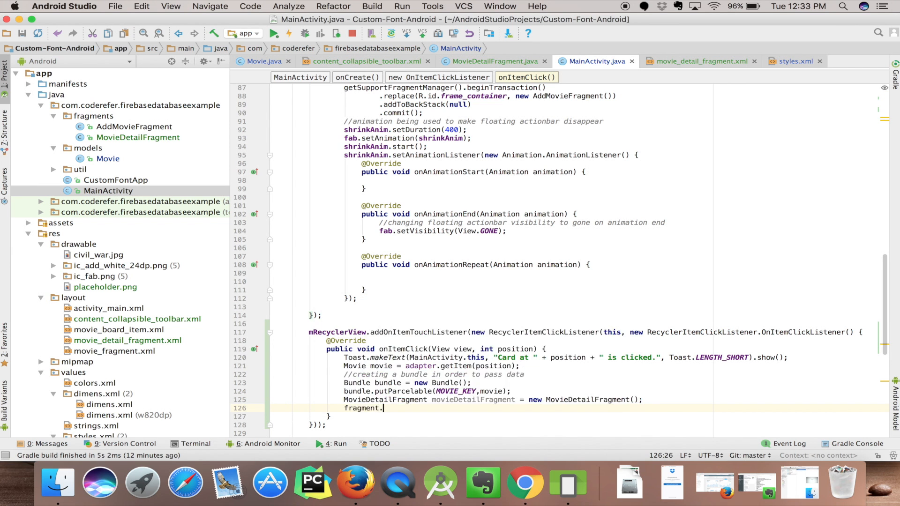
text(set)
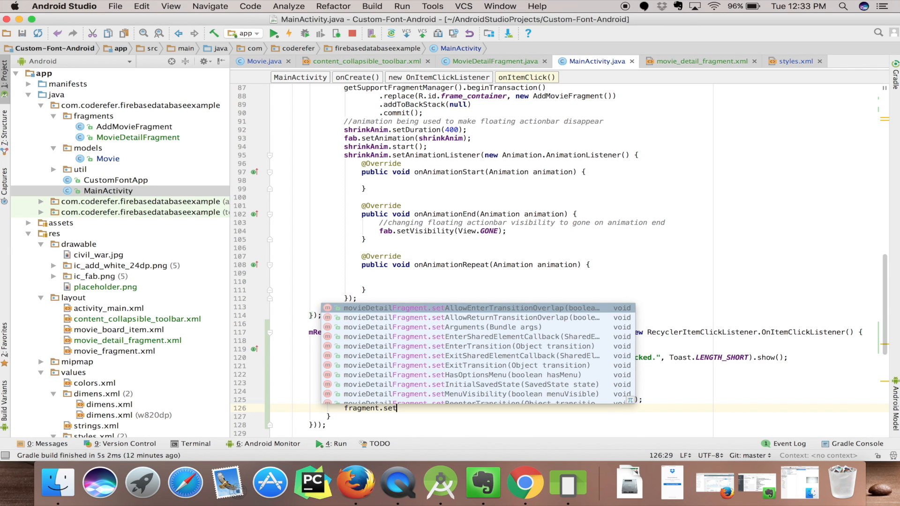
text(Arguments(b);)
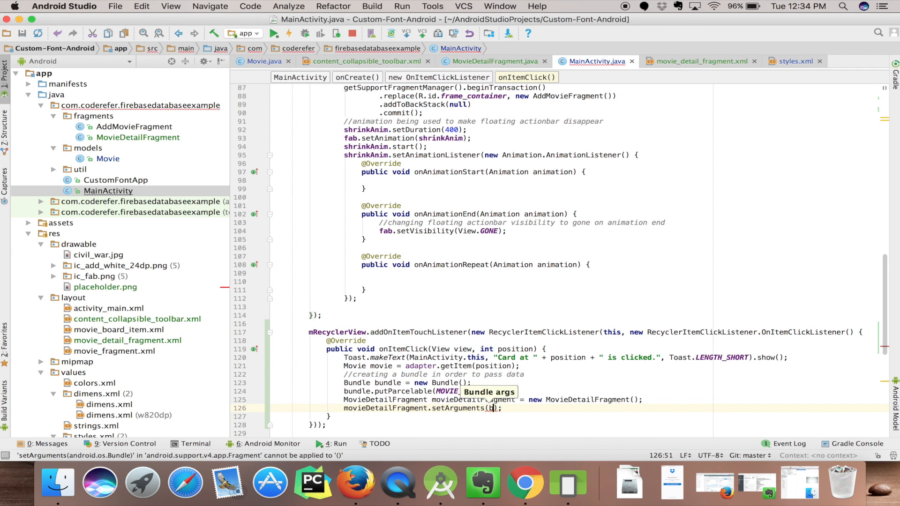
text(bundle)
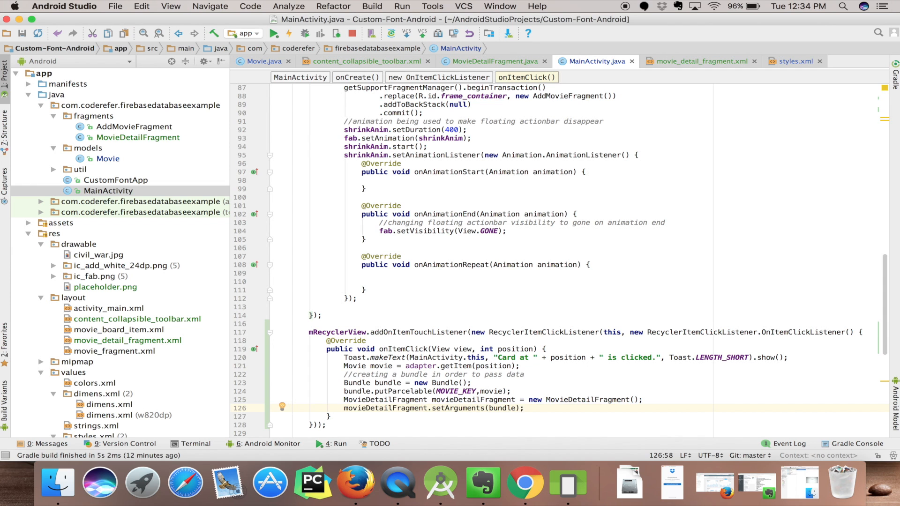
text(getSupportFragmentManager().)
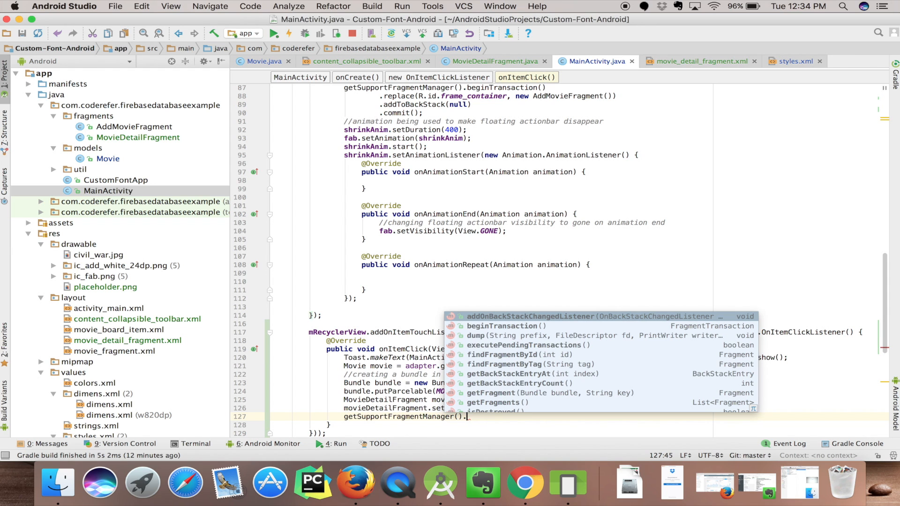
Chain beginTransaction().replace(R.id.frame_container, movieDetailFragment).addToBackStack(null).commit();
text(beginTransaction().)
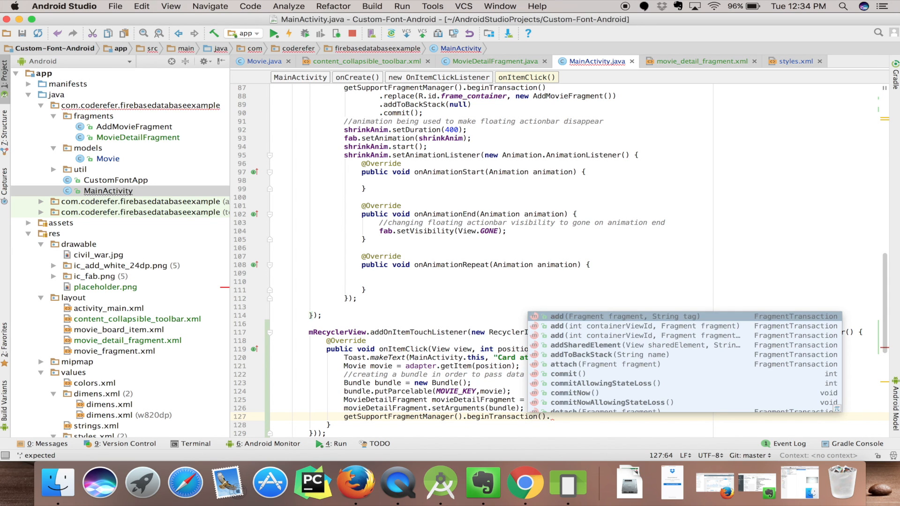
text(add)
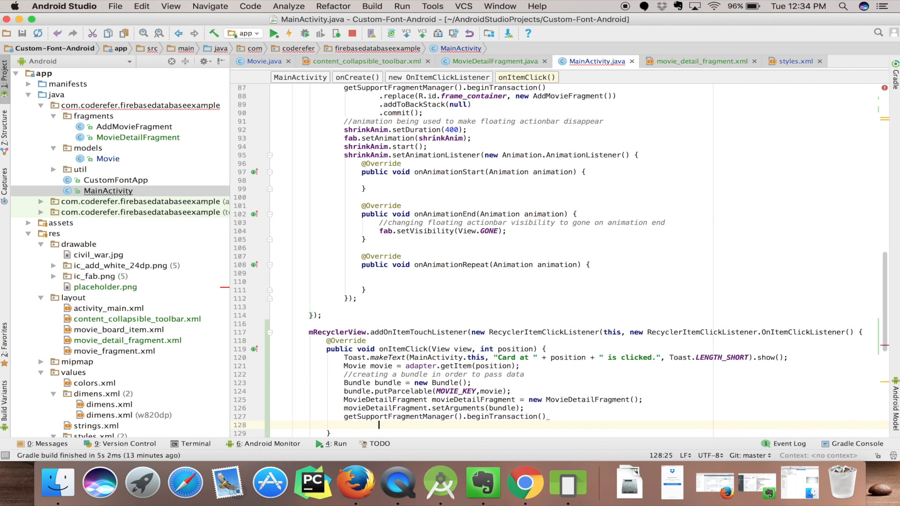
text(.replace())
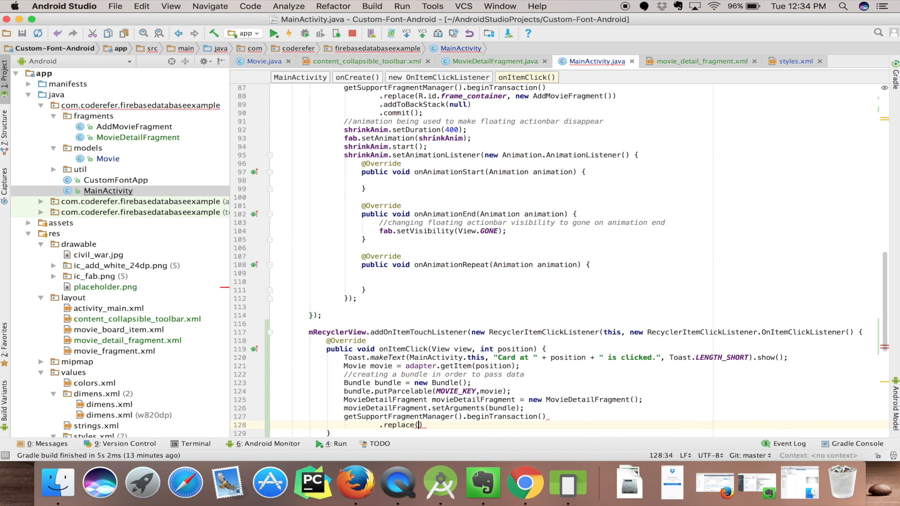
text(R.id.frame_container)
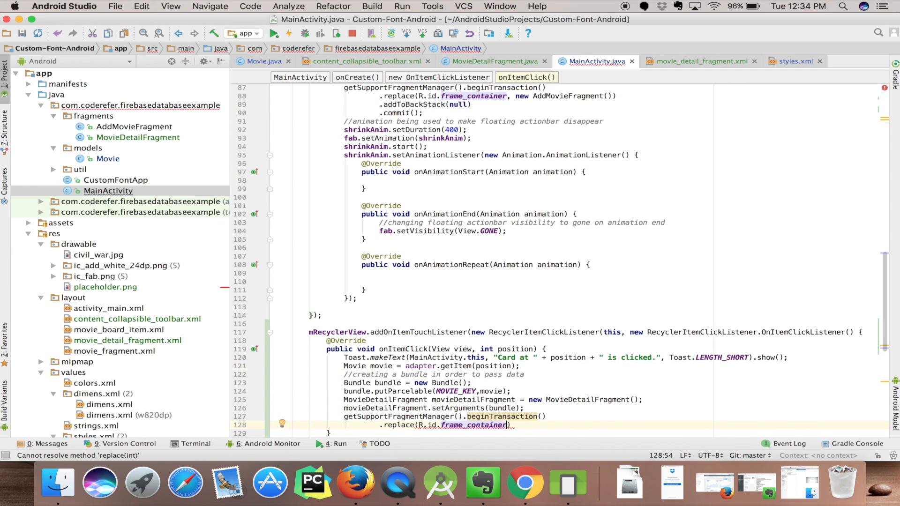
text(, fragment)
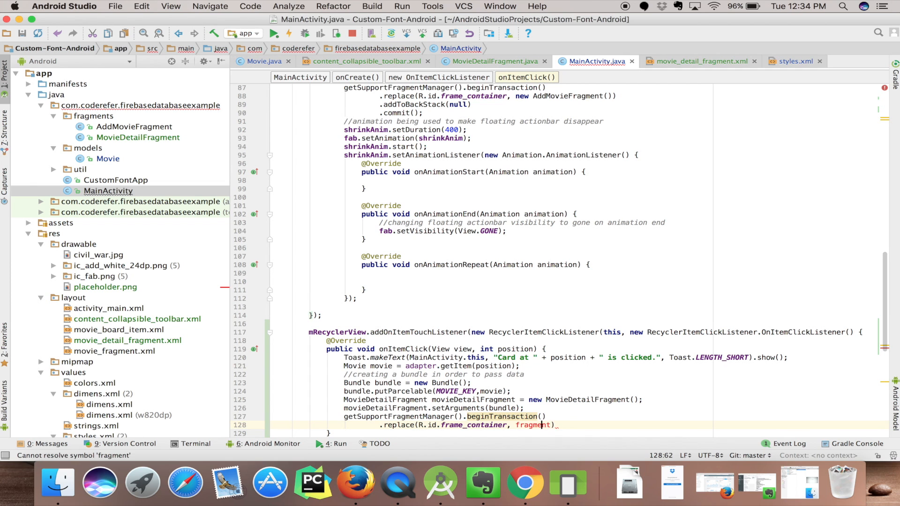
double_click(533, 424)
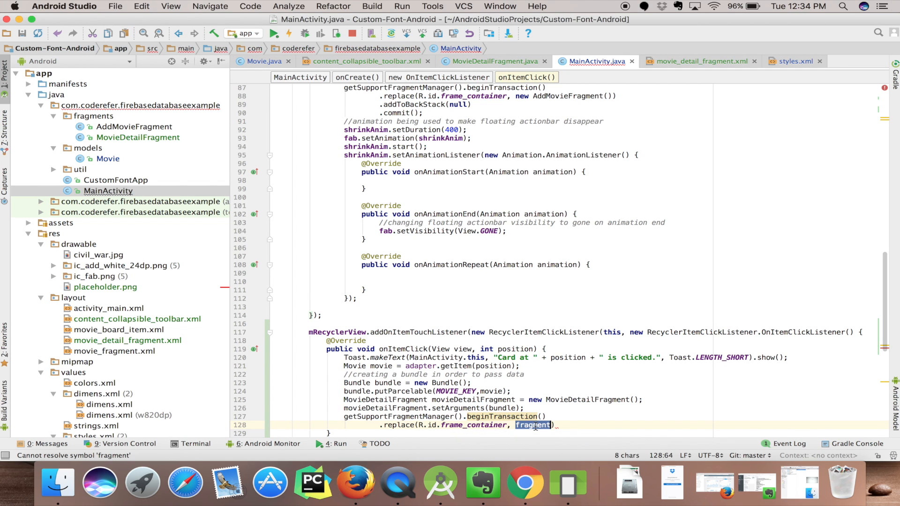
text(movie)
text(.add)
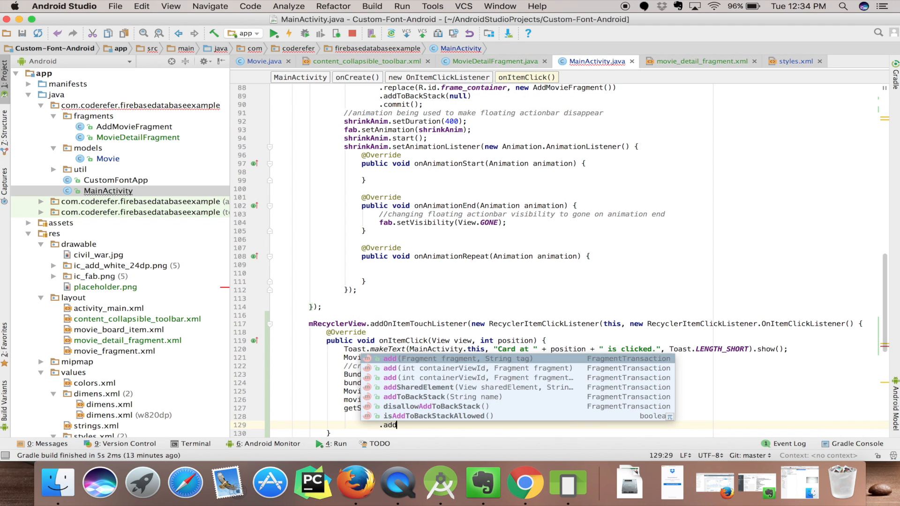
text(ToBackStack(null)
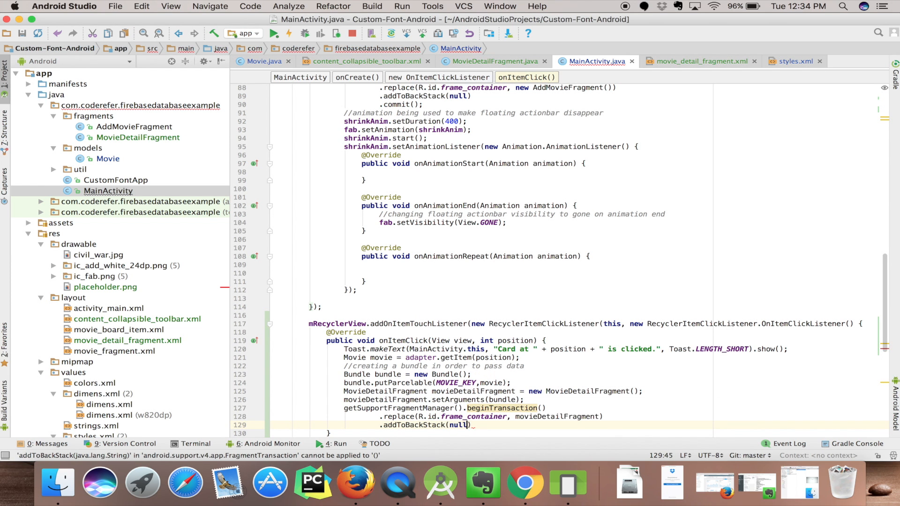
text(.commit()
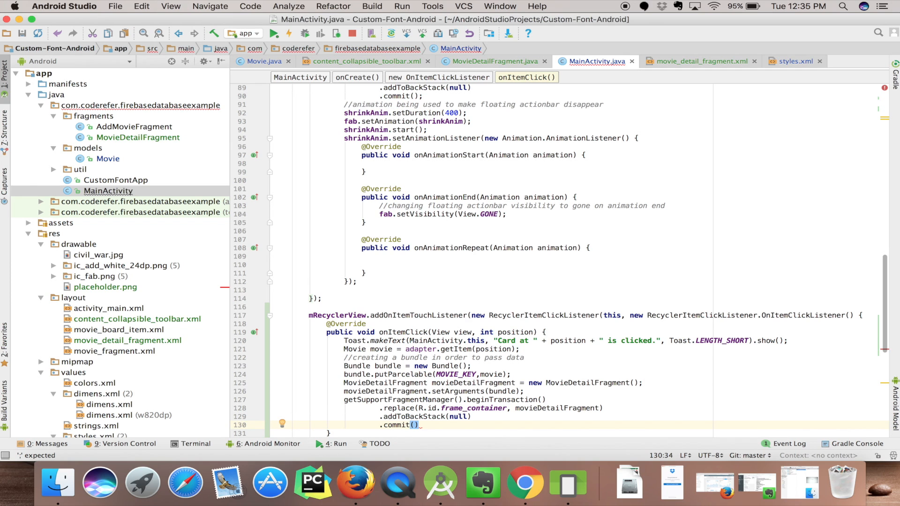
text(;)
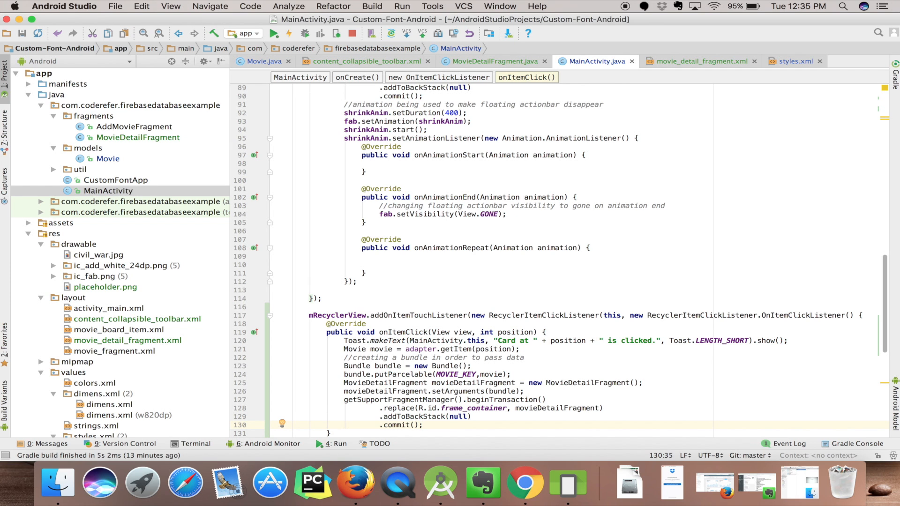
mouse_move(278, 286)
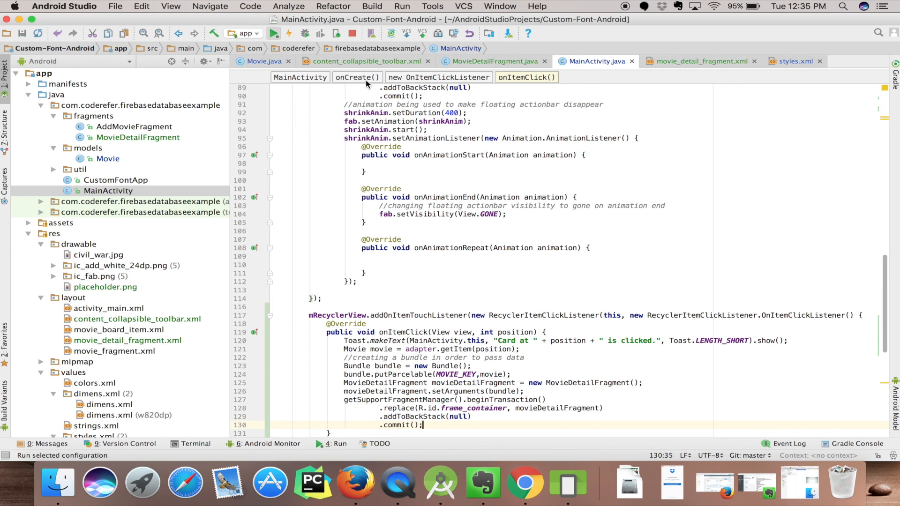
Run the app on the emulator, see Movie Board crash, and view the logcat NullPointerException
click(567, 483)
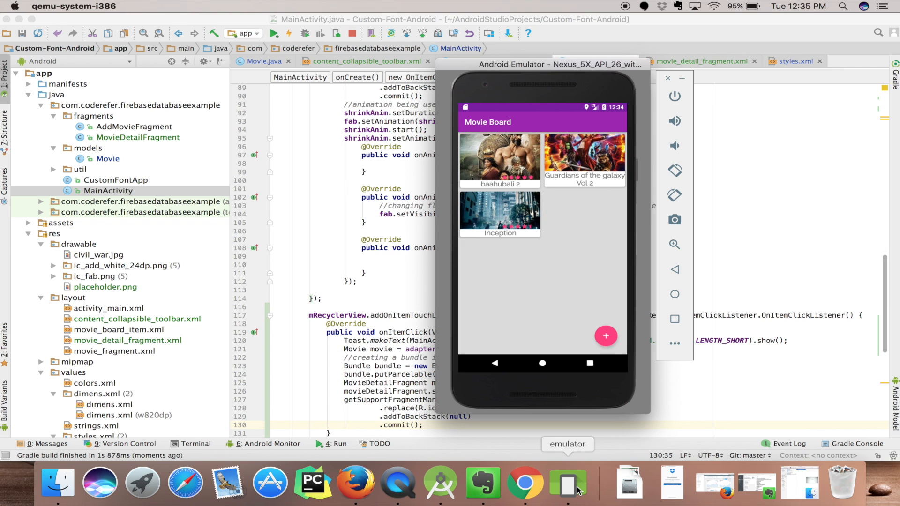
mouse_move(486, 219)
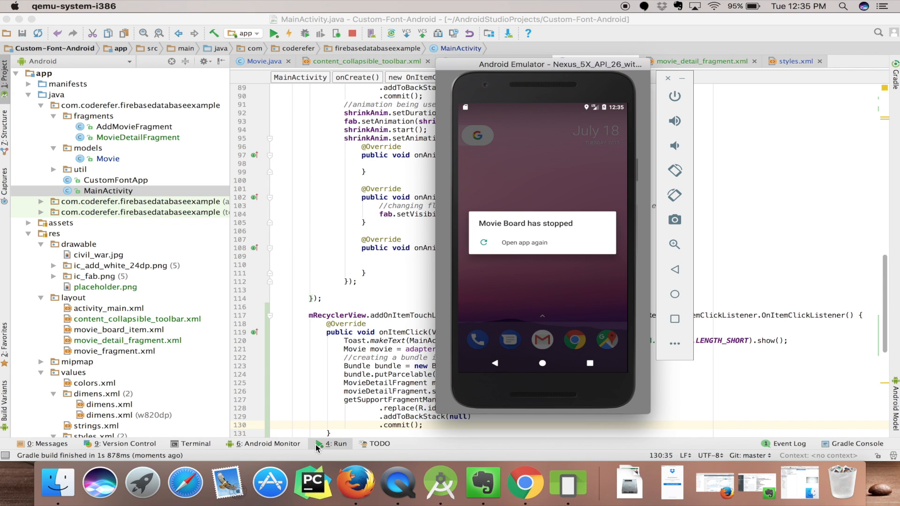
click(267, 444)
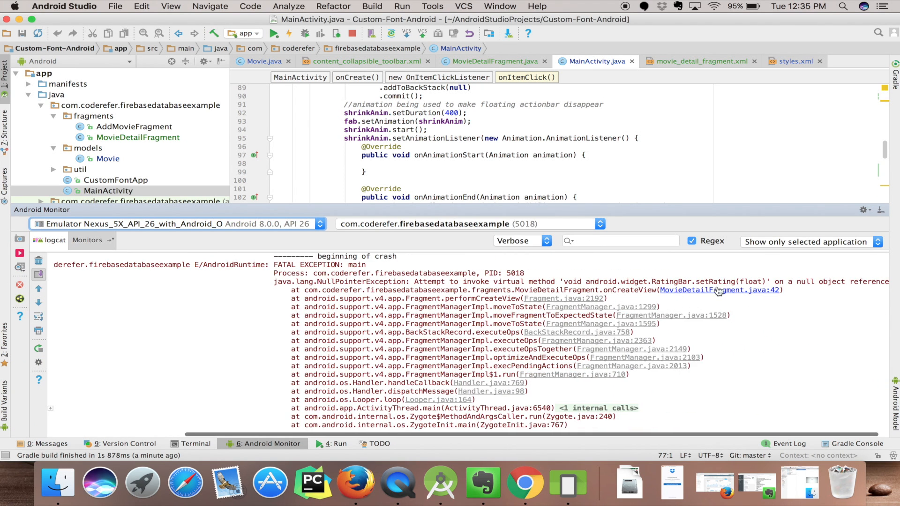
Jump to MovieDetailFragment line 42 and check which layouts declare the rating_bar id
click(719, 290)
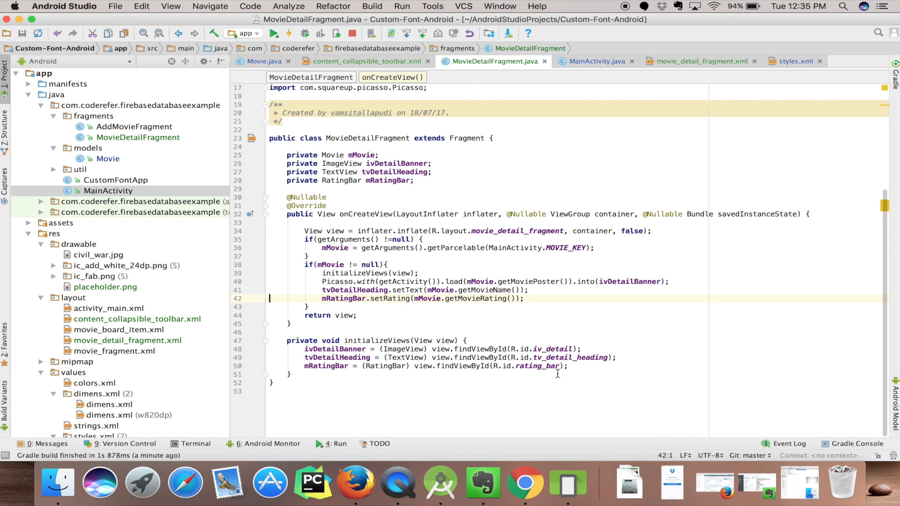
click(542, 366)
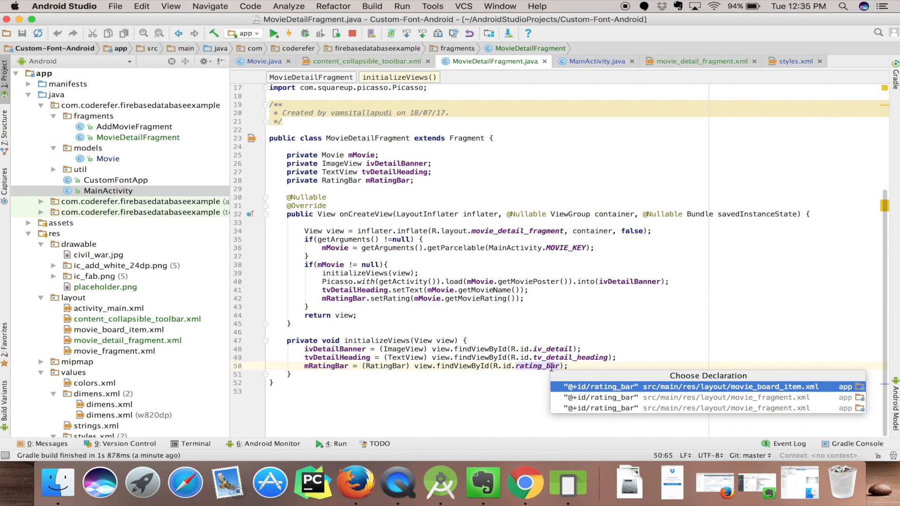
mouse_move(620, 395)
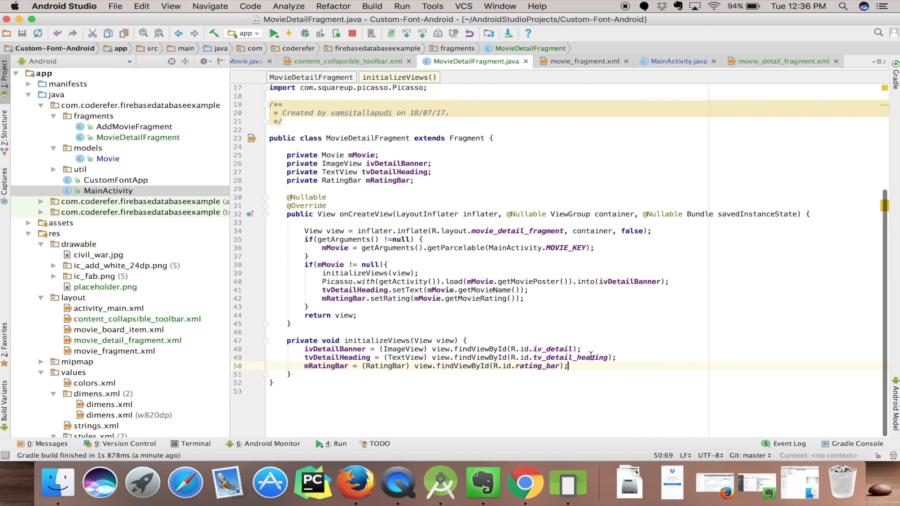
Add android:id="@+id/rating_bar" to the RatingBar in content_collapsible_toolbar.xml and go back to MovieDetailFragment
click(347, 61)
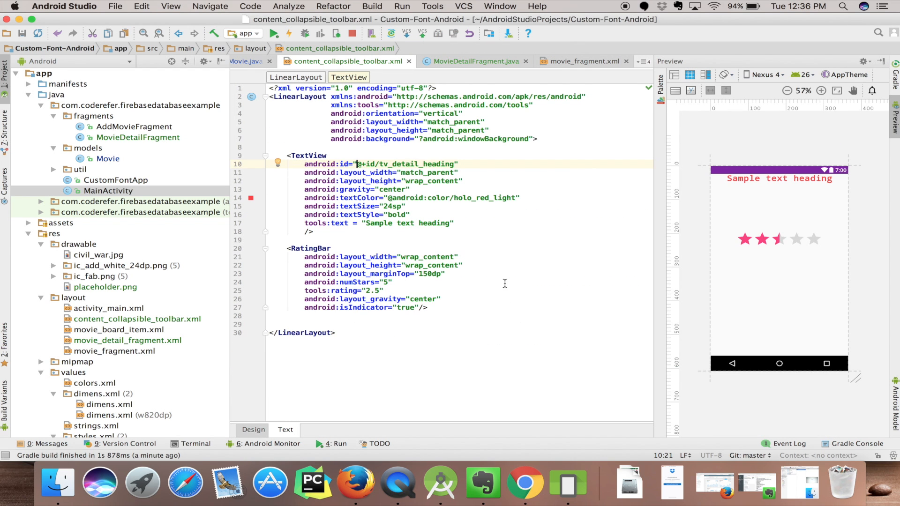
mouse_move(417, 282)
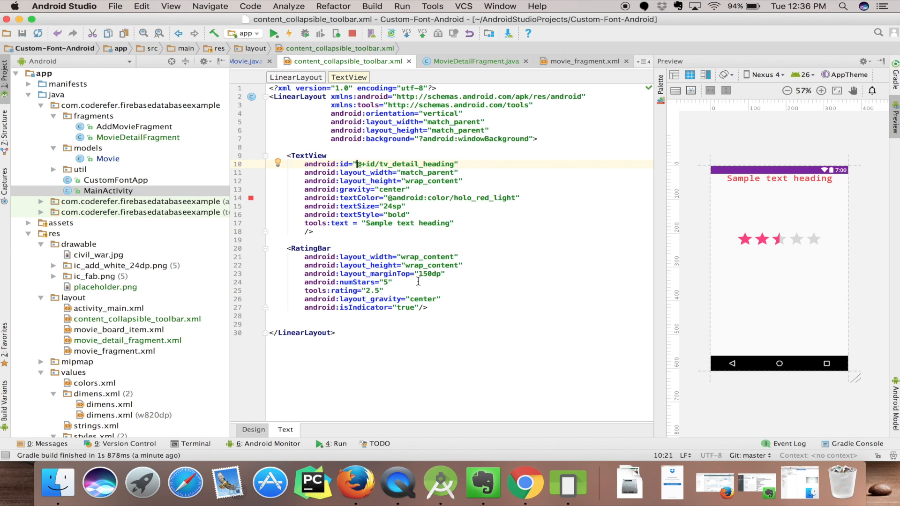
click(453, 265)
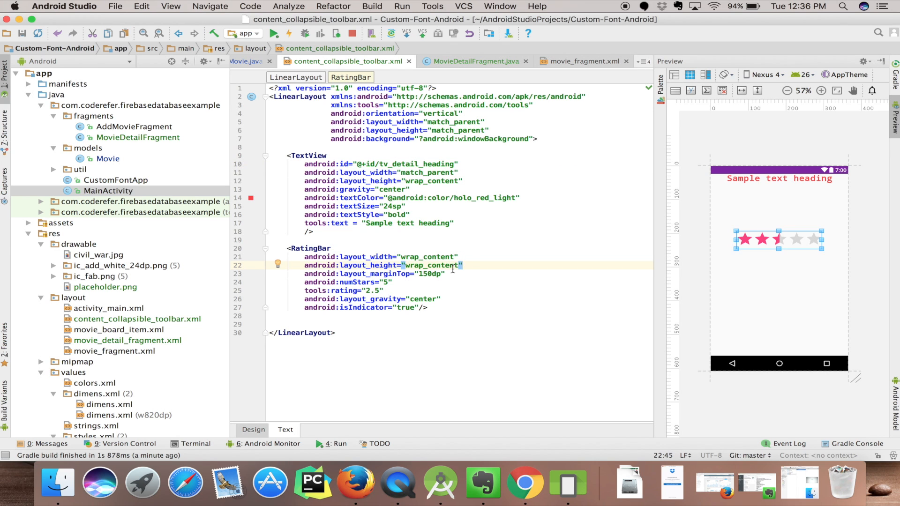
text(android:id=")
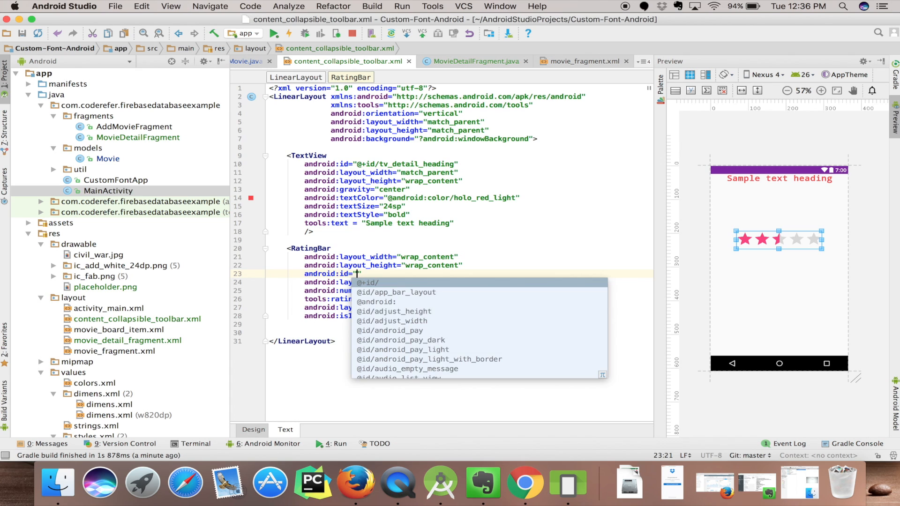
text(rating_bar)
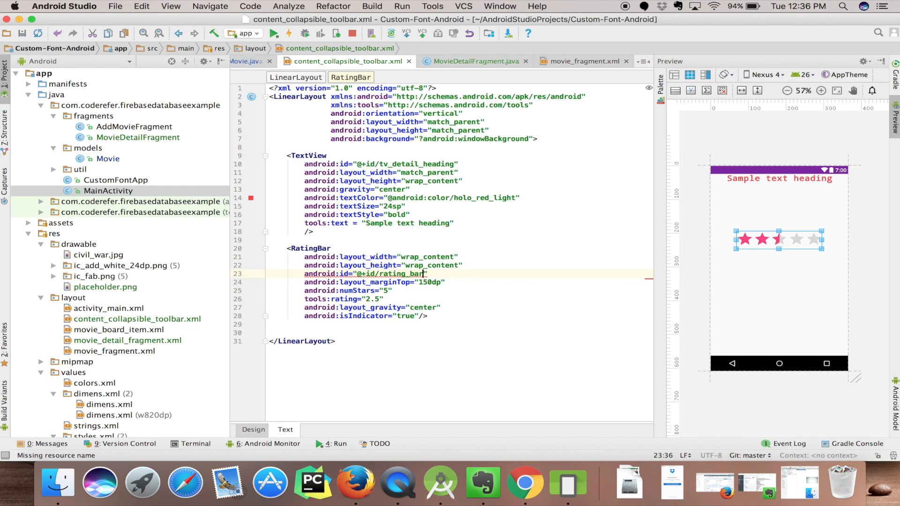
key(ctrl+tab)
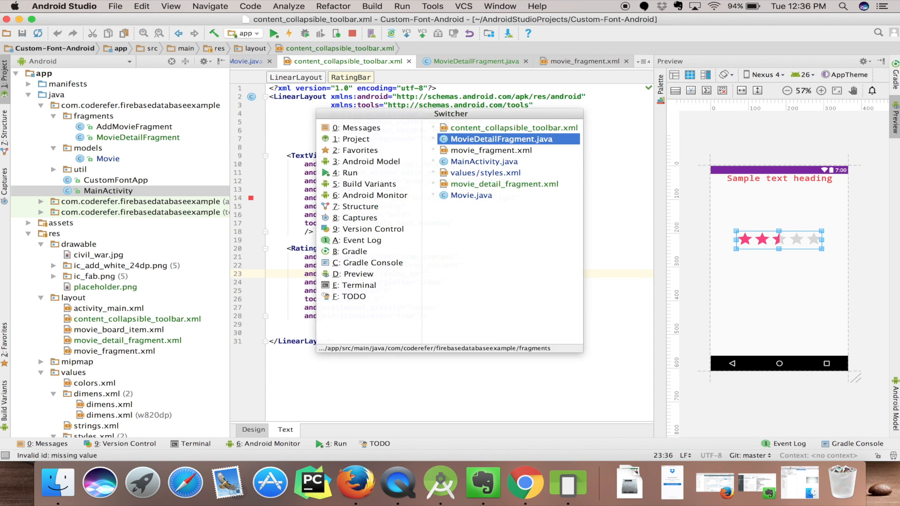
click(499, 139)
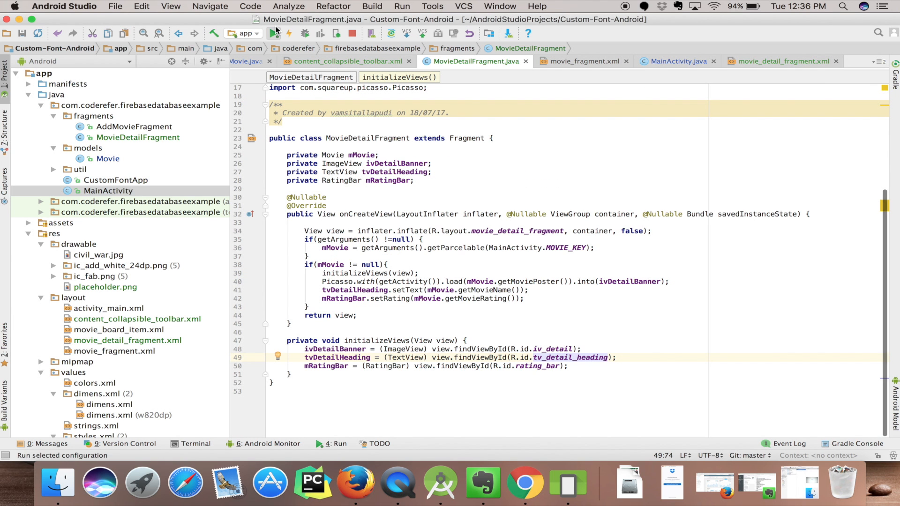
Relaunch the app on the emulator and tap the Inception card to see its detail screen
click(290, 33)
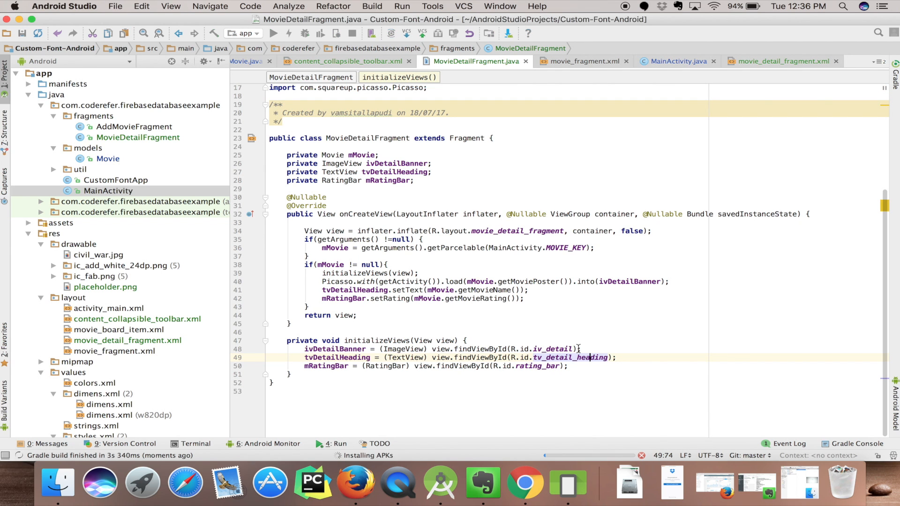
click(275, 33)
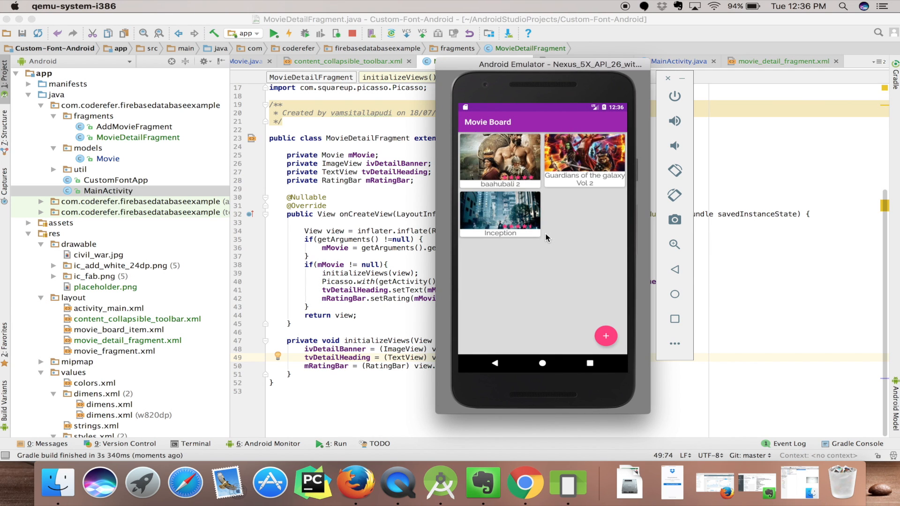
mouse_move(497, 213)
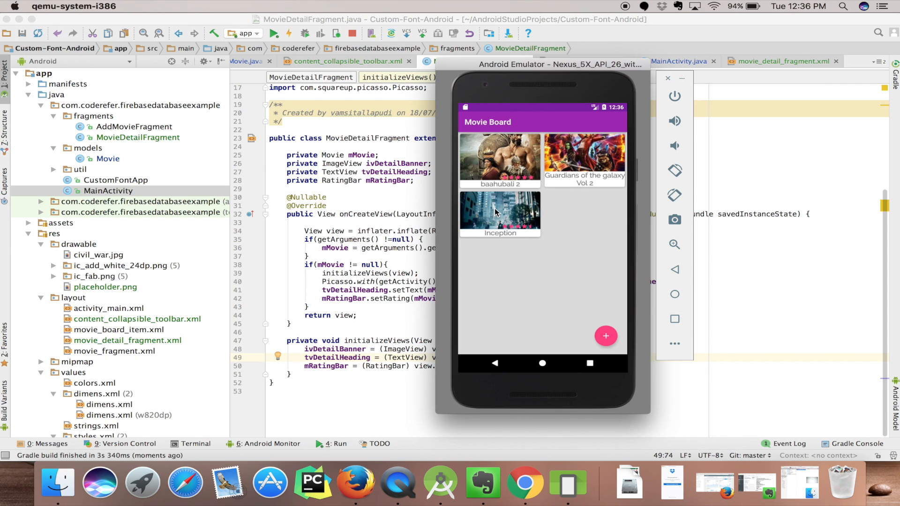
click(500, 213)
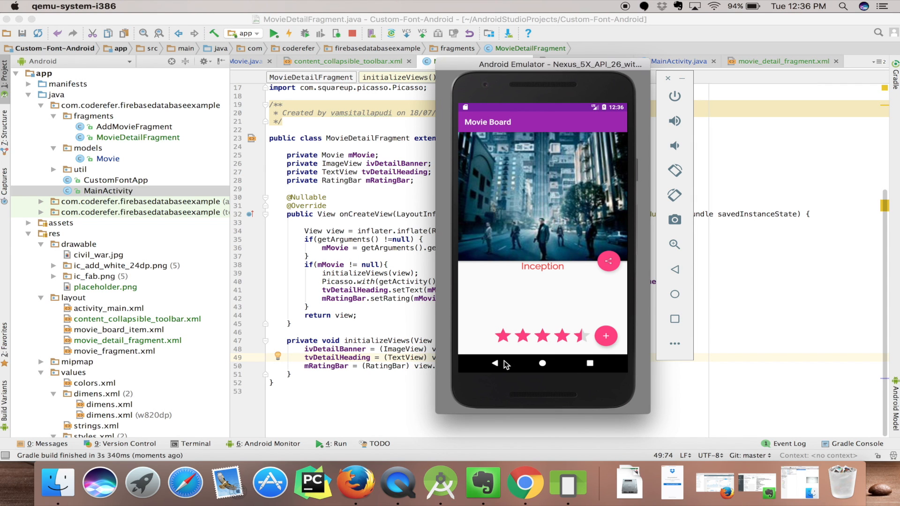
mouse_move(497, 368)
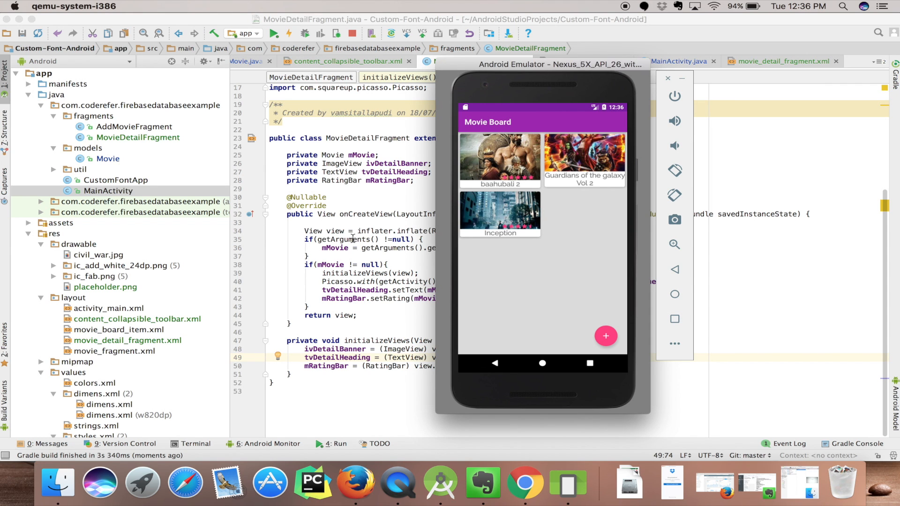
mouse_move(353, 239)
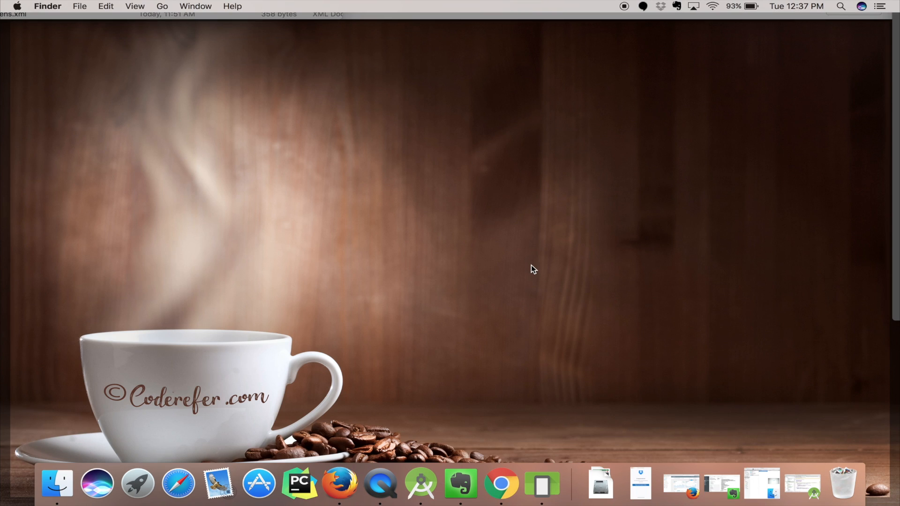
Bring the Android Studio window back to the front from the Dock
click(420, 484)
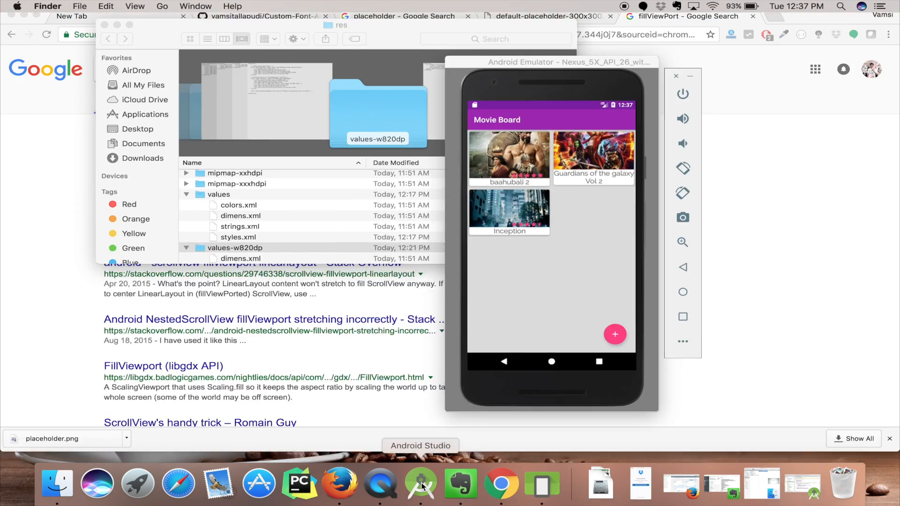
click(421, 483)
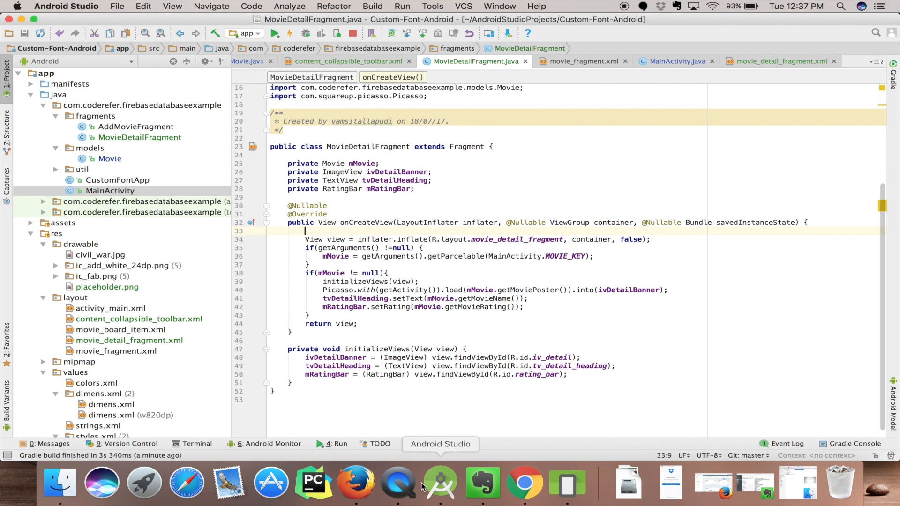